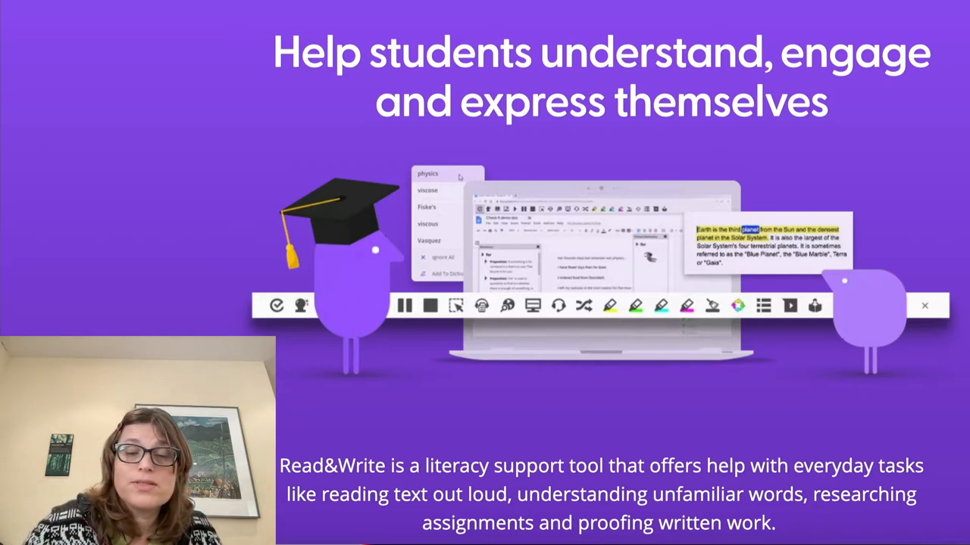
# Reveal the Try Read&Write platform list, including Google Chrome, on the Texthelp page
pyautogui.scroll(-3)
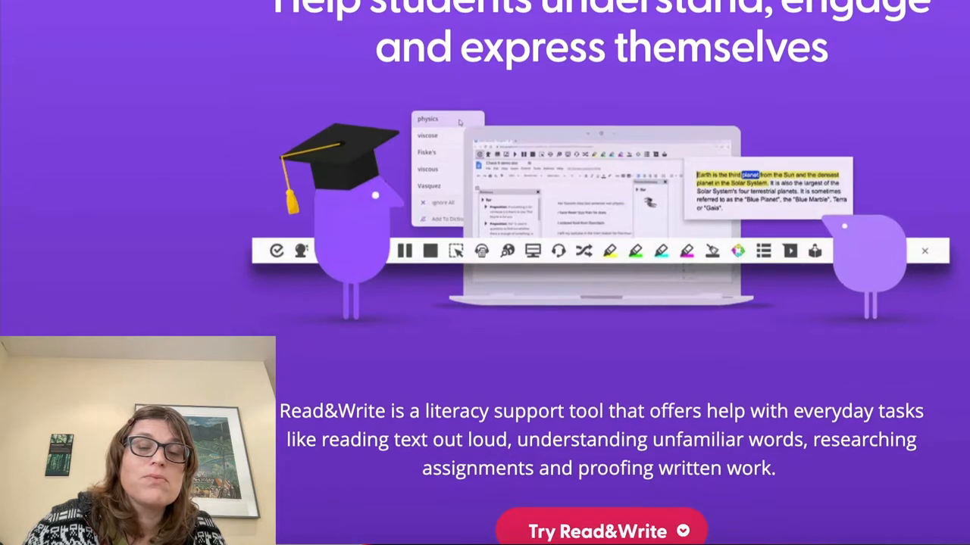
pyautogui.scroll(-3)
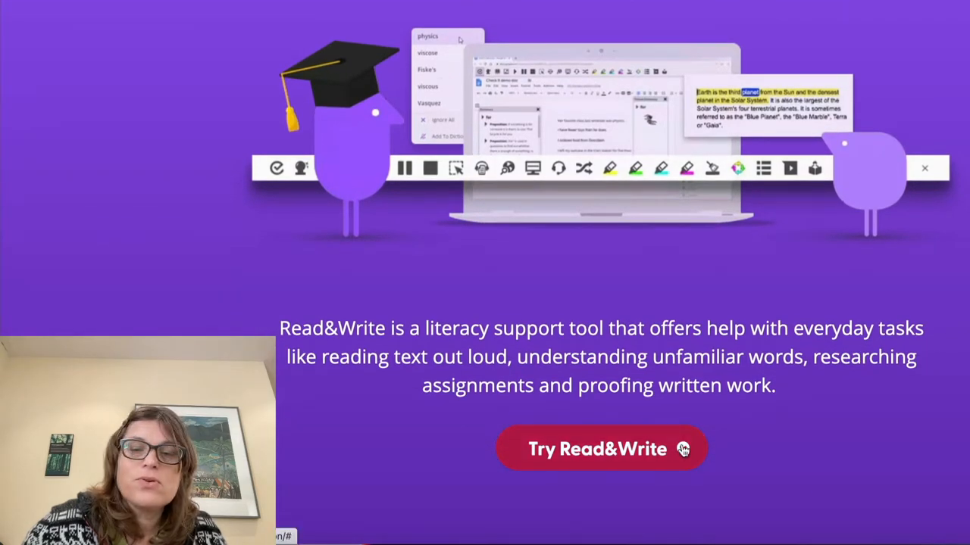
pyautogui.click(599, 448)
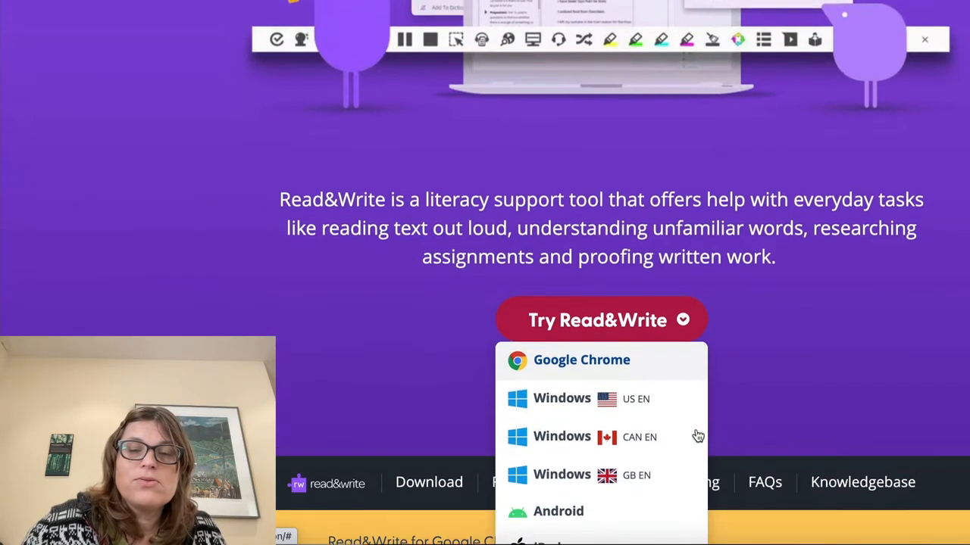
pyautogui.scroll(-3)
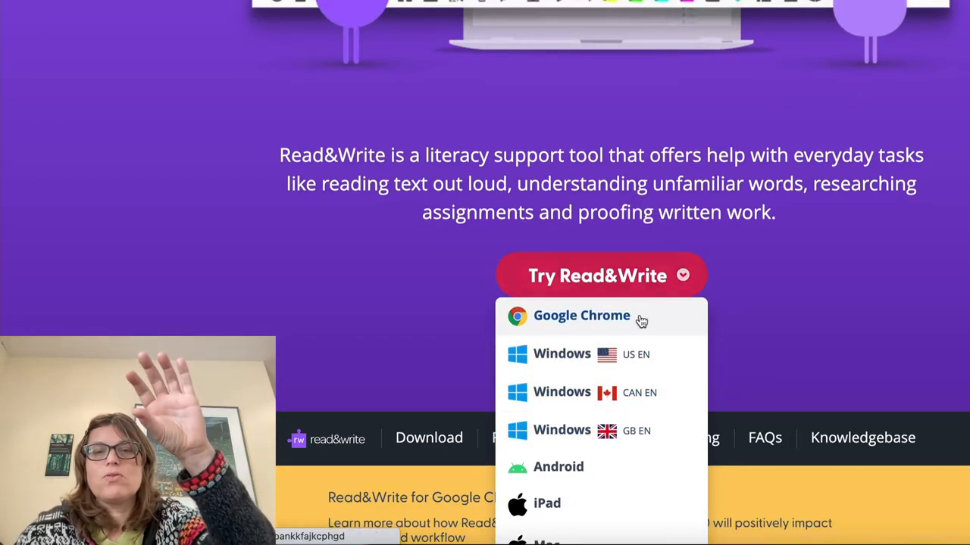
pyautogui.moveTo(655, 338)
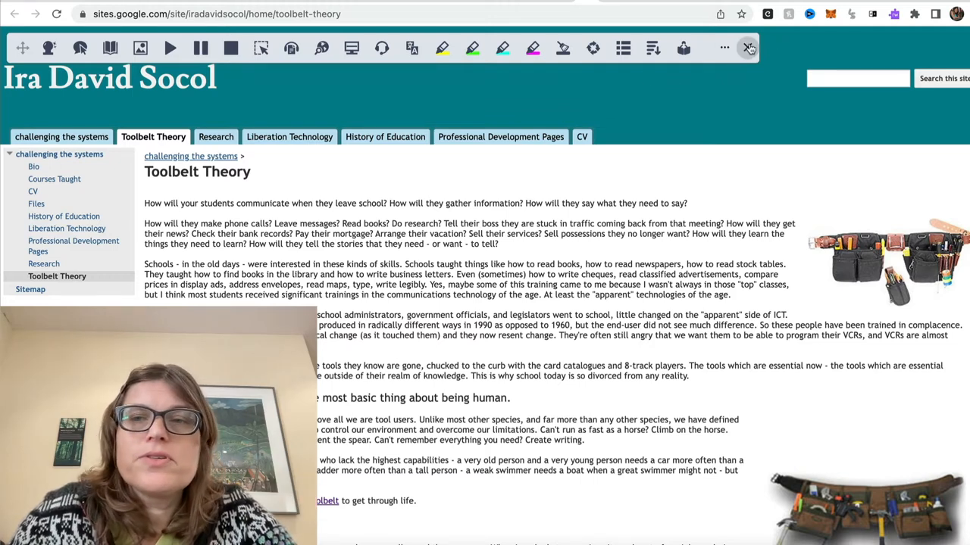
pyautogui.click(748, 47)
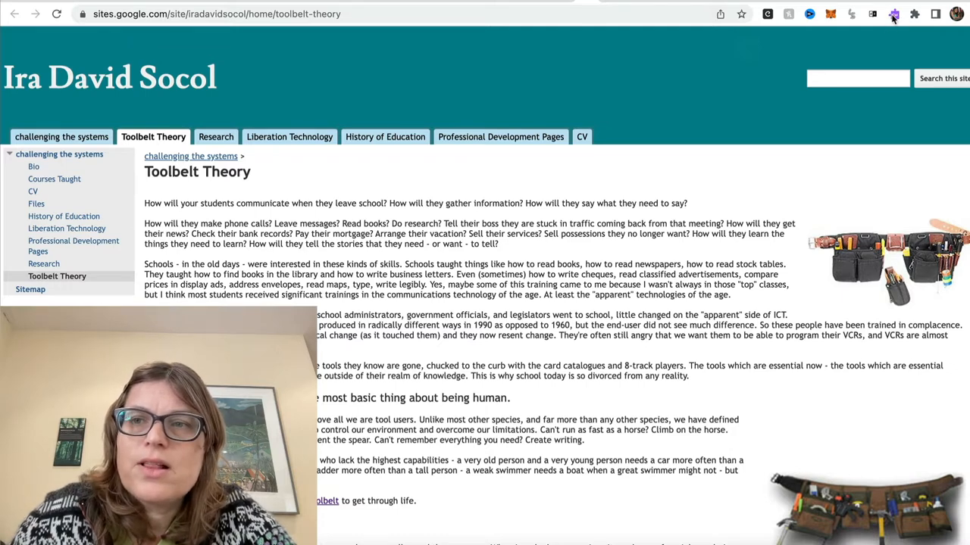
pyautogui.click(894, 13)
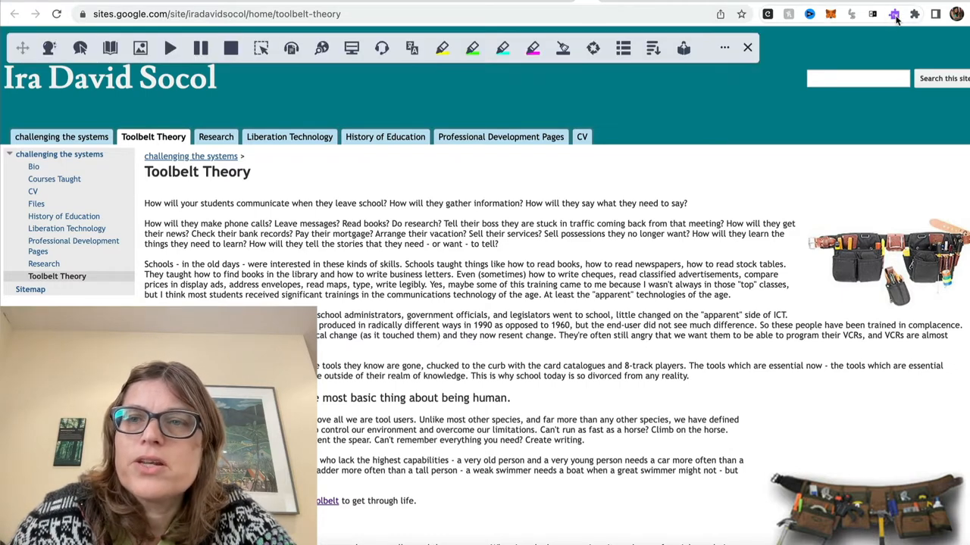
pyautogui.moveTo(895, 14)
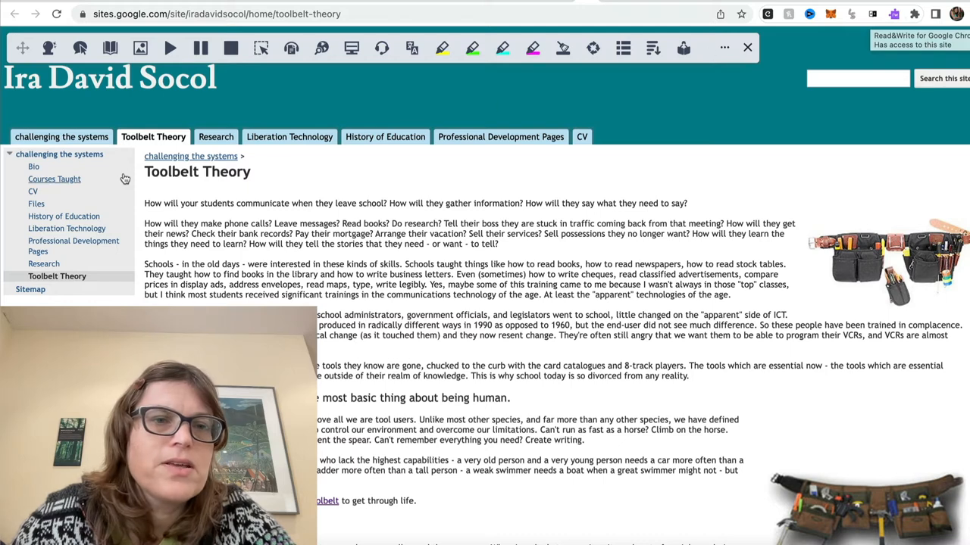
pyautogui.moveTo(147, 171)
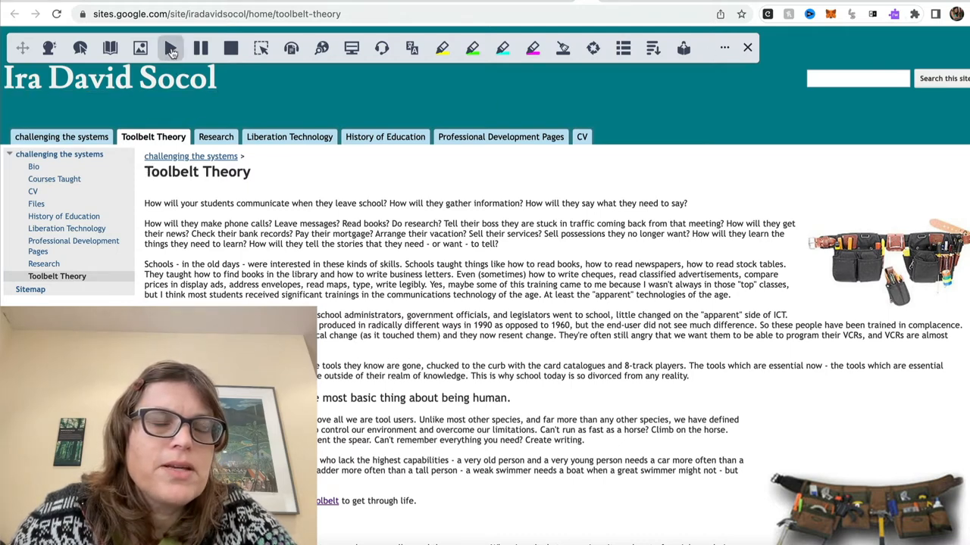
pyautogui.moveTo(169, 48)
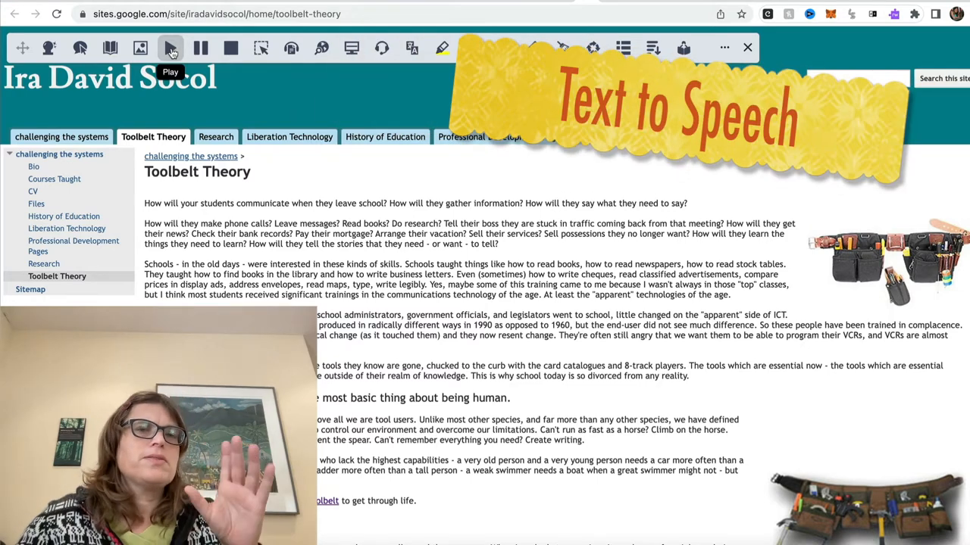
# Start reading the Toolbelt Theory page aloud with phrase-by-phrase highlighting
pyautogui.click(170, 48)
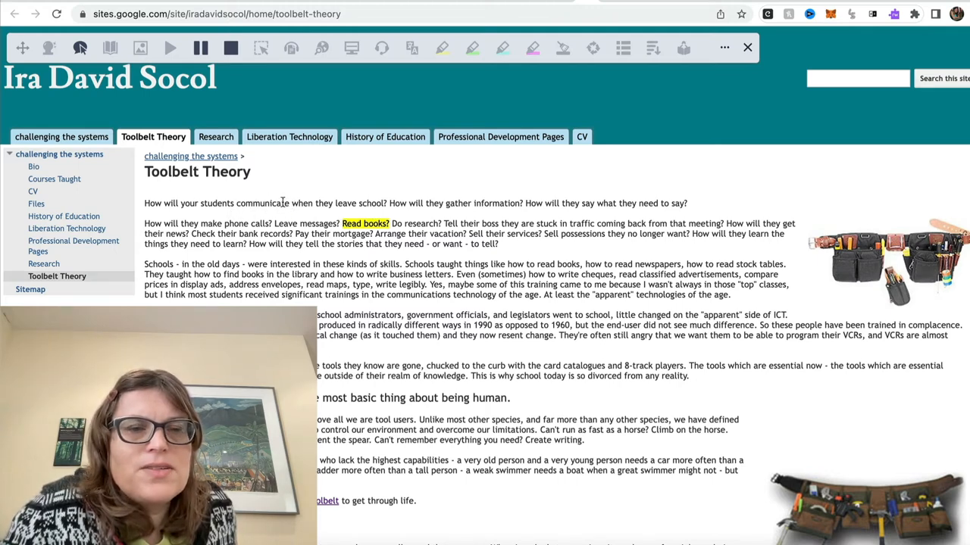
pyautogui.moveTo(292, 213)
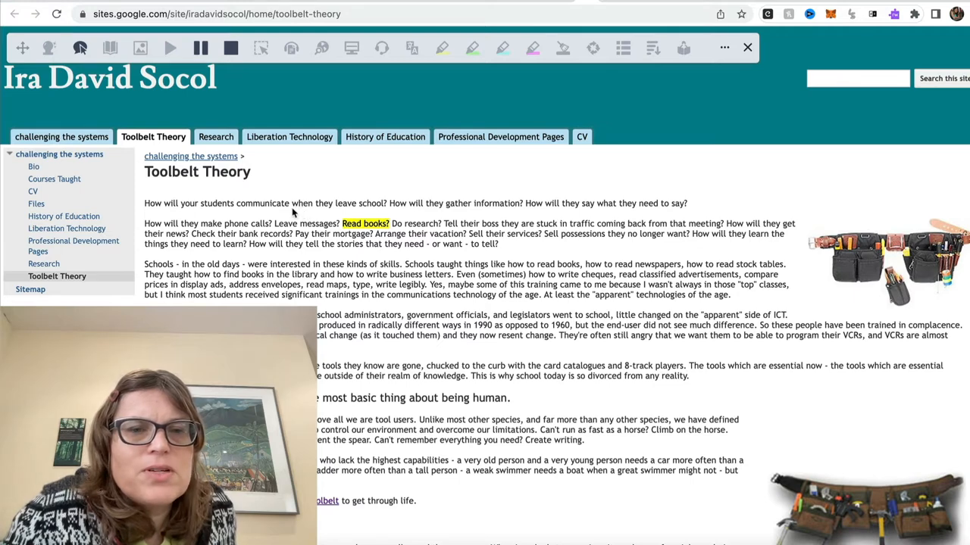
pyautogui.moveTo(380, 59)
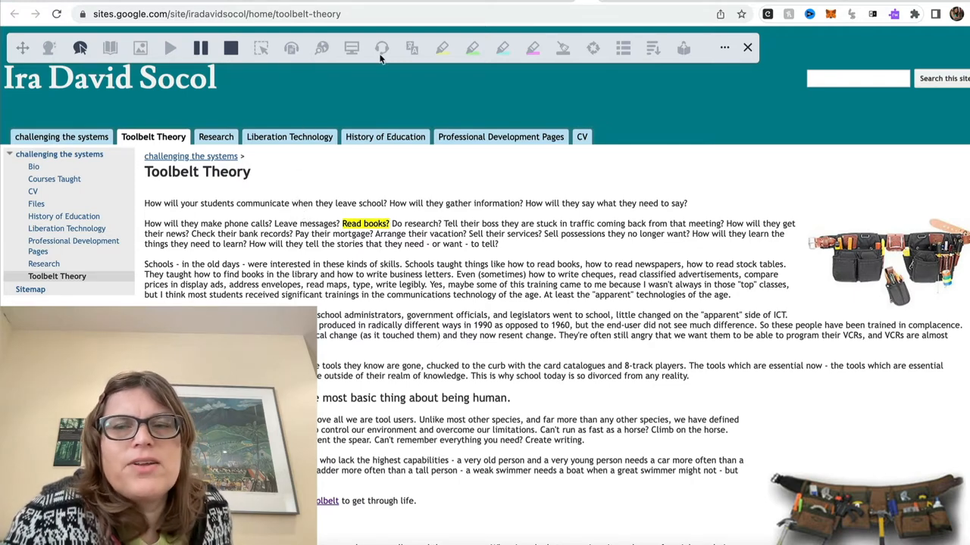
# Show the Speech settings and browse the available voices, keeping English (UK) Female Serena
pyautogui.click(724, 47)
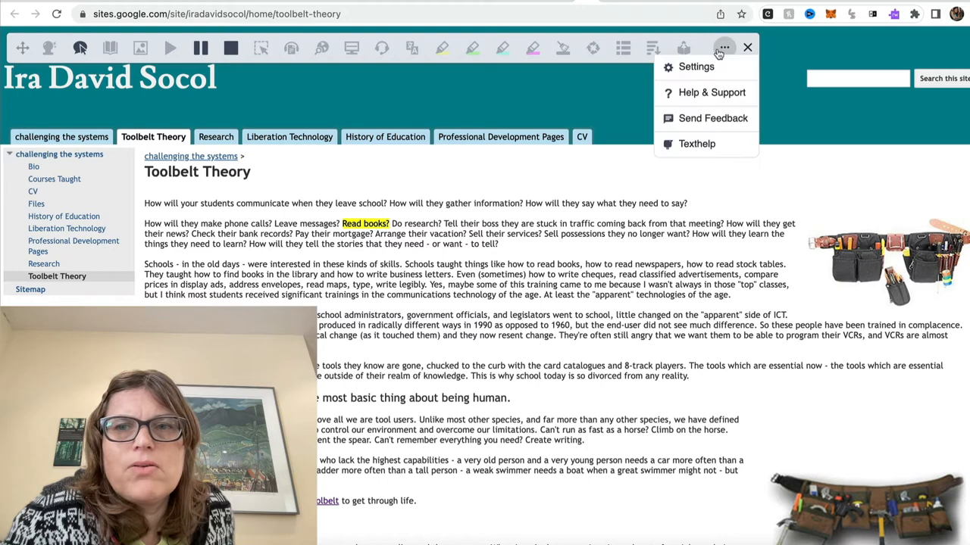
pyautogui.click(695, 67)
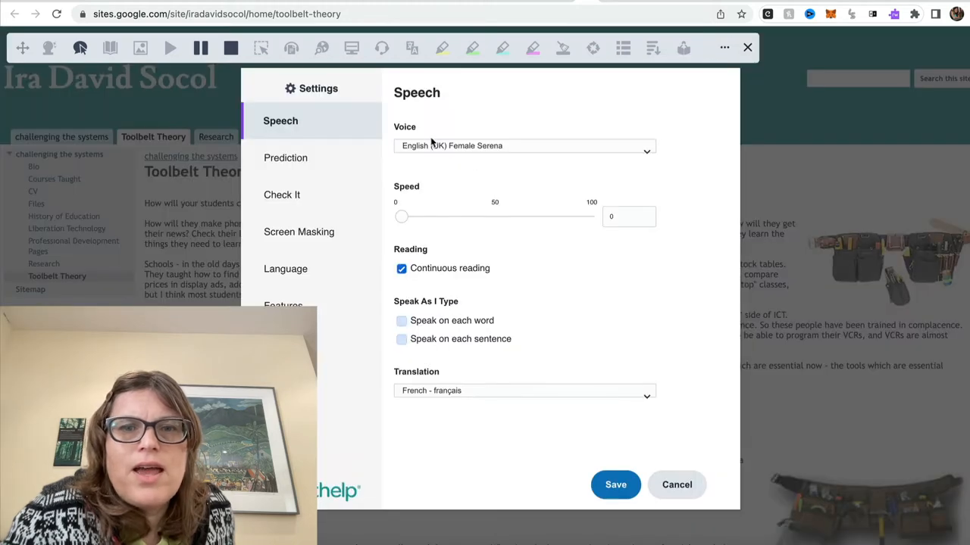
pyautogui.click(524, 145)
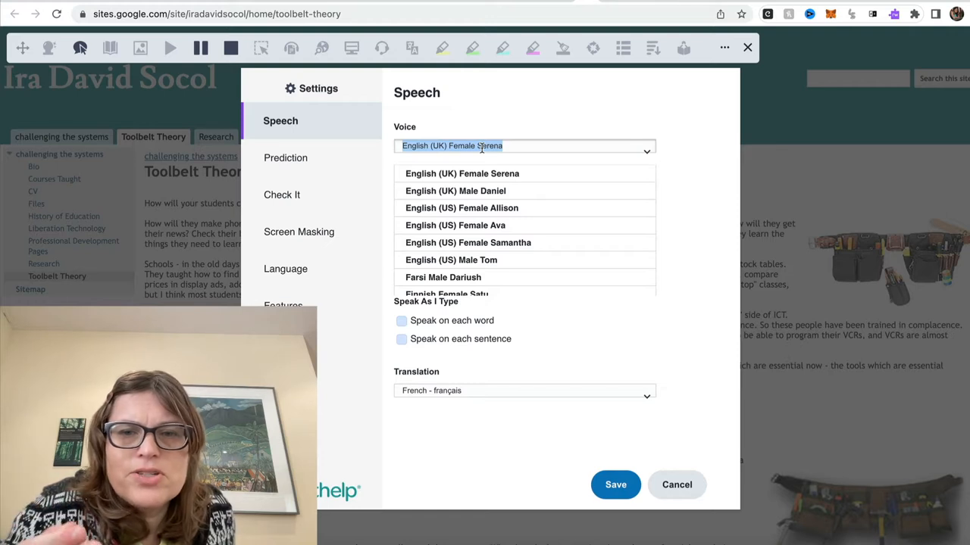
pyautogui.scroll(-3)
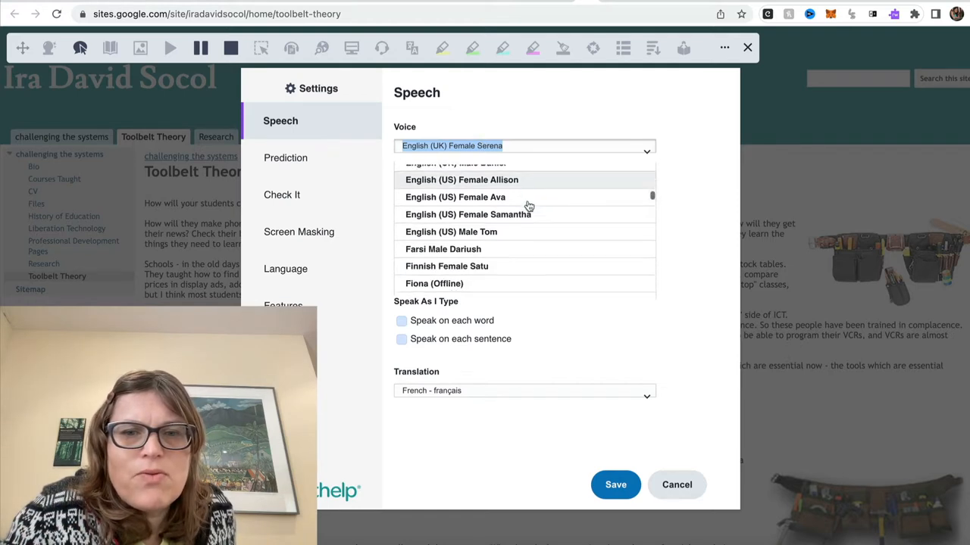
pyautogui.scroll(-3)
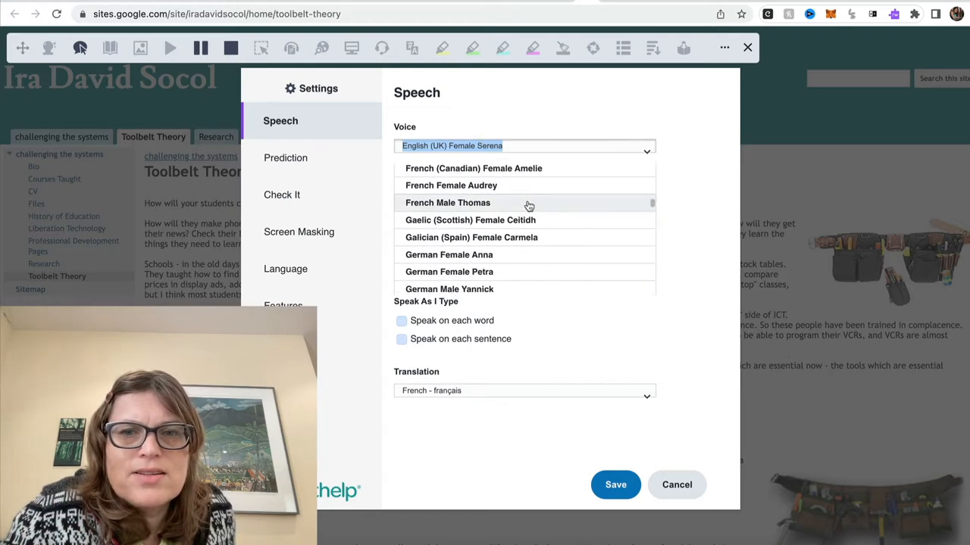
pyautogui.scroll(-3)
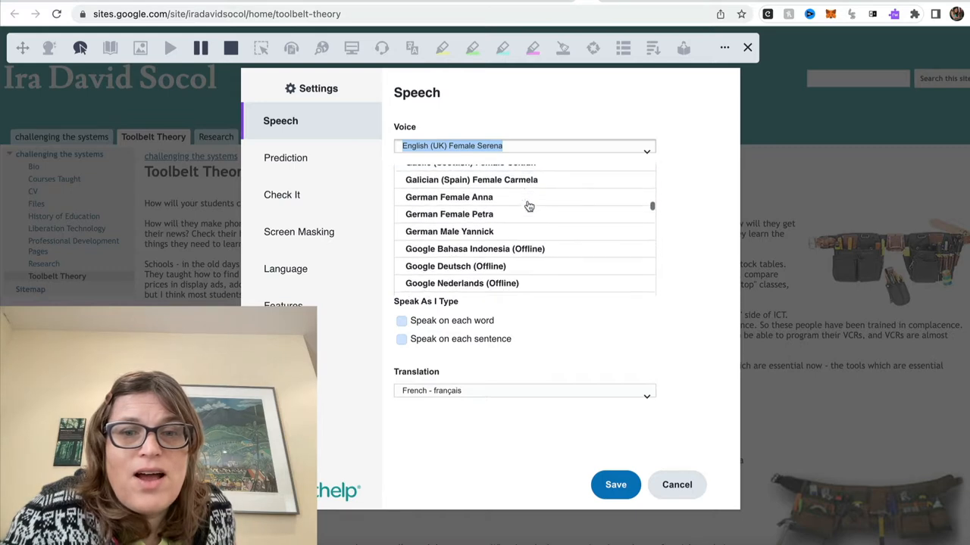
pyautogui.scroll(-3)
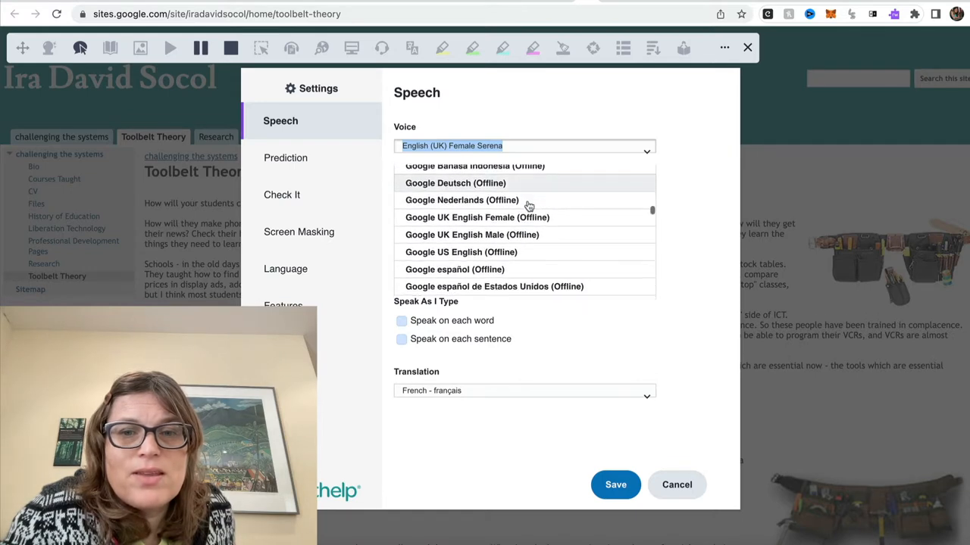
pyautogui.scroll(-3)
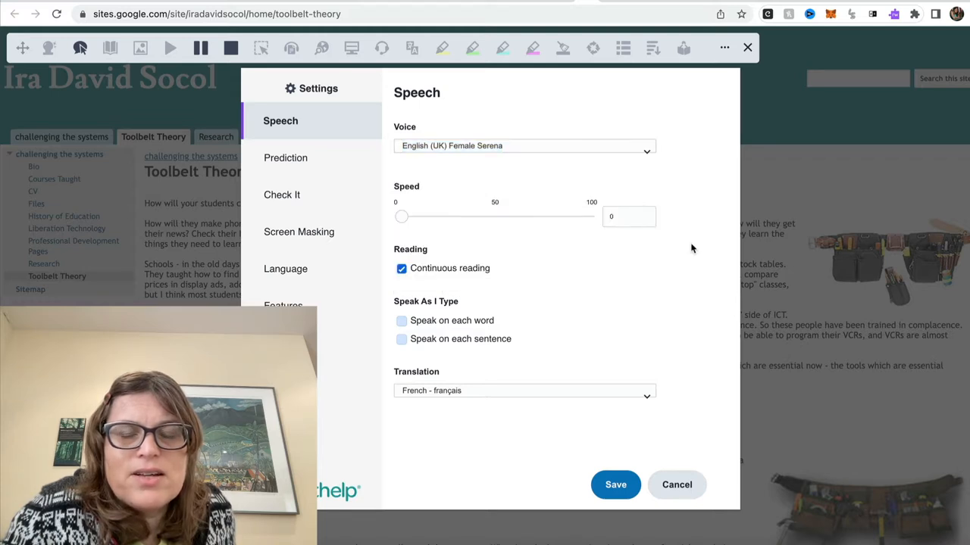
pyautogui.moveTo(389, 276)
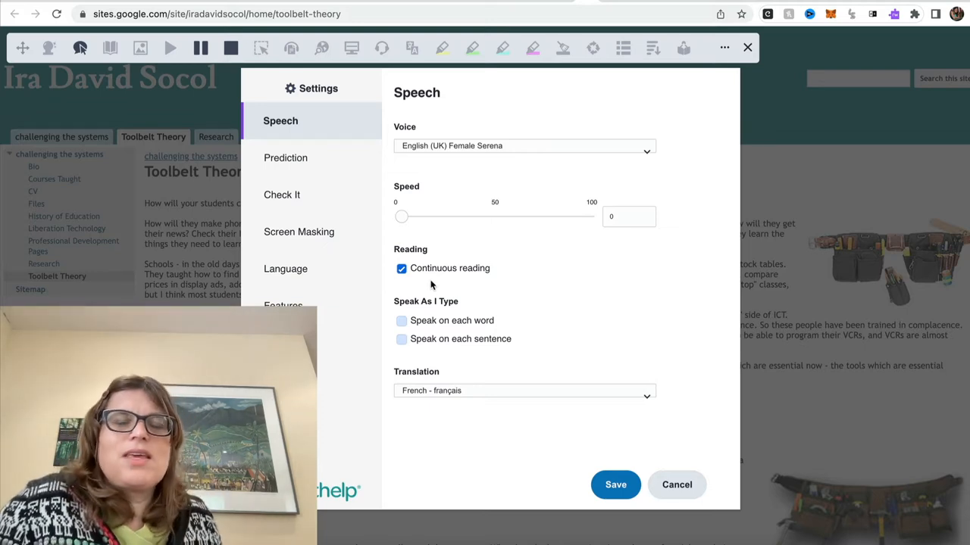
pyautogui.moveTo(593, 372)
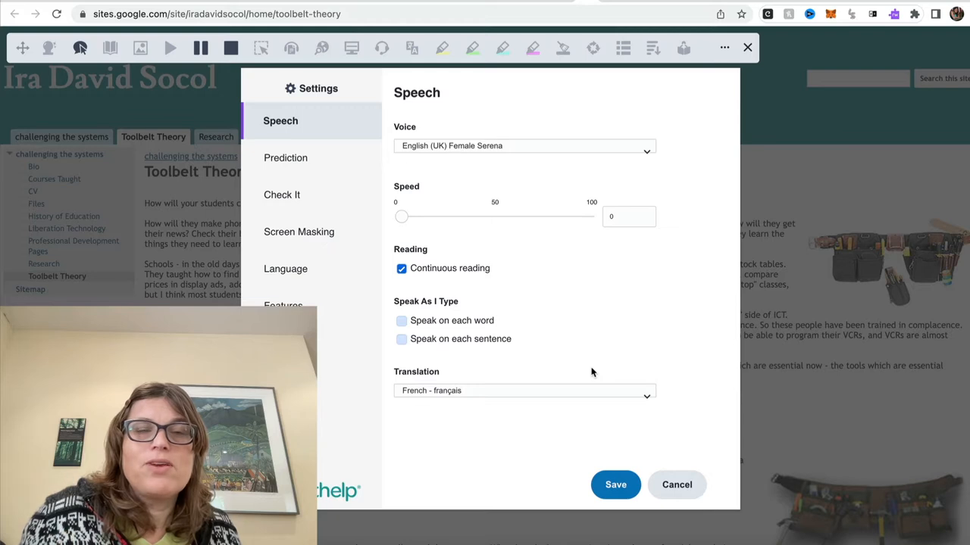
pyautogui.moveTo(677, 485)
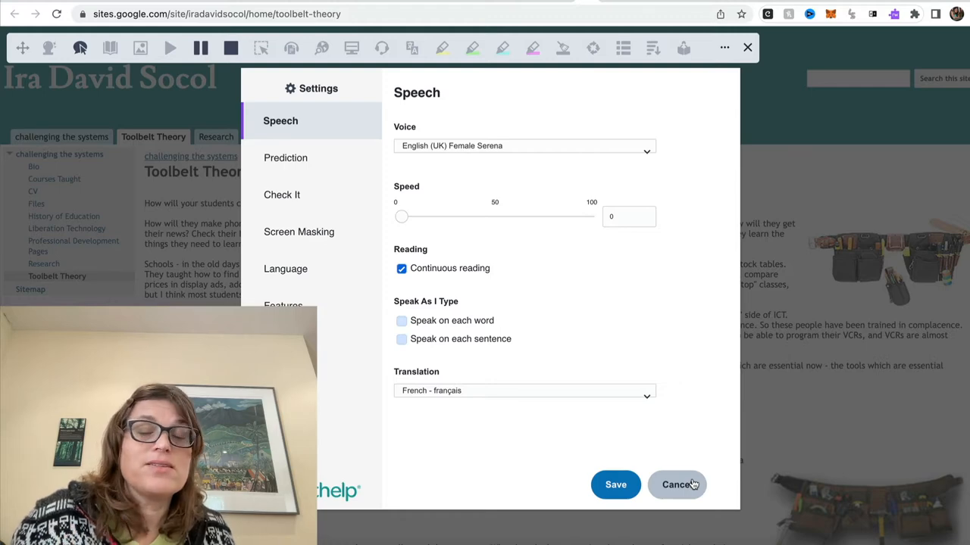
# Cancel the Settings dialog, leaving the voice unchanged, back on the Toolbelt Theory page
pyautogui.click(677, 485)
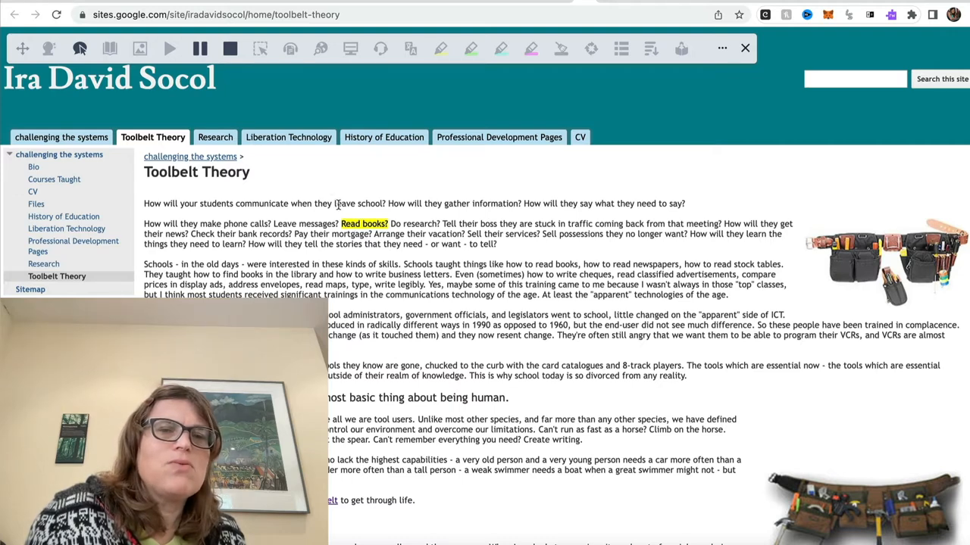
pyautogui.moveTo(233, 214)
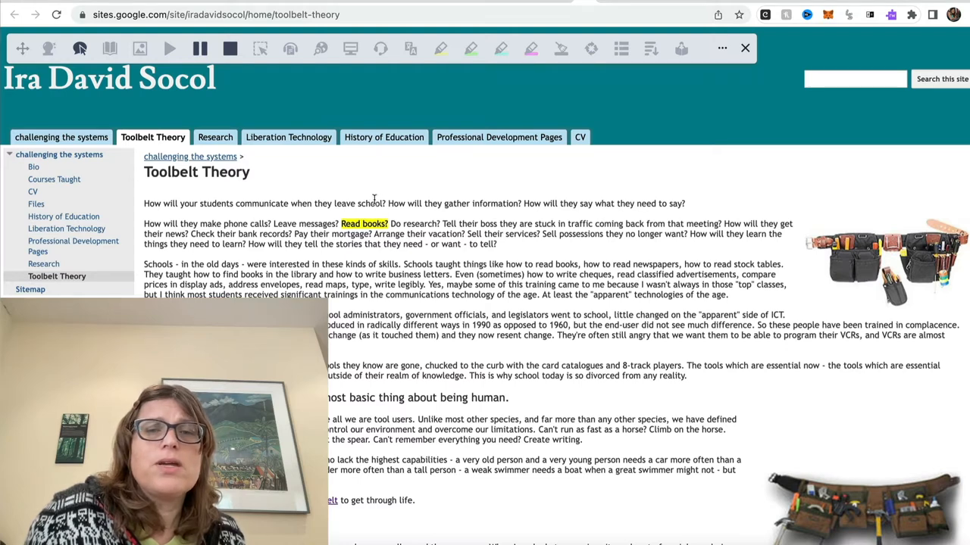
pyautogui.moveTo(361, 221)
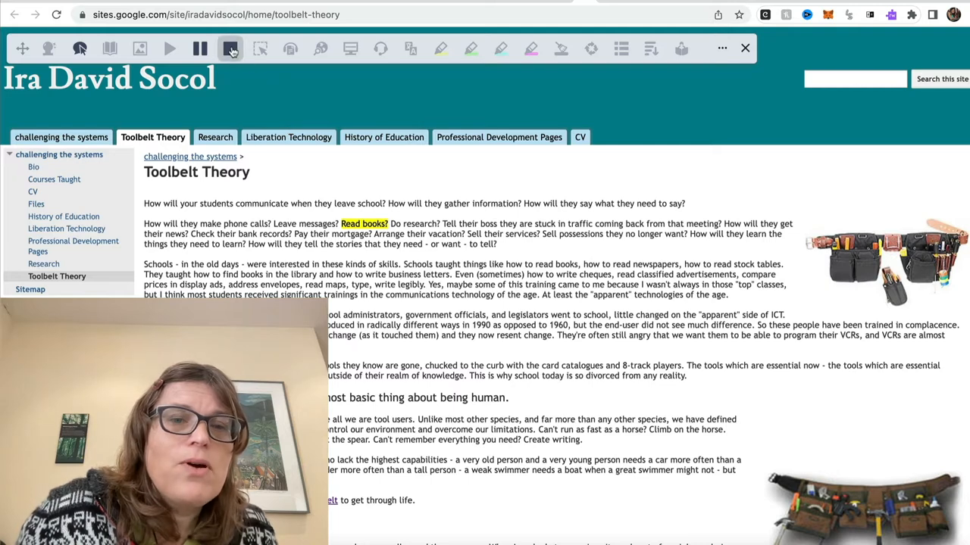
pyautogui.moveTo(231, 47)
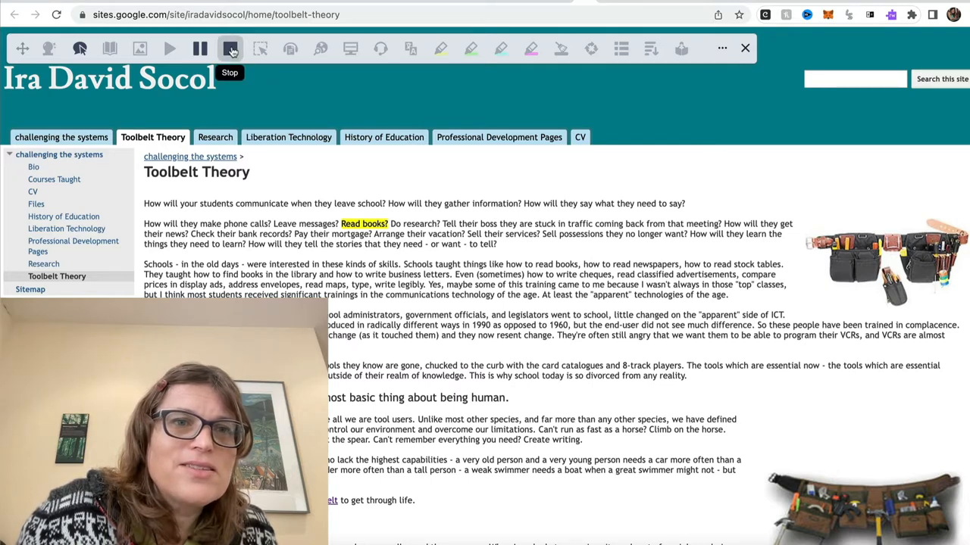
pyautogui.click(230, 48)
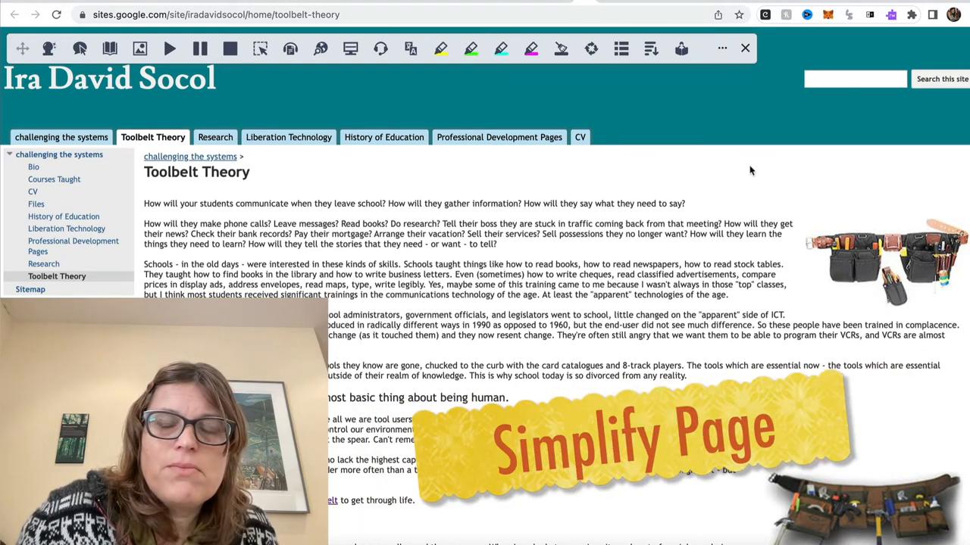
pyautogui.moveTo(658, 170)
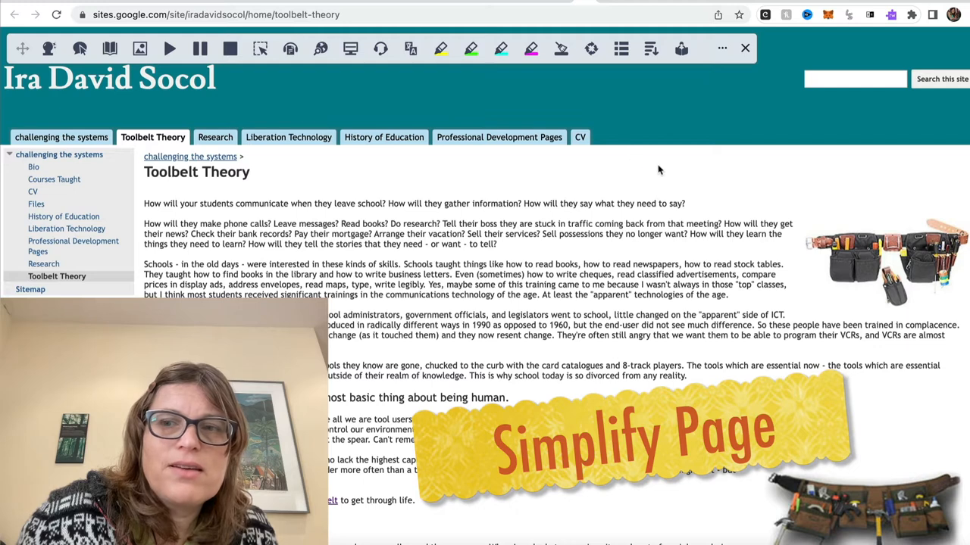
pyautogui.moveTo(665, 164)
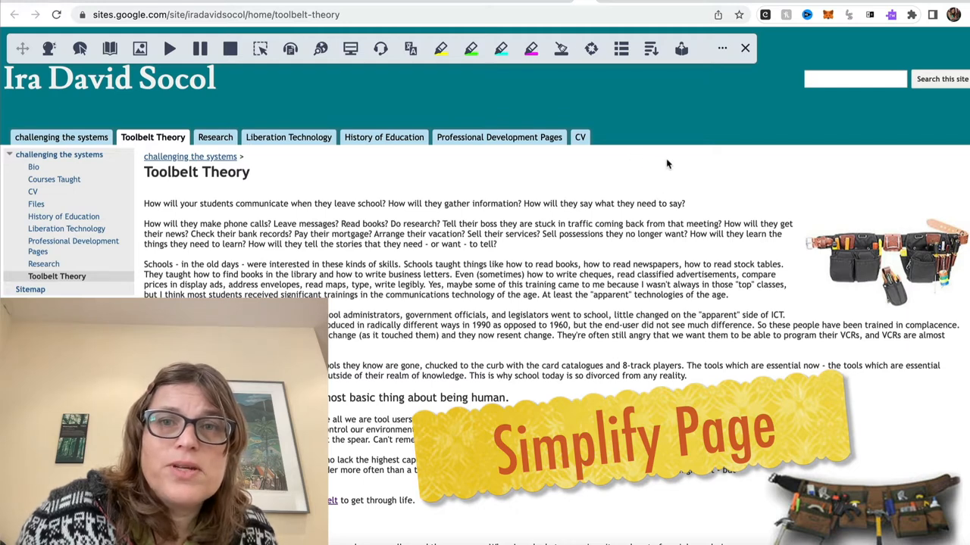
pyautogui.moveTo(634, 111)
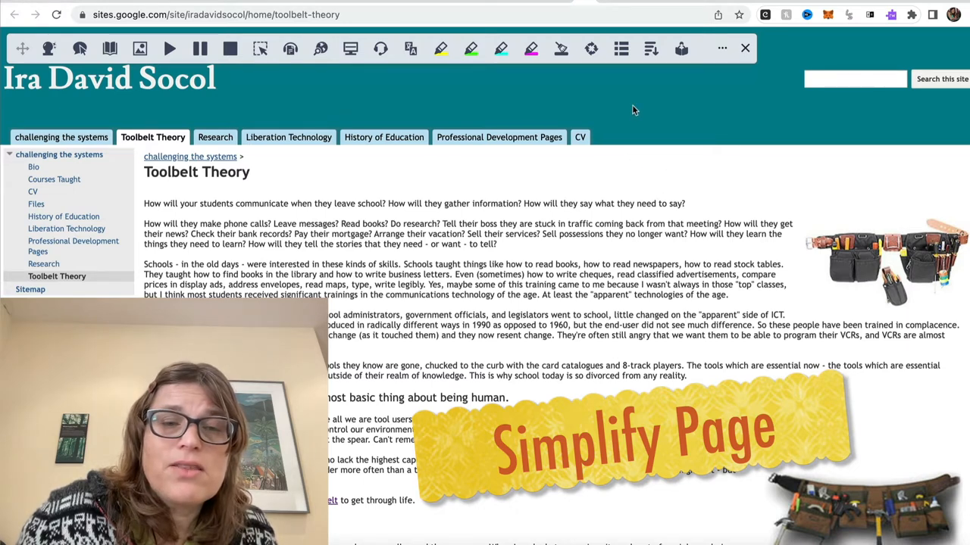
pyautogui.moveTo(671, 6)
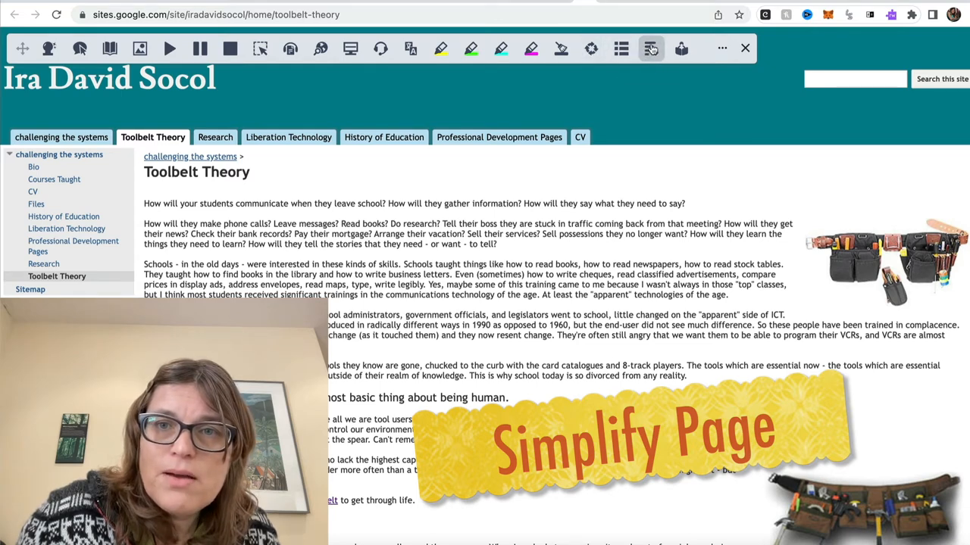
pyautogui.moveTo(650, 48)
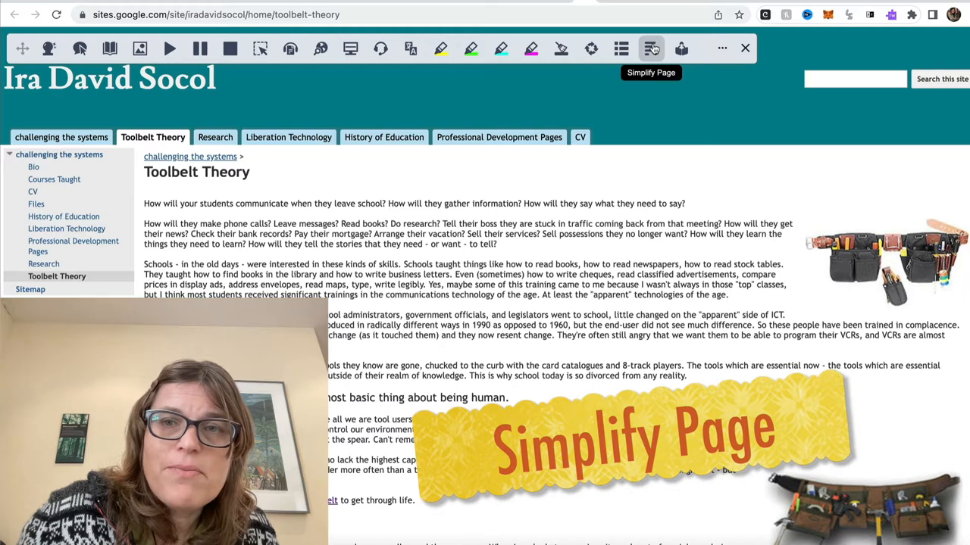
# Simplify the page, try White on Black and Yellow on Blue, then return to Black on White
pyautogui.click(650, 47)
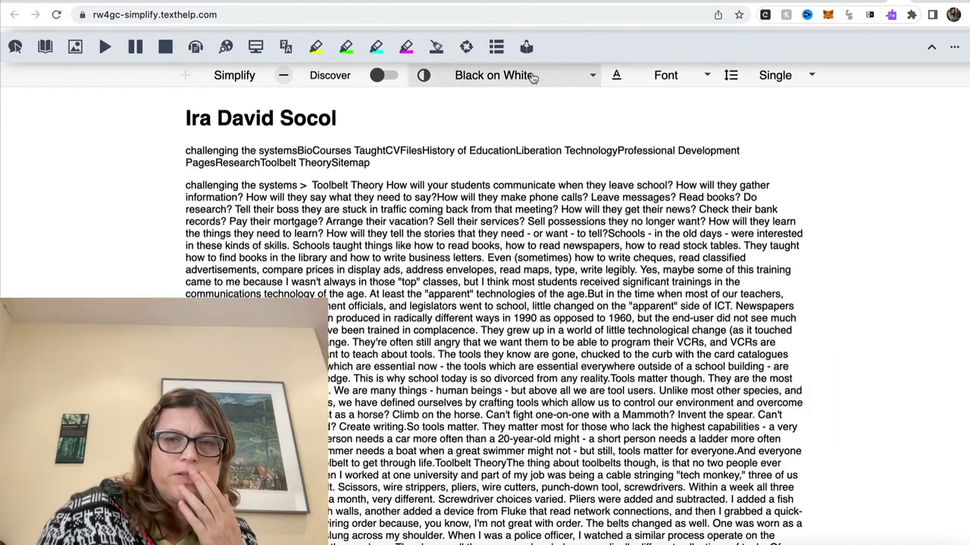
pyautogui.click(524, 75)
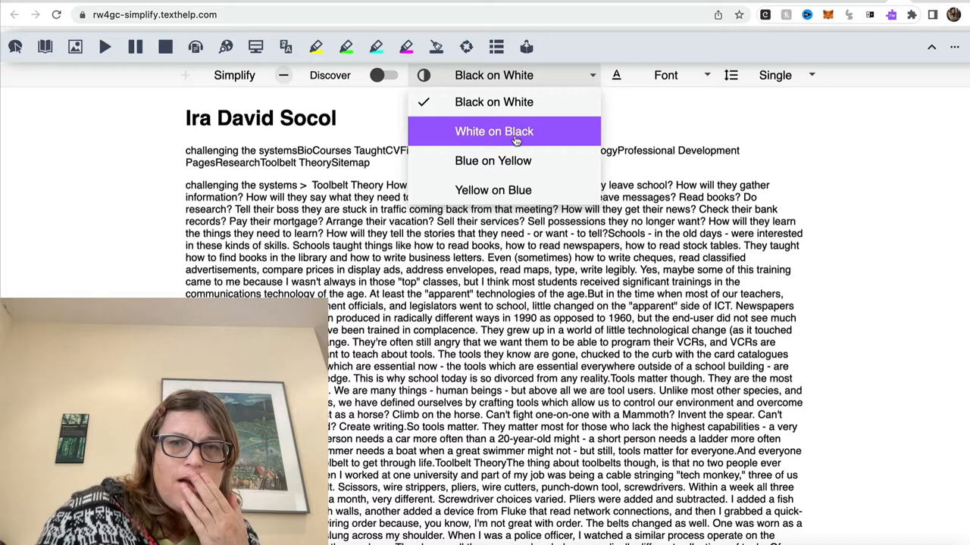
pyautogui.click(494, 131)
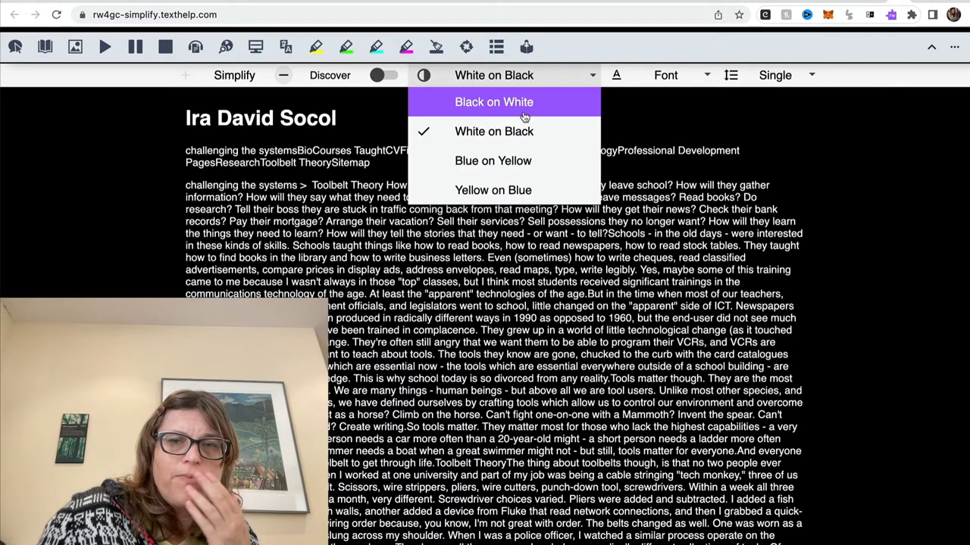
pyautogui.click(492, 160)
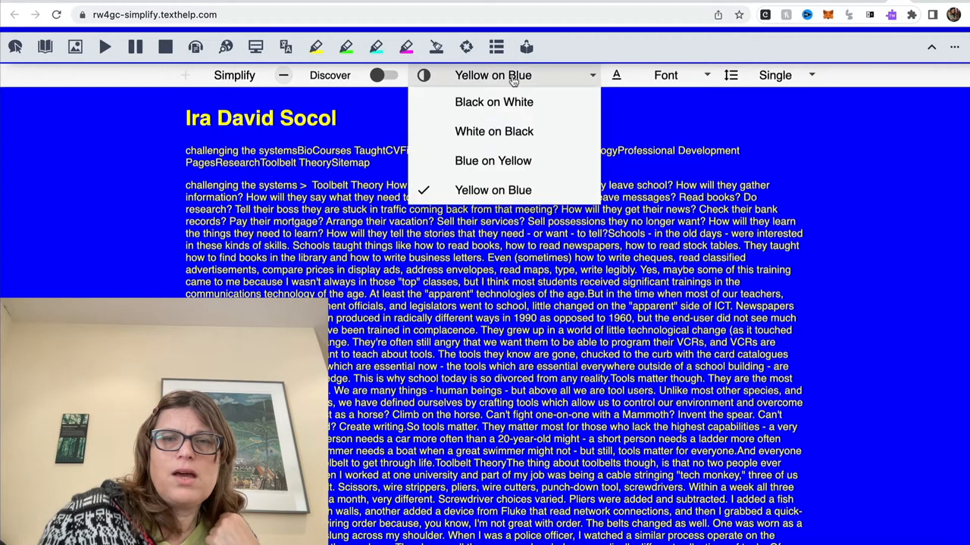
pyautogui.moveTo(494, 102)
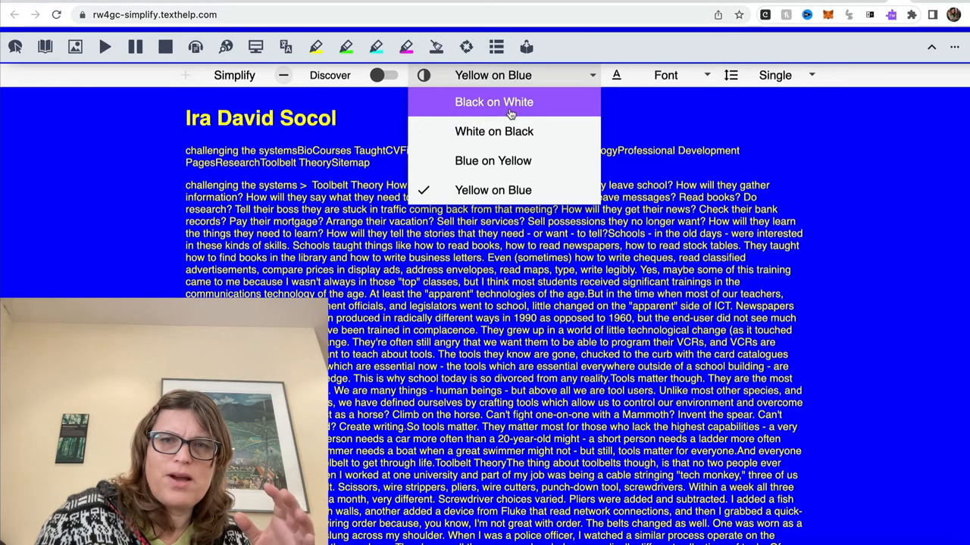
pyautogui.click(493, 101)
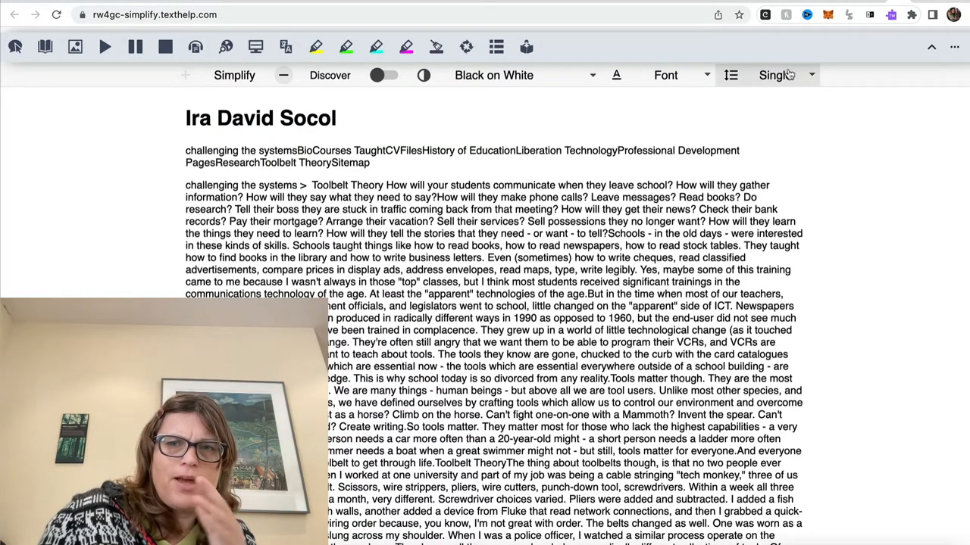
# Set the simplified text's line spacing to 1.5 Line and browse through it
pyautogui.click(786, 74)
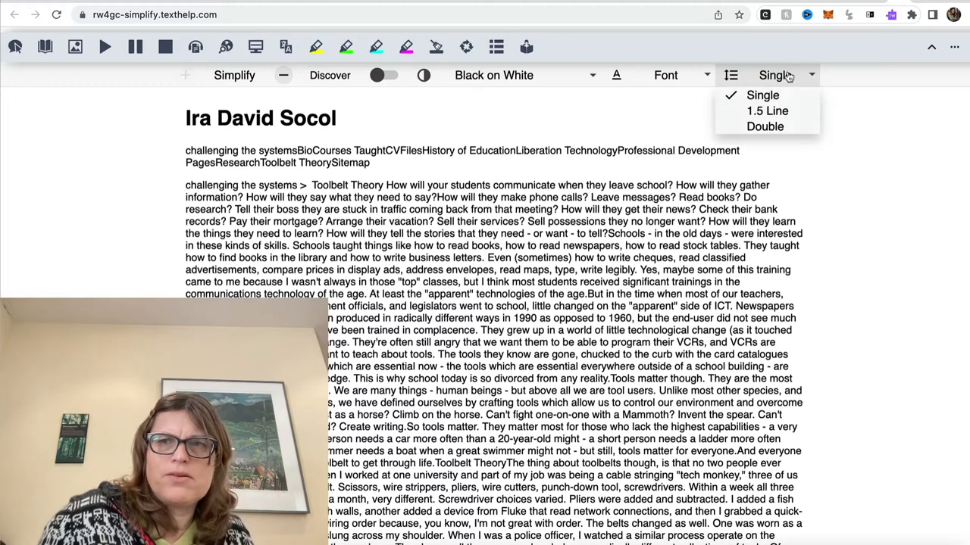
pyautogui.click(767, 110)
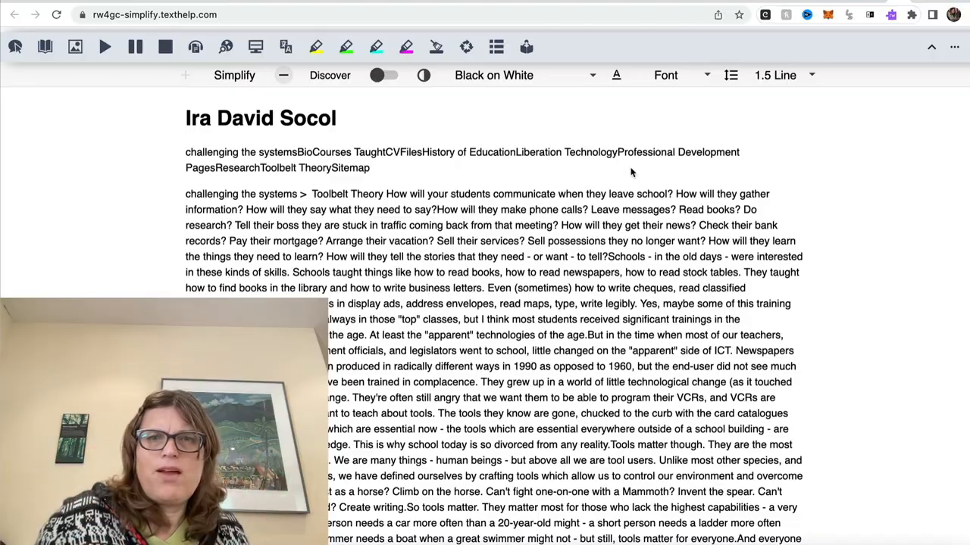
pyautogui.scroll(-3)
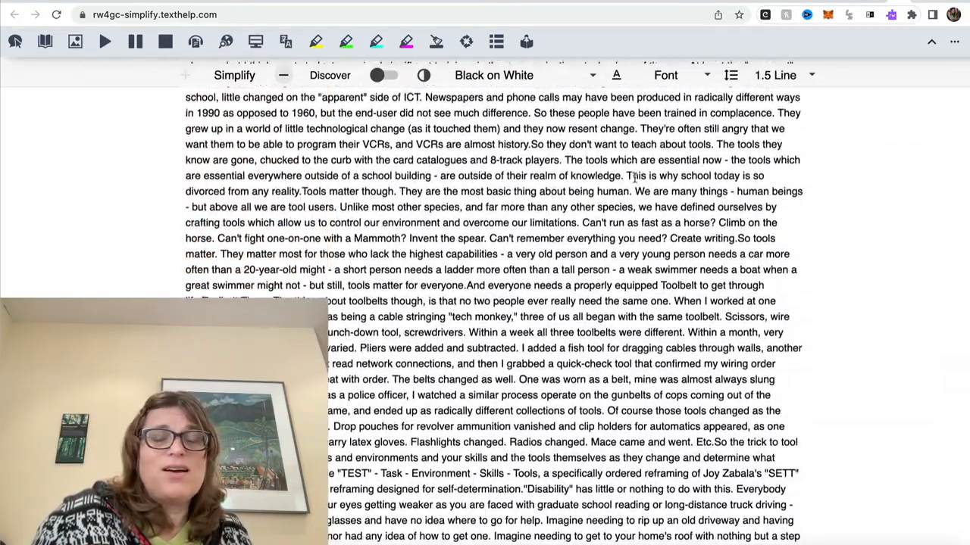
pyautogui.scroll(-3)
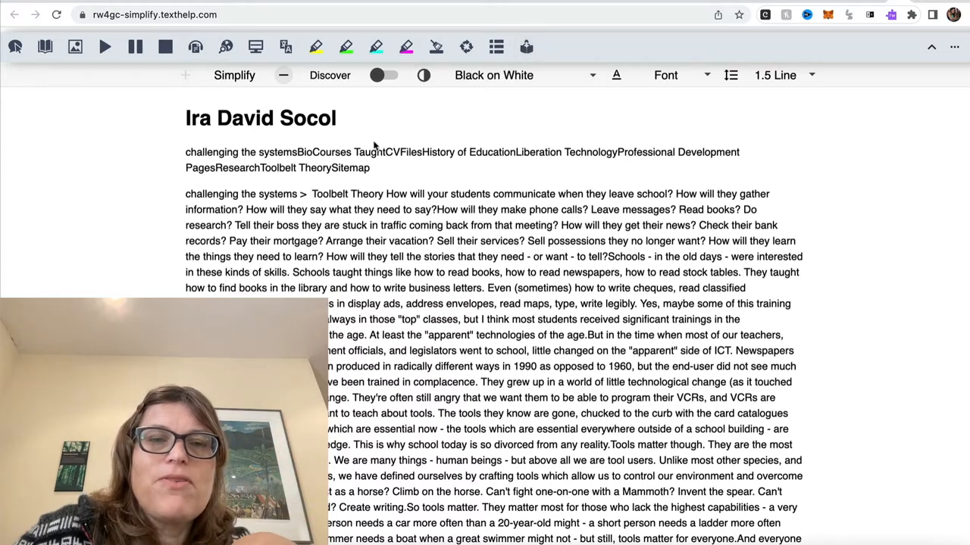
pyautogui.moveTo(314, 191)
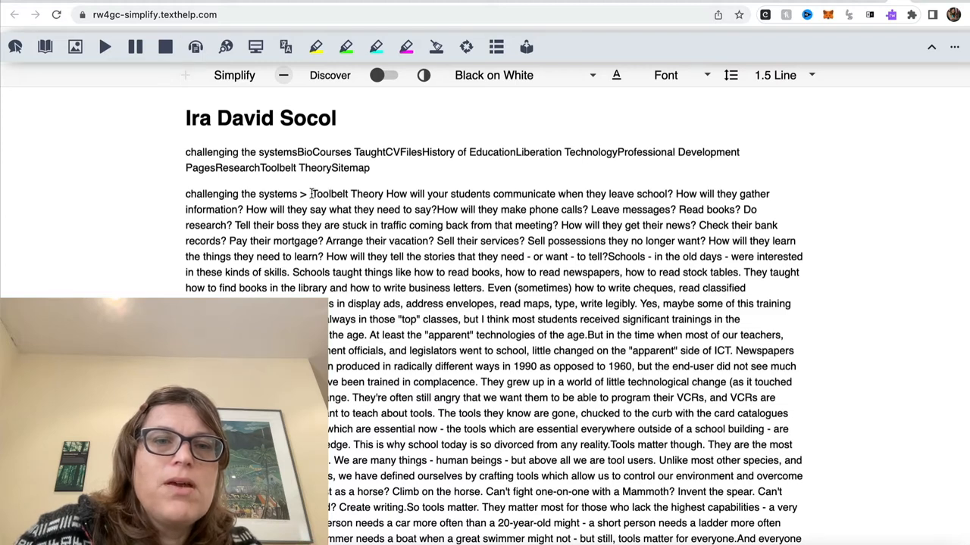
# Read the simplified text aloud from a chosen word, then move to the StoryToGo article
pyautogui.doubleClick(329, 194)
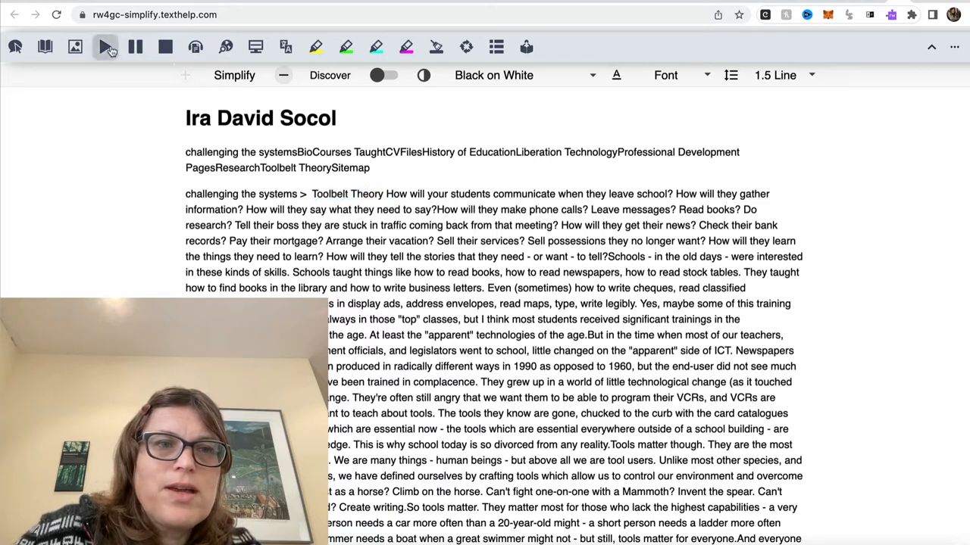
pyautogui.click(105, 47)
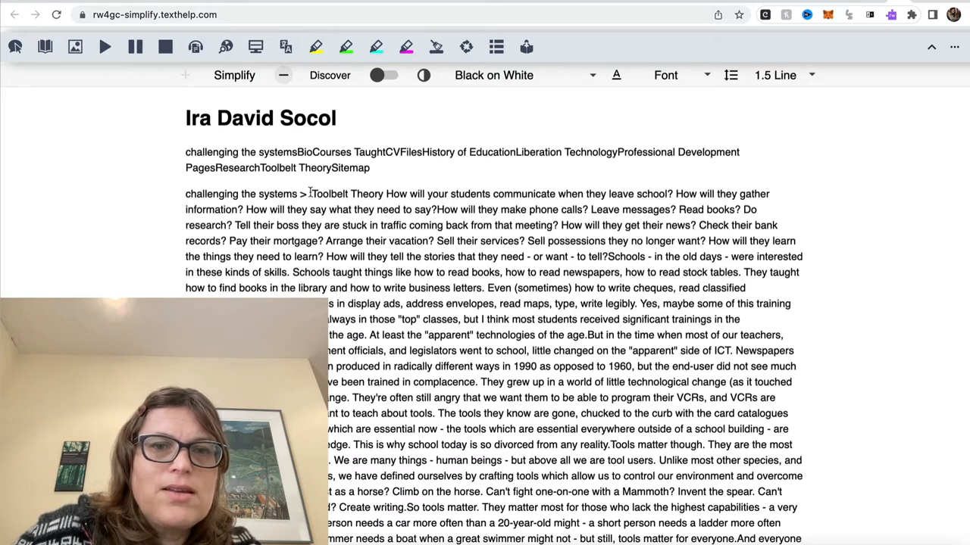
pyautogui.doubleClick(346, 194)
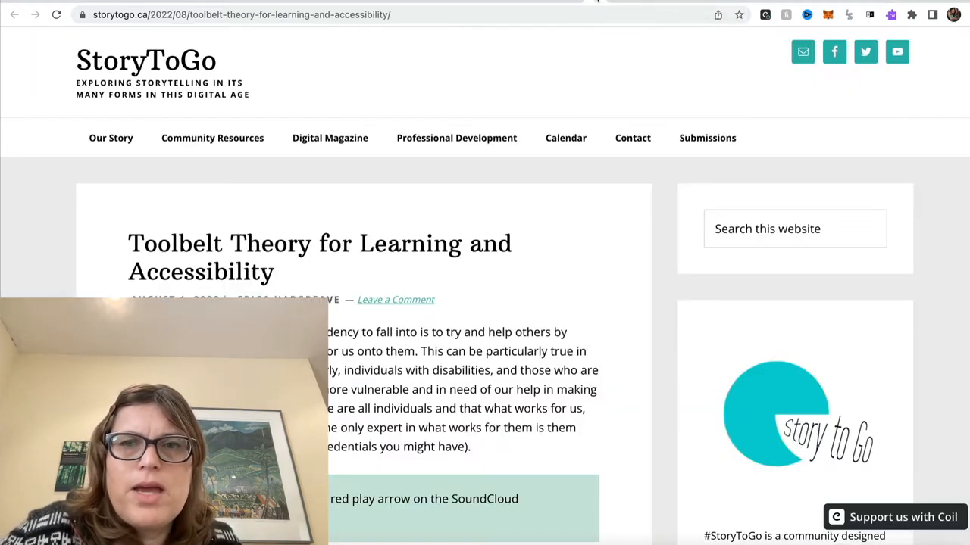
# Show the Read&Write toolbar over the StoryToGo article and simplify it to plain text
pyautogui.click(893, 517)
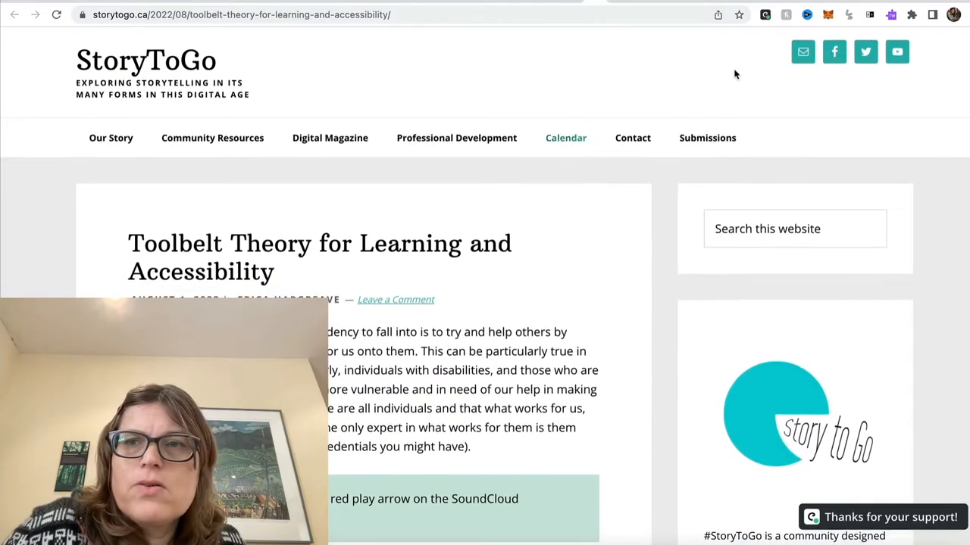
pyautogui.scroll(-3)
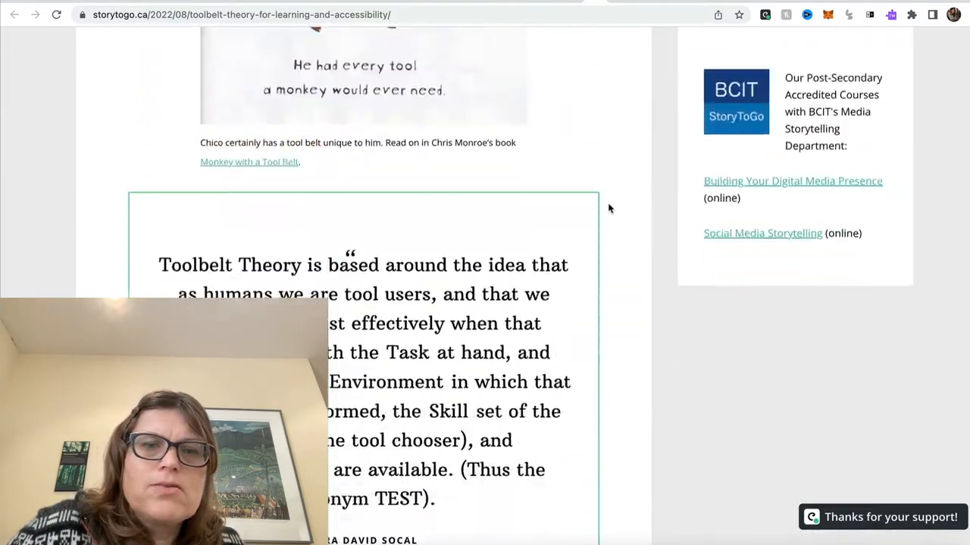
pyautogui.scroll(-3)
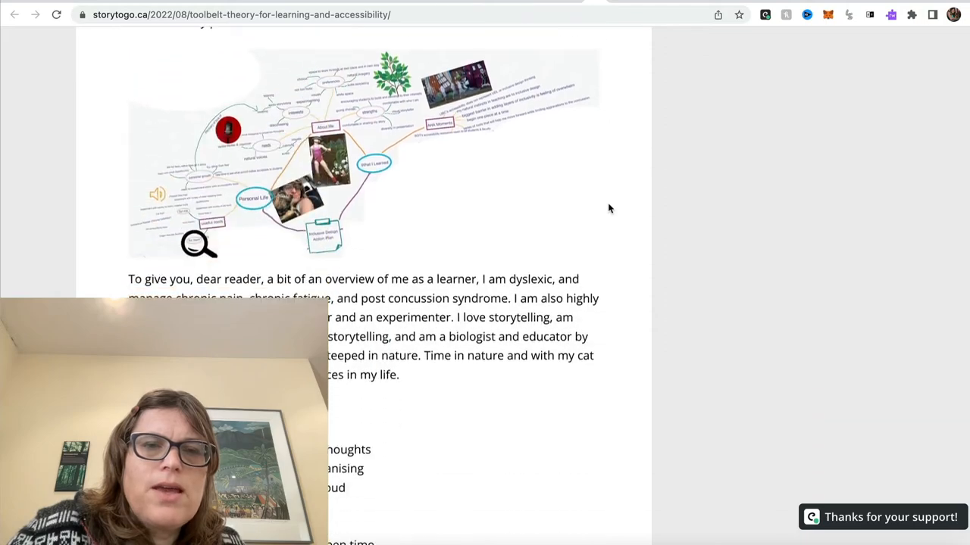
pyautogui.scroll(3)
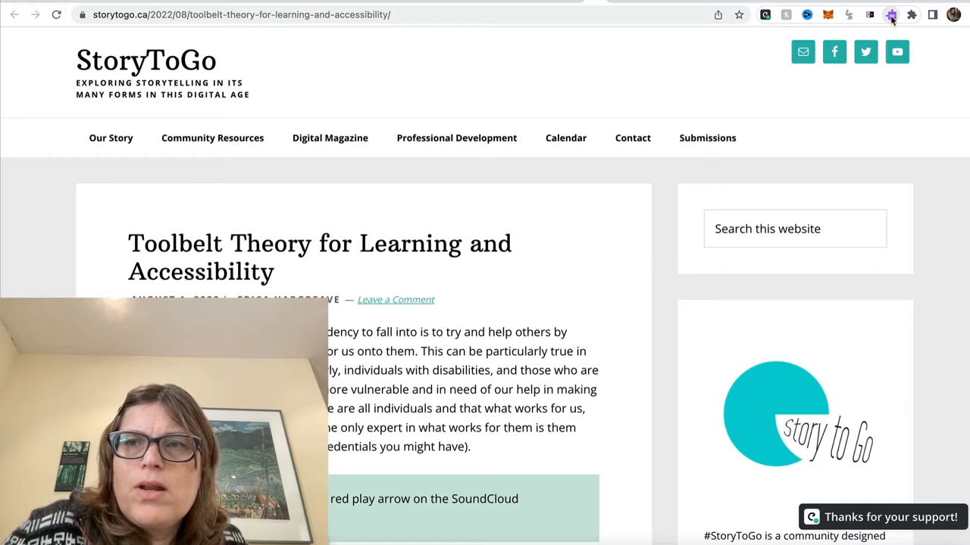
pyautogui.click(891, 14)
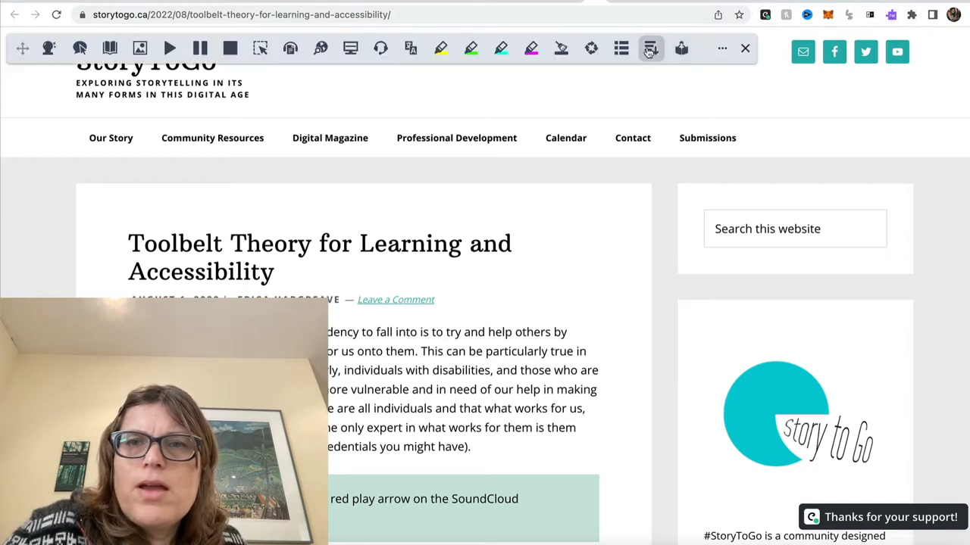
pyautogui.click(650, 49)
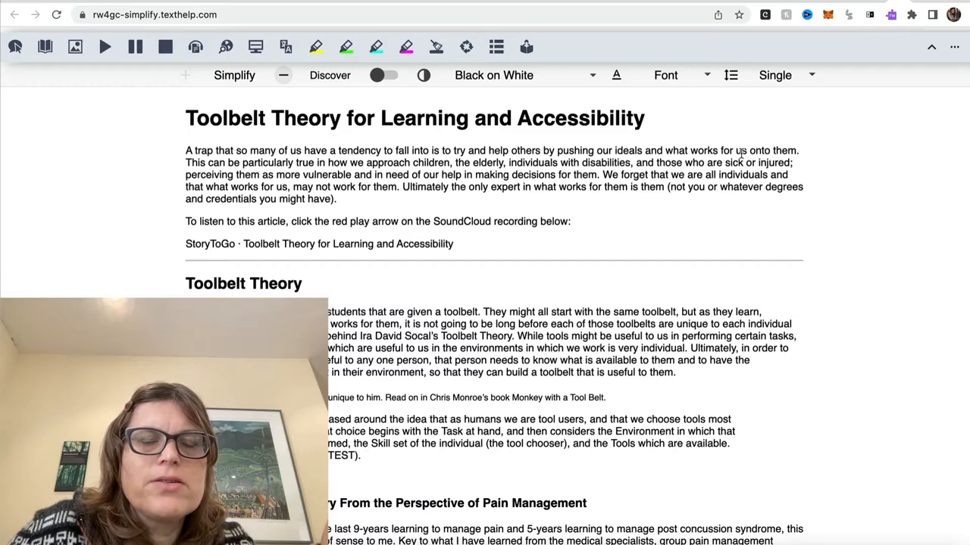
# Scroll the simplified StoryToGo article down to its toolbelt-crafting section
pyautogui.scroll(-3)
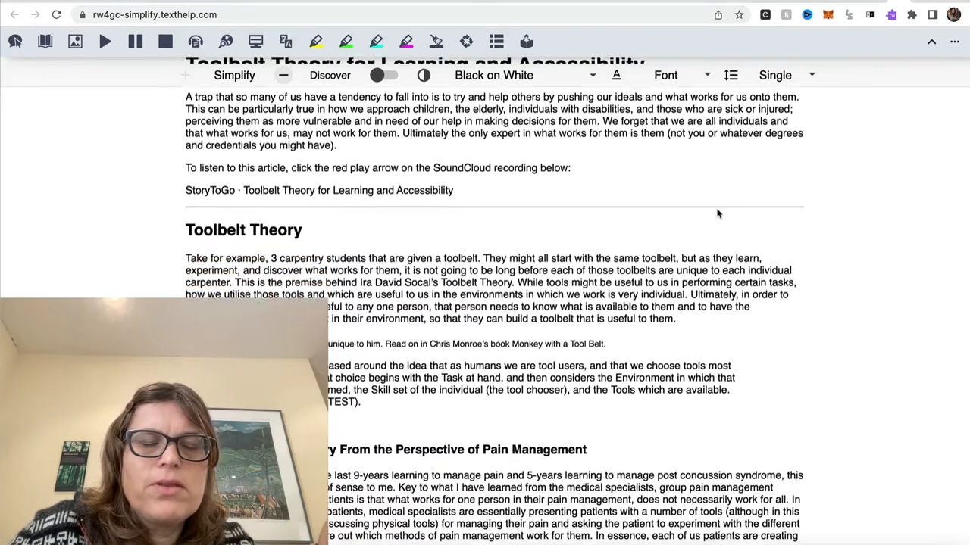
pyautogui.scroll(-3)
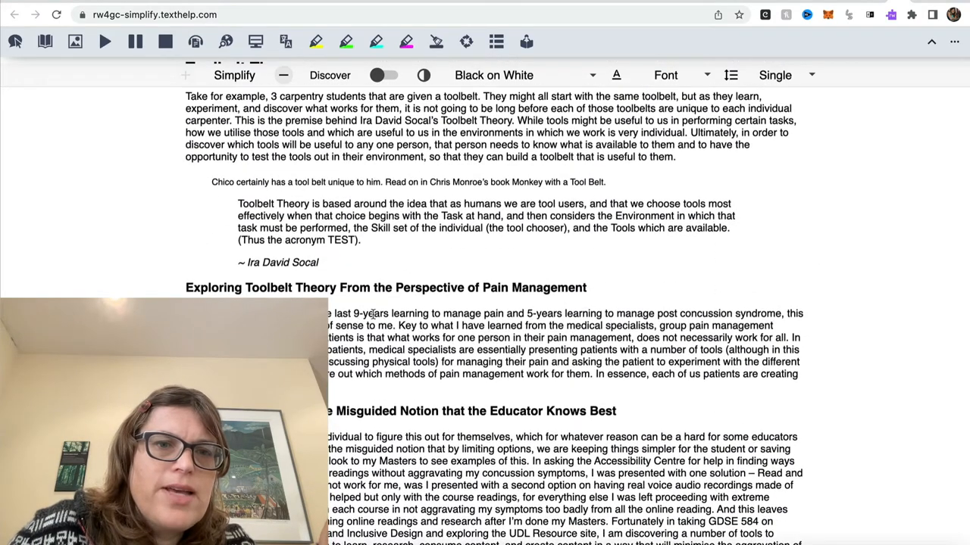
pyautogui.scroll(-3)
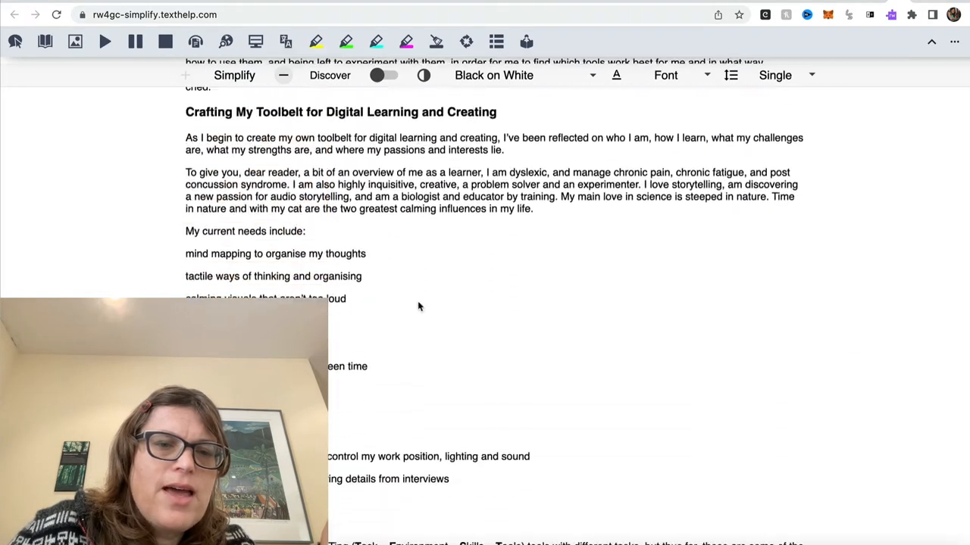
pyautogui.scroll(-3)
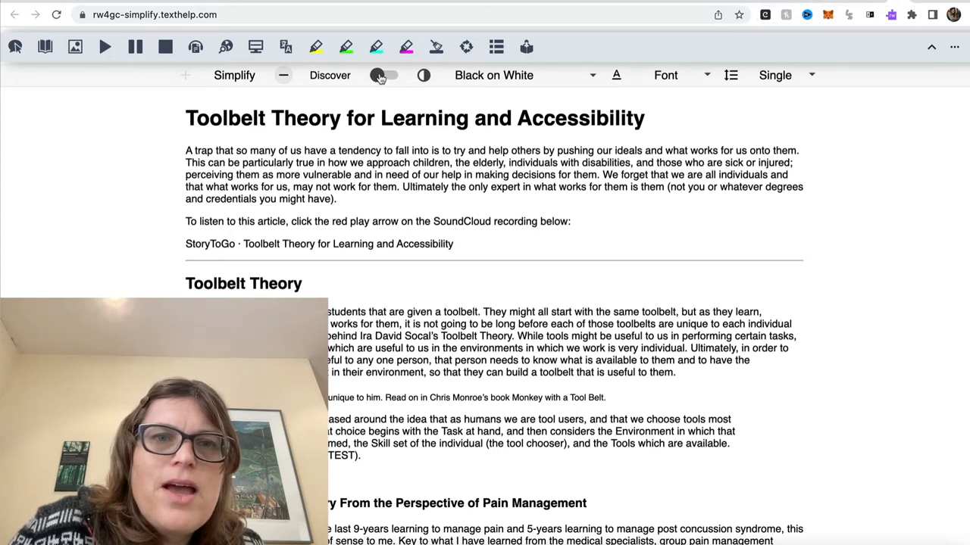
# Turn on Discover to underline key words and view picture definitions like 'disability'
pyautogui.click(385, 75)
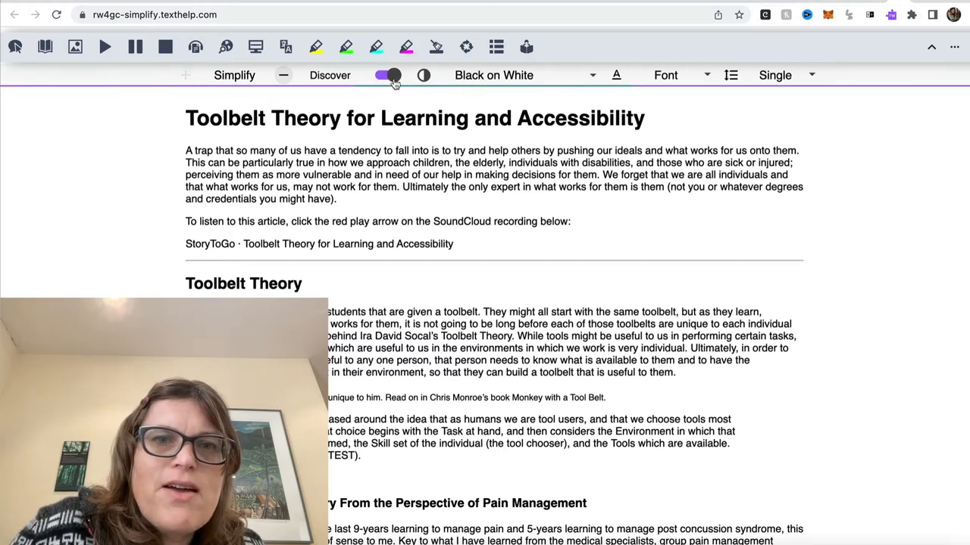
pyautogui.click(386, 75)
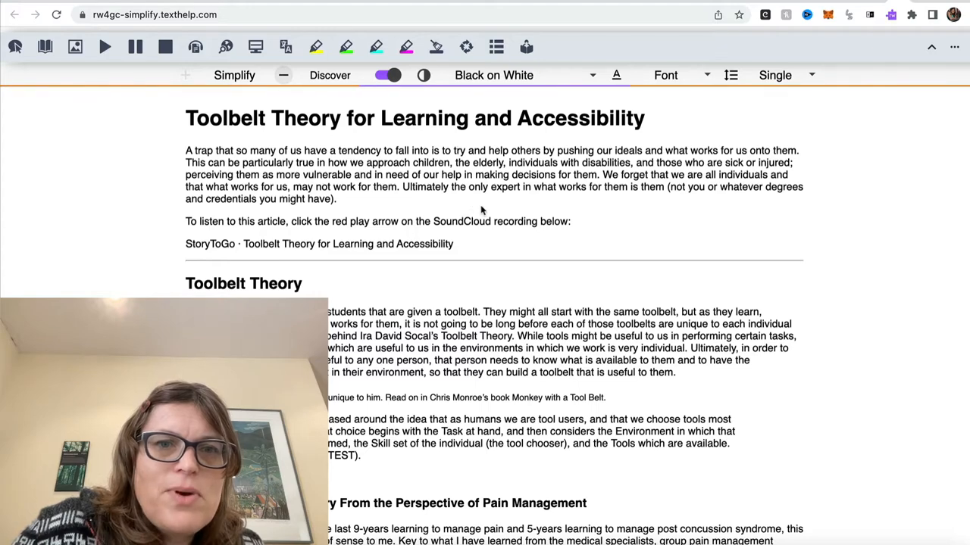
pyautogui.scroll(-3)
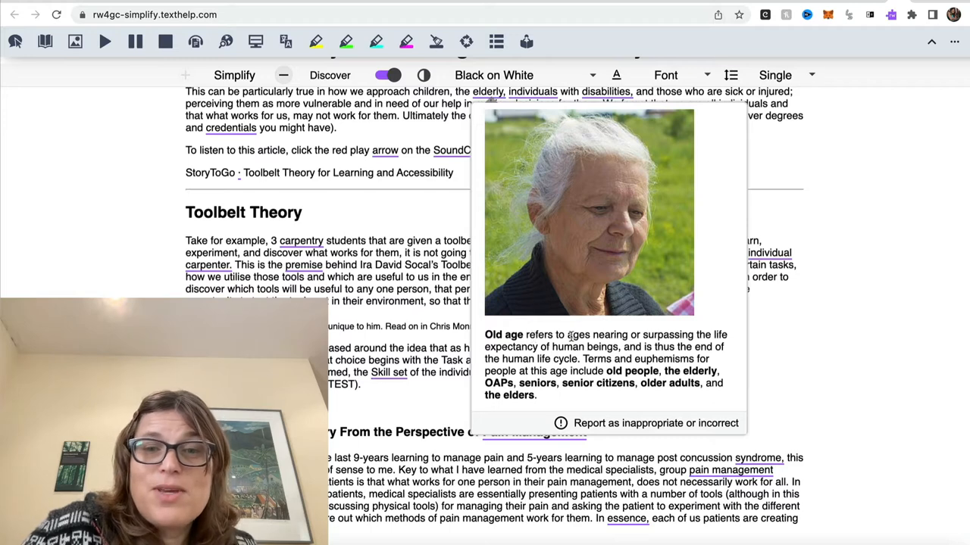
pyautogui.scroll(-3)
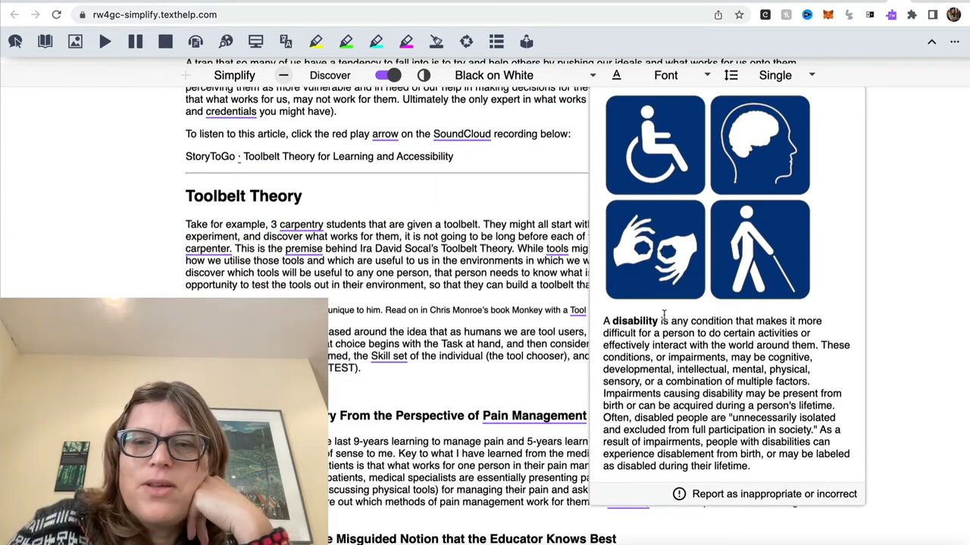
# Scroll down the simplified article and open the picture definitions for Environment and Pain Management
pyautogui.scroll(-3)
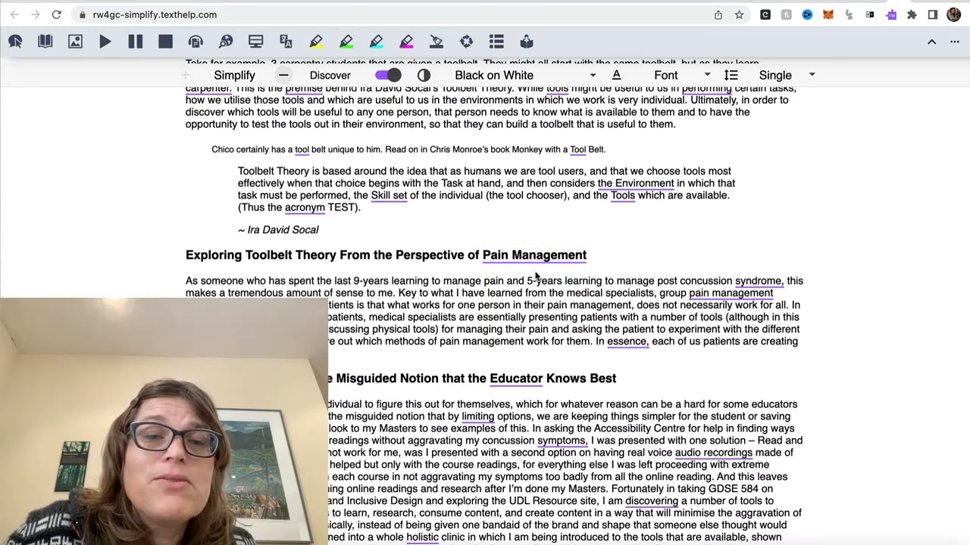
pyautogui.scroll(-3)
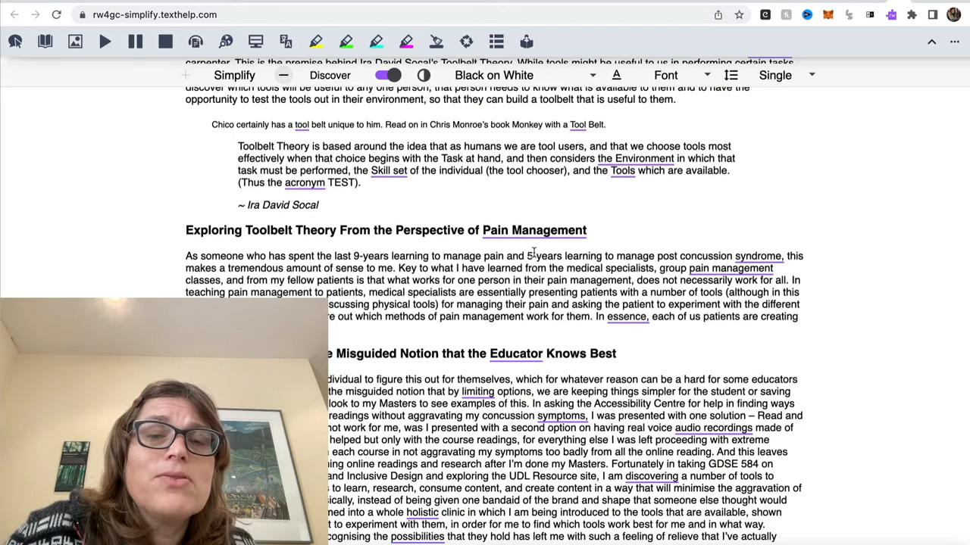
pyautogui.doubleClick(534, 230)
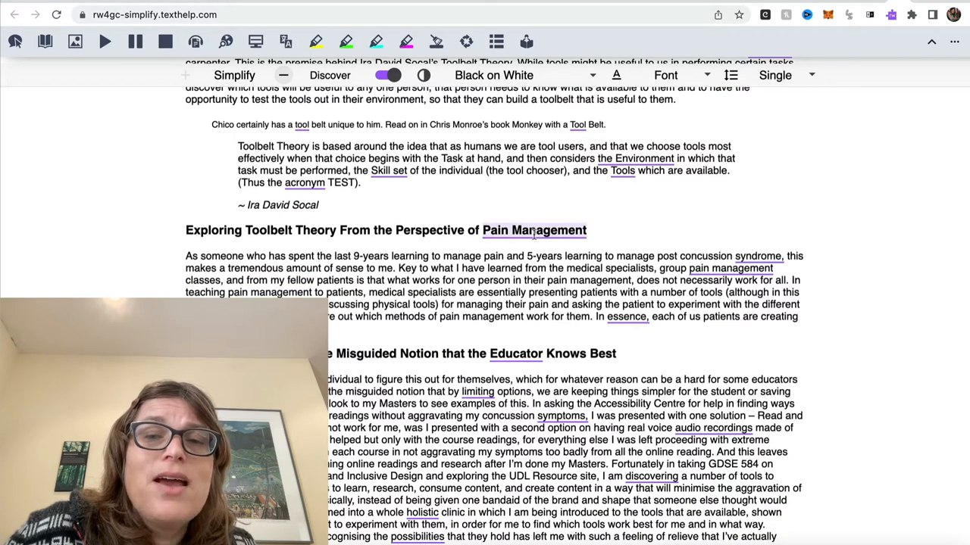
pyautogui.doubleClick(534, 230)
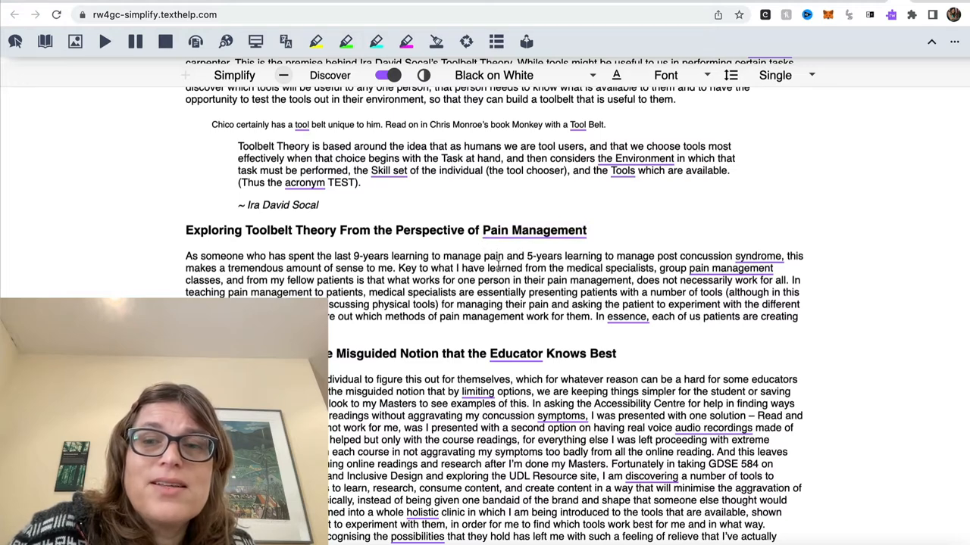
pyautogui.moveTo(640, 212)
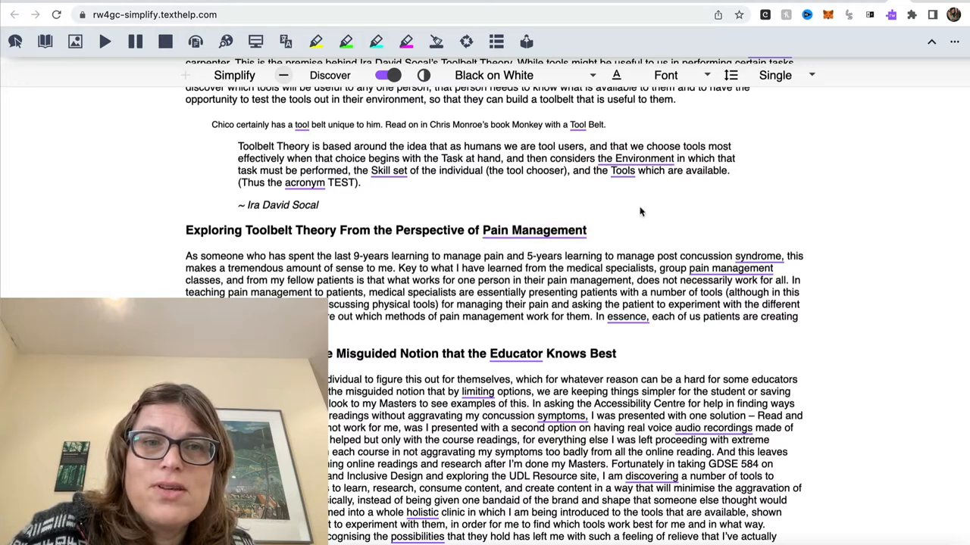
pyautogui.moveTo(683, 205)
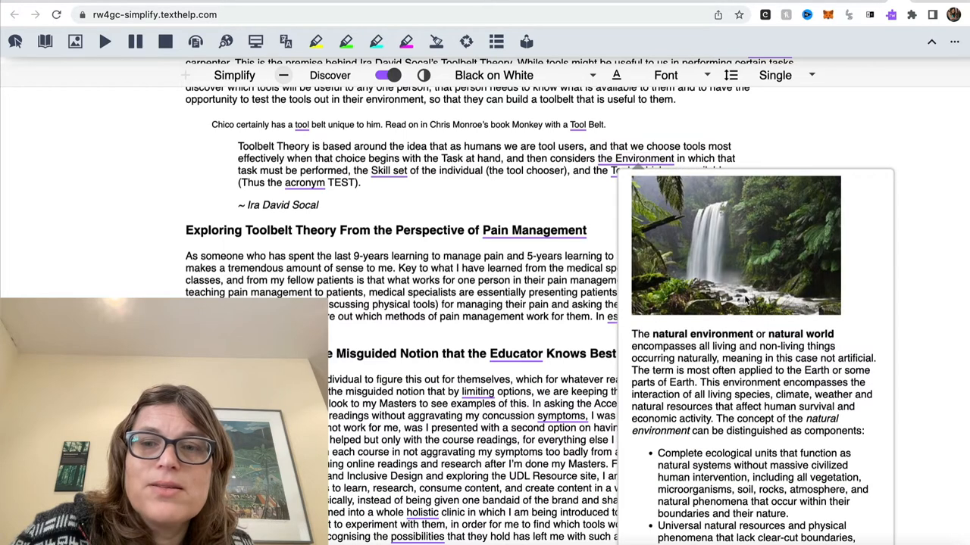
pyautogui.moveTo(538, 210)
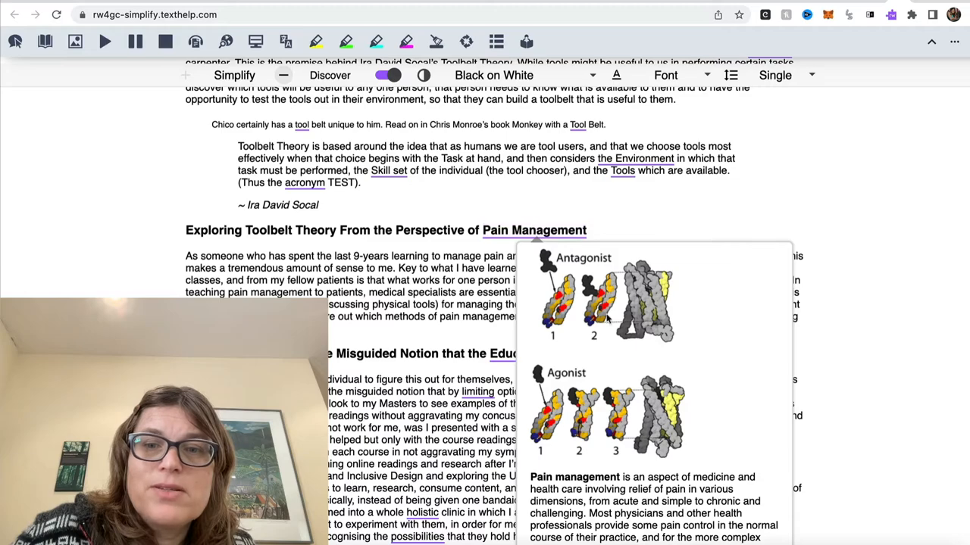
pyautogui.scroll(-3)
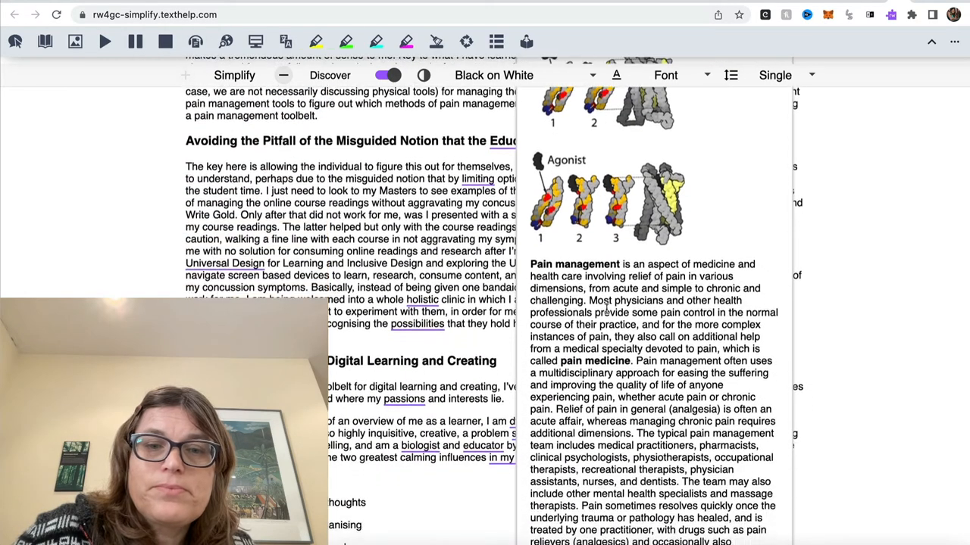
pyautogui.scroll(-3)
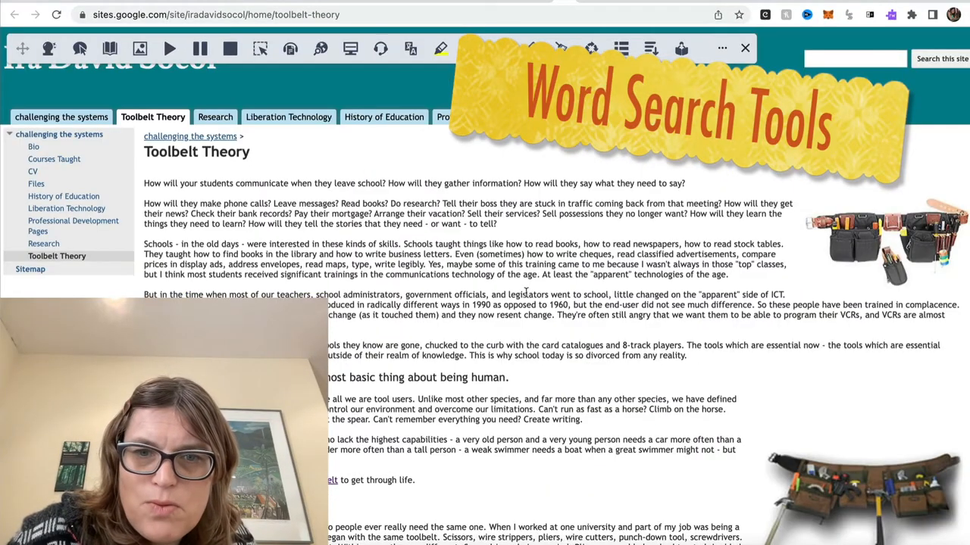
# Show the dictionary and picture definitions of Mammoth, then mark the word with a yellow highlight
pyautogui.scroll(-3)
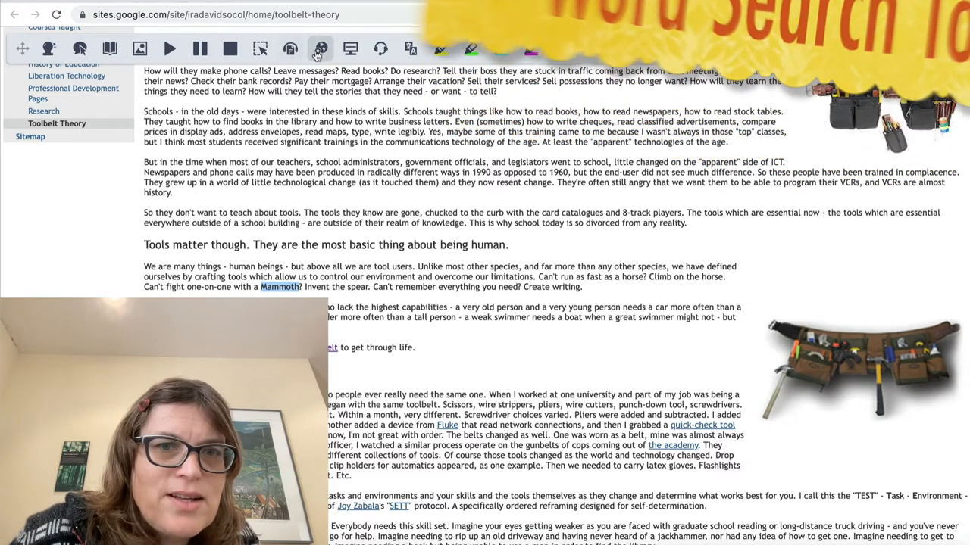
pyautogui.click(280, 286)
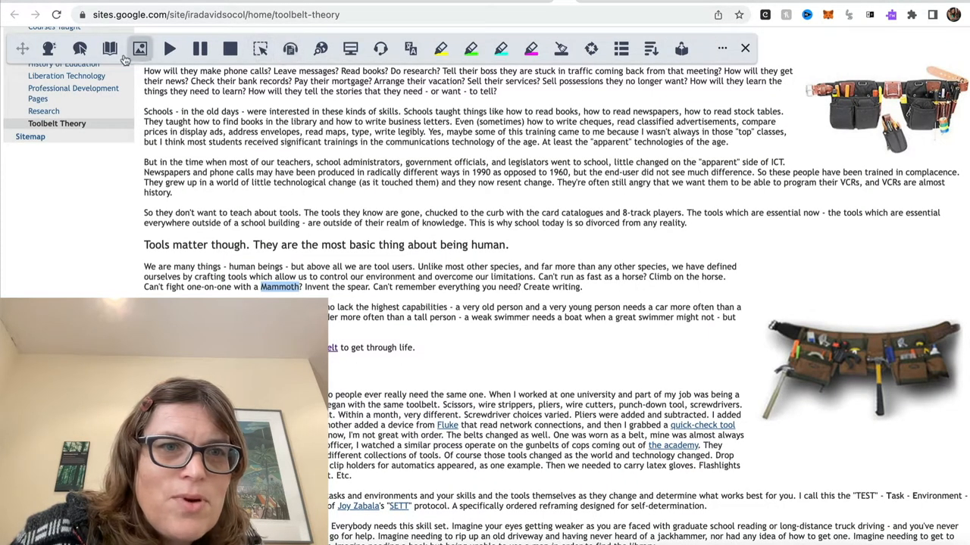
pyautogui.click(110, 49)
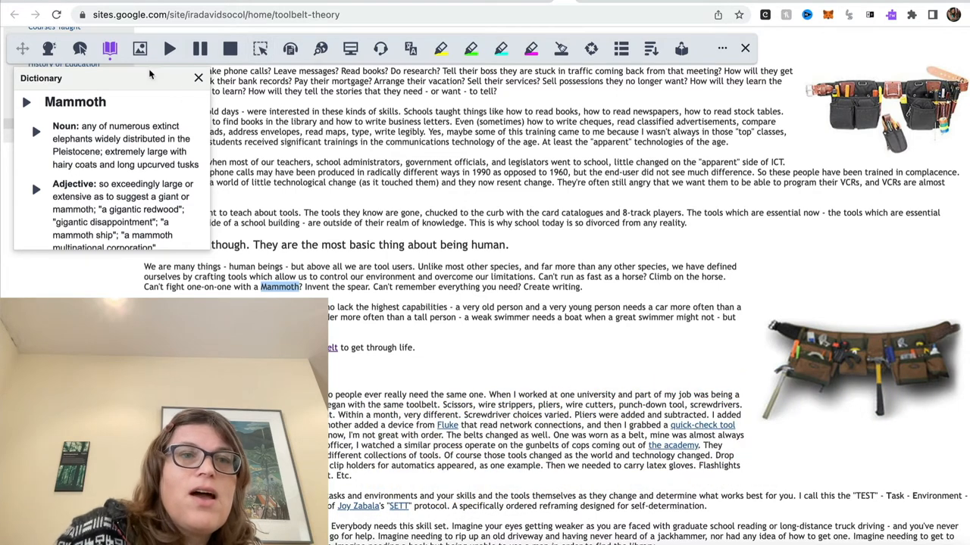
pyautogui.click(140, 49)
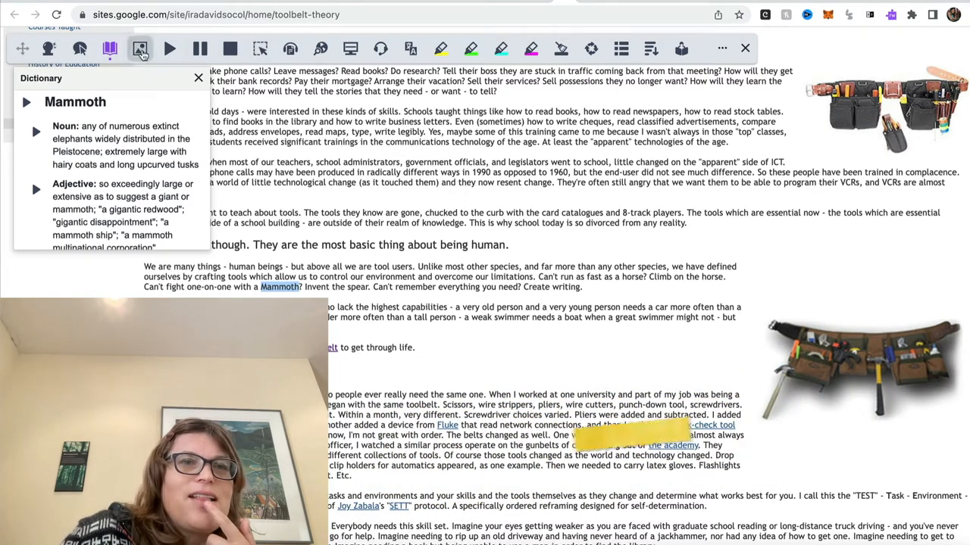
pyautogui.click(140, 49)
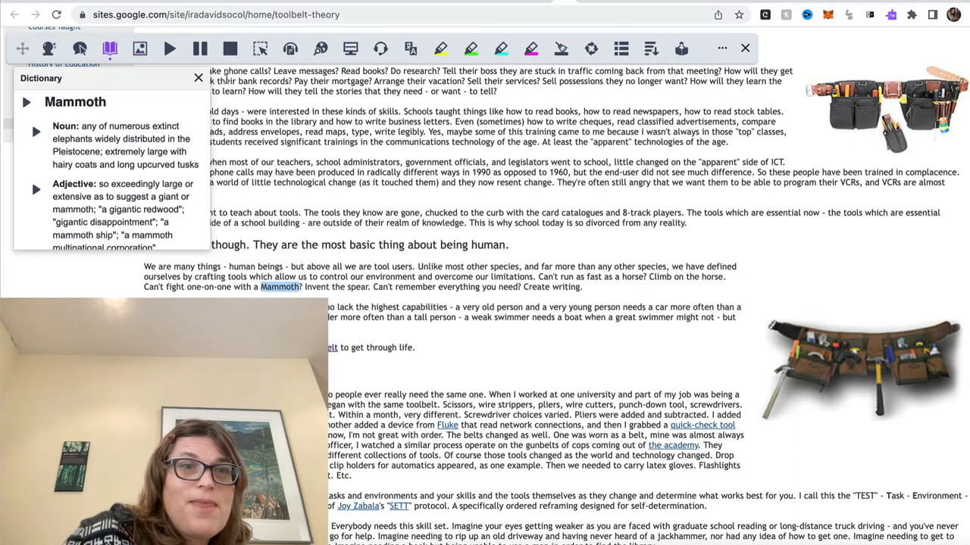
pyautogui.click(198, 78)
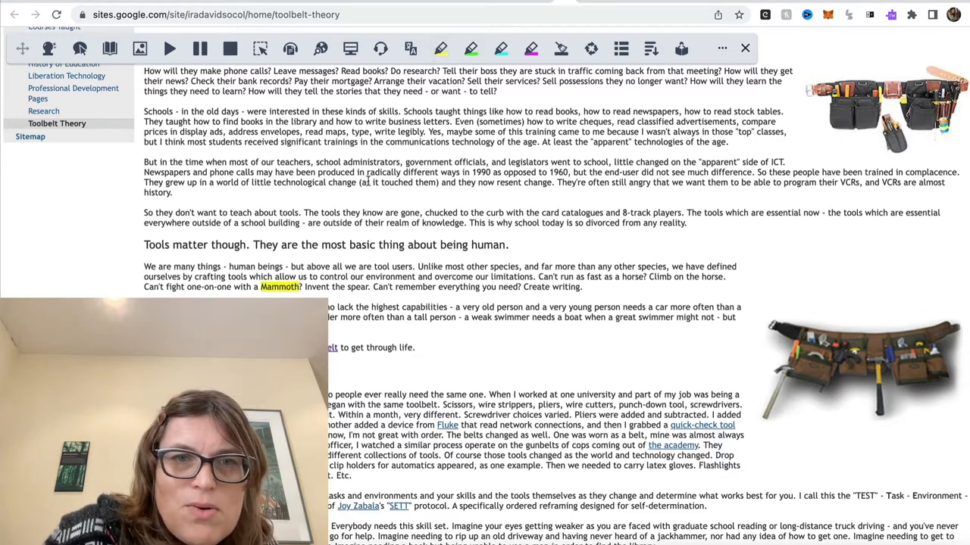
# Select the word radically and apply the green highlighter to it
pyautogui.doubleClick(379, 172)
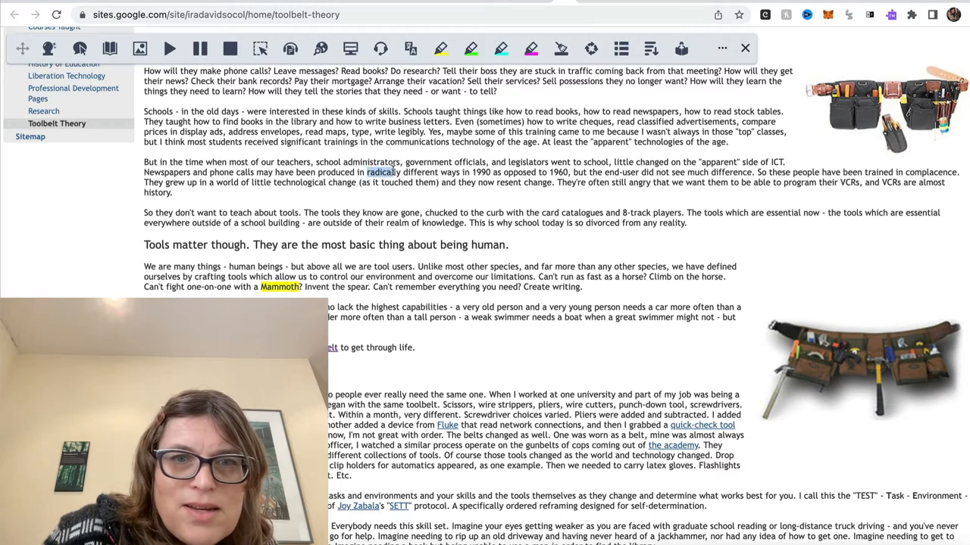
pyautogui.click(470, 48)
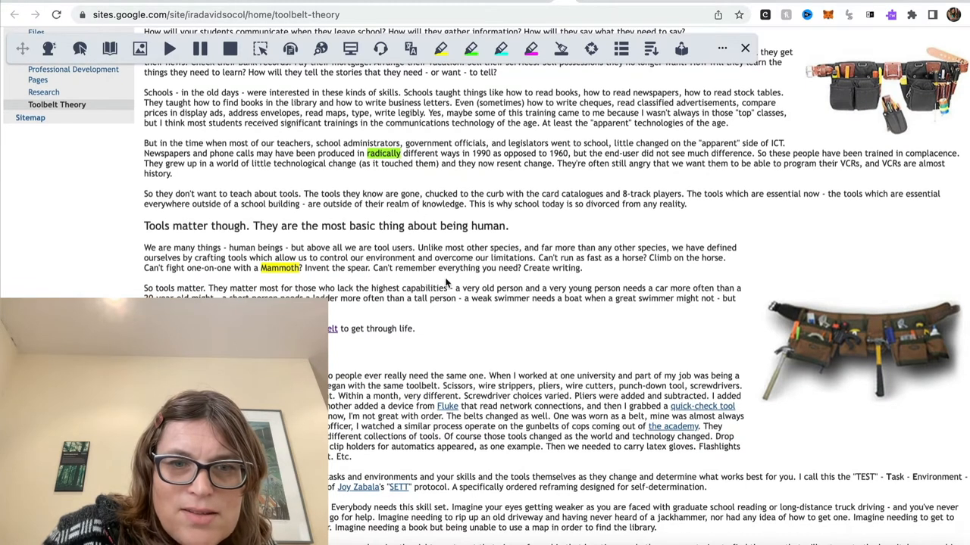
pyautogui.moveTo(514, 368)
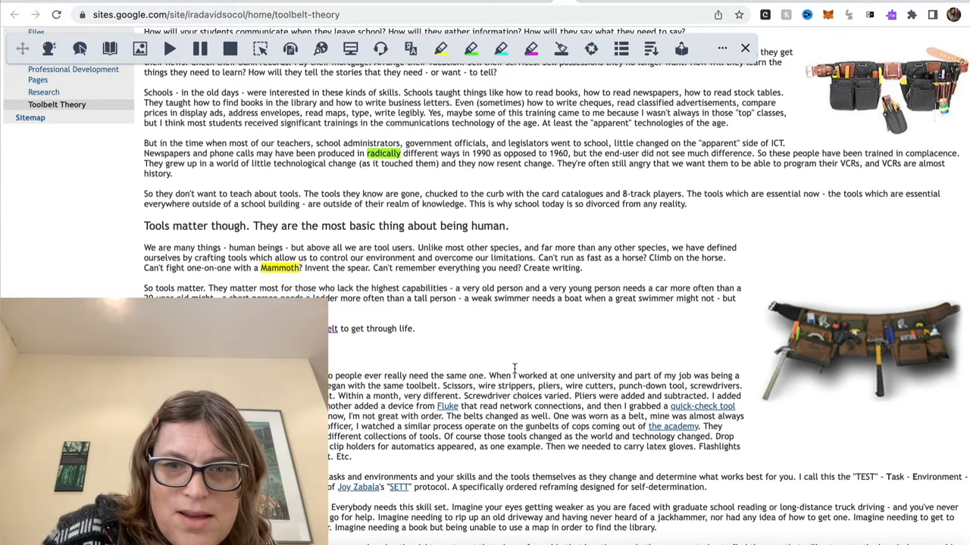
pyautogui.scroll(-3)
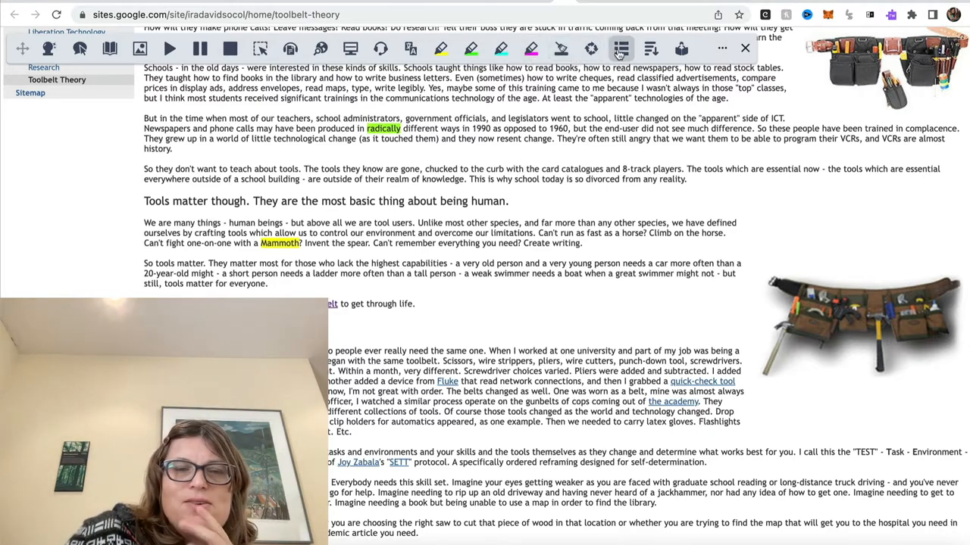
pyautogui.moveTo(621, 48)
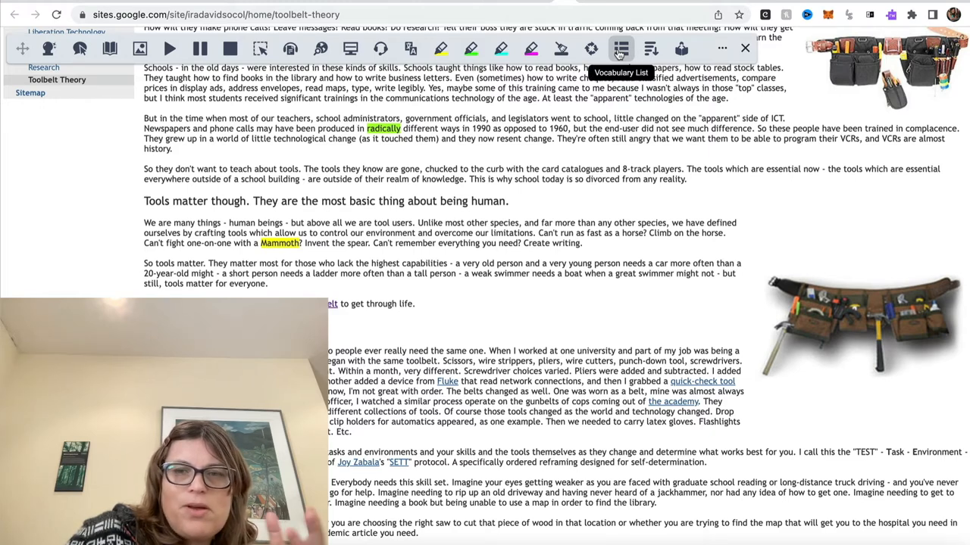
# Start the Vocabulary List from all four highlight colours, creating the Google Doc
pyautogui.click(620, 47)
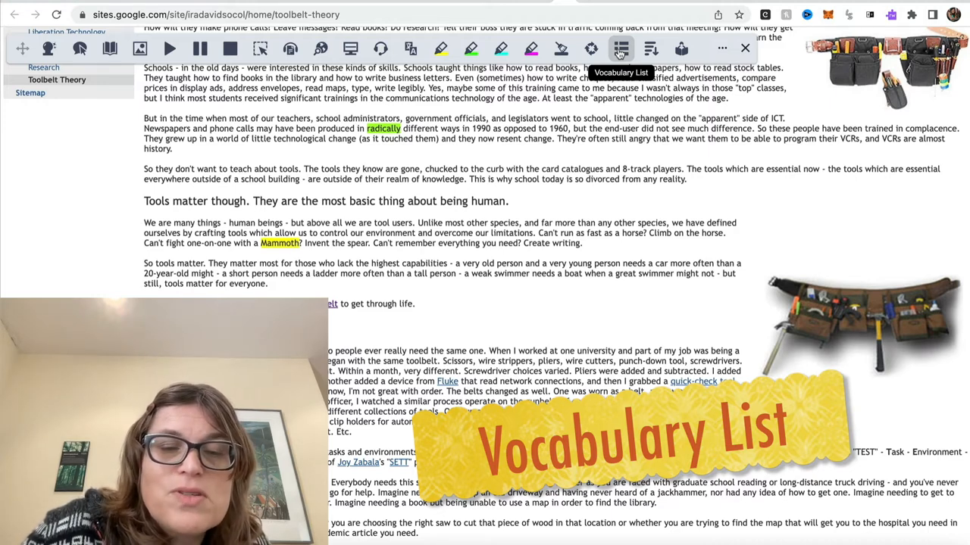
pyautogui.click(620, 47)
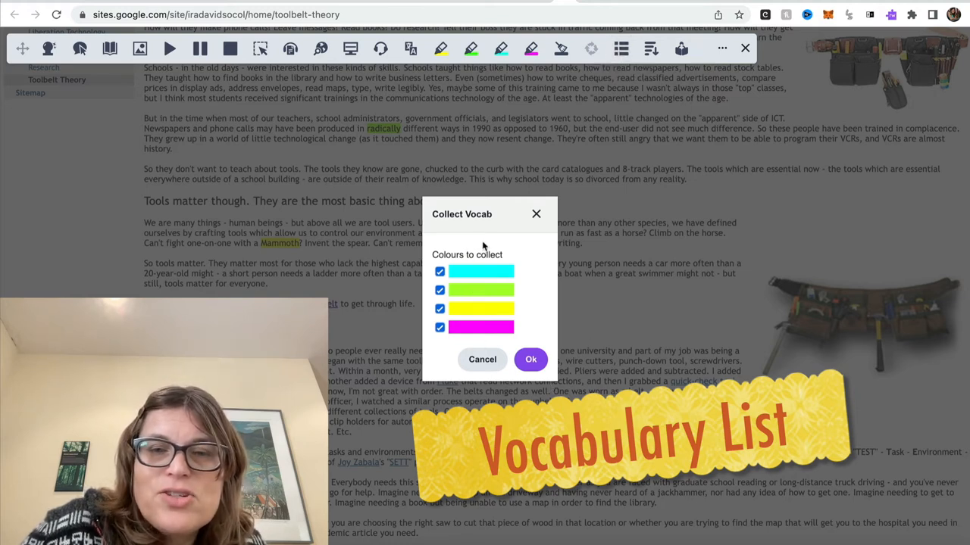
pyautogui.moveTo(449, 358)
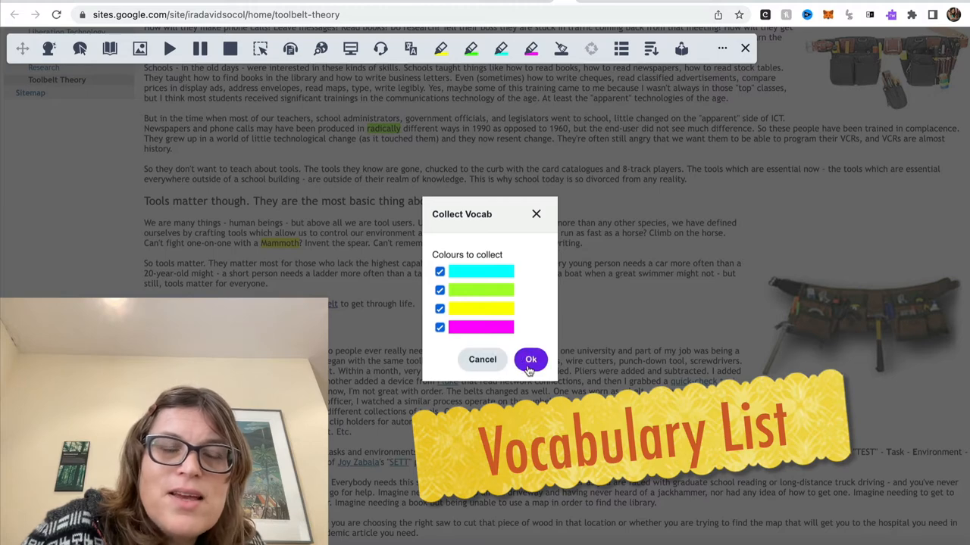
pyautogui.moveTo(530, 360)
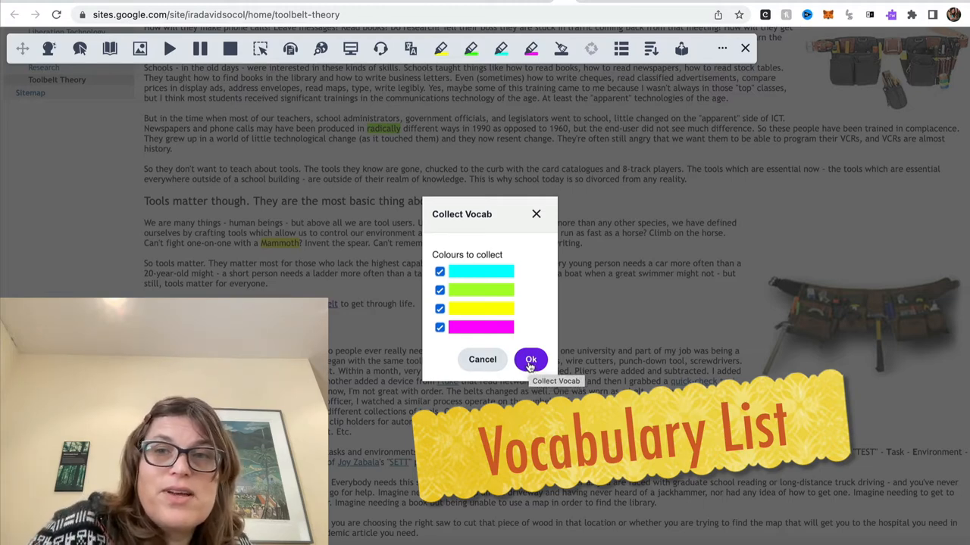
pyautogui.click(530, 359)
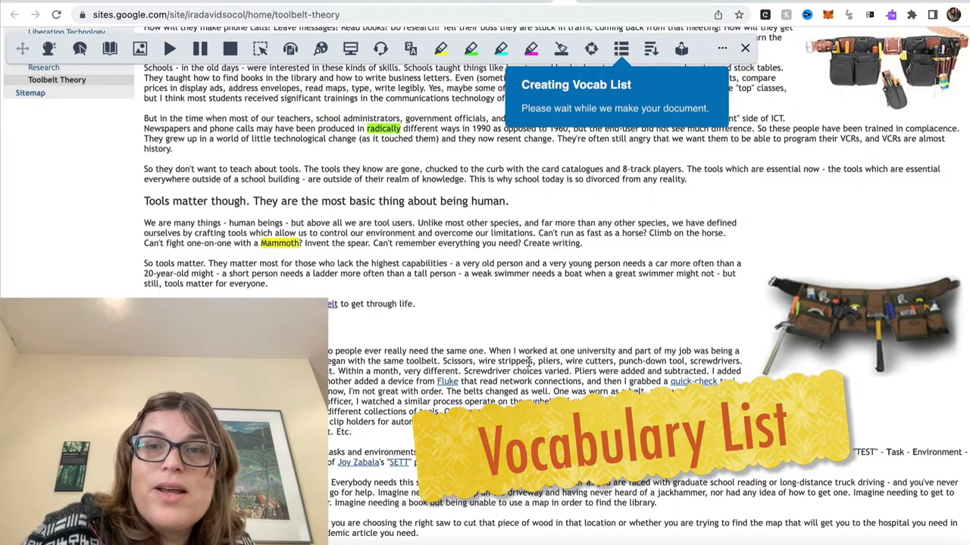
pyautogui.moveTo(633, 72)
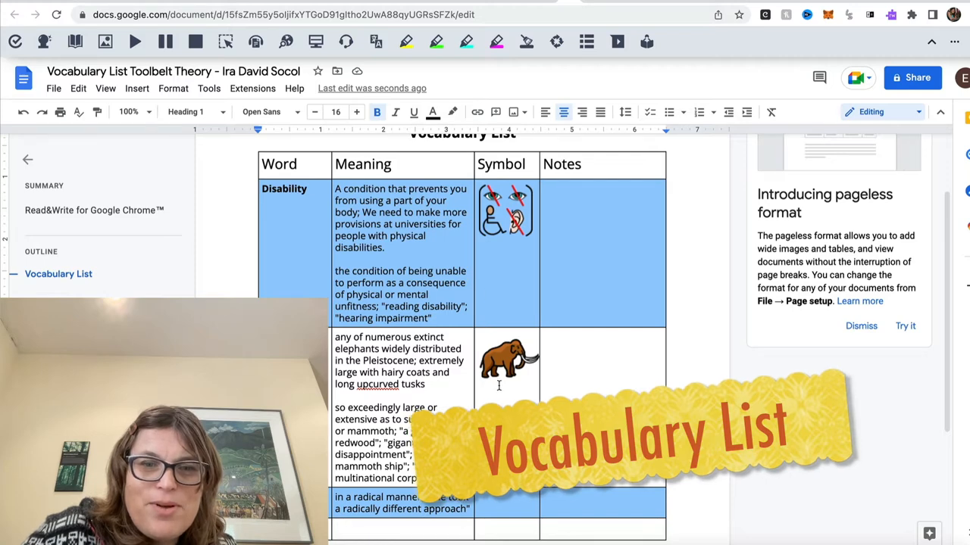
pyautogui.scroll(-3)
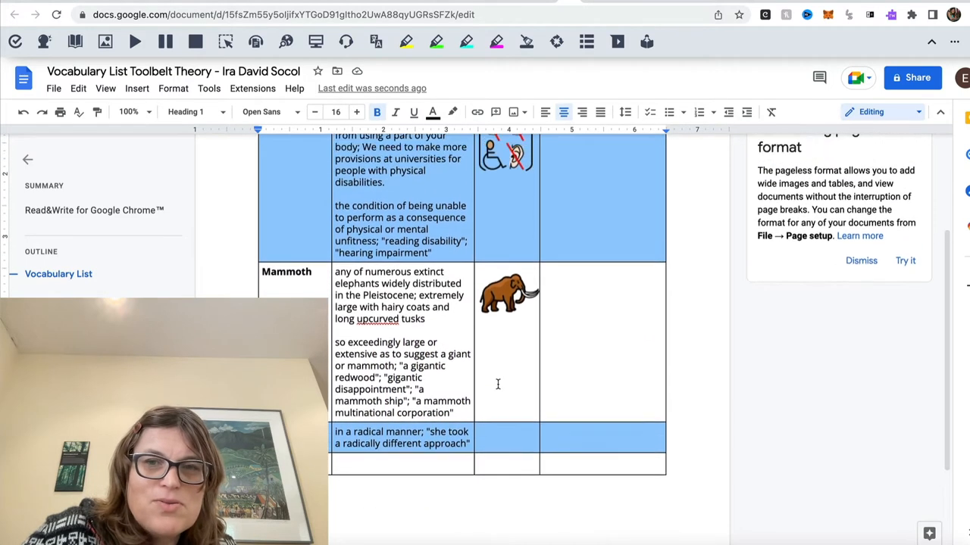
pyautogui.scroll(-3)
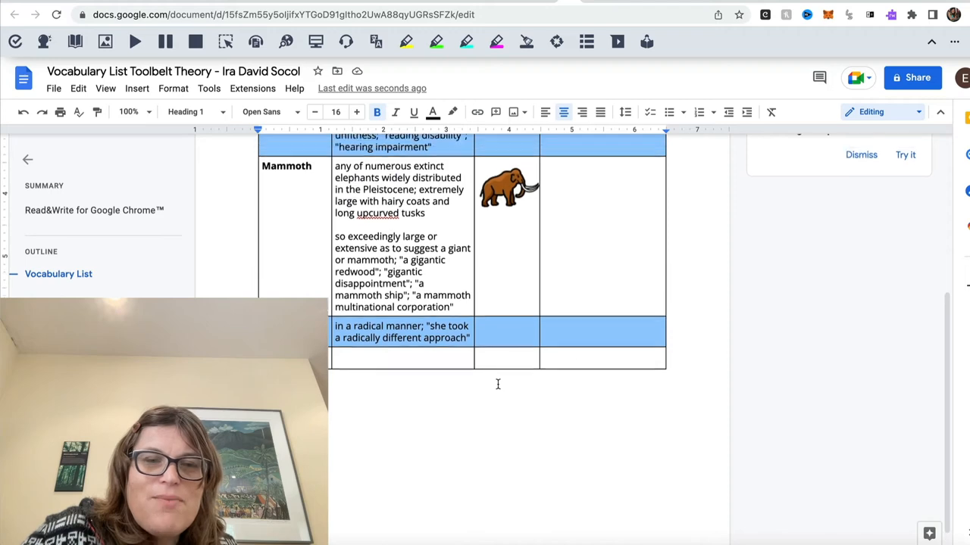
pyautogui.scroll(-3)
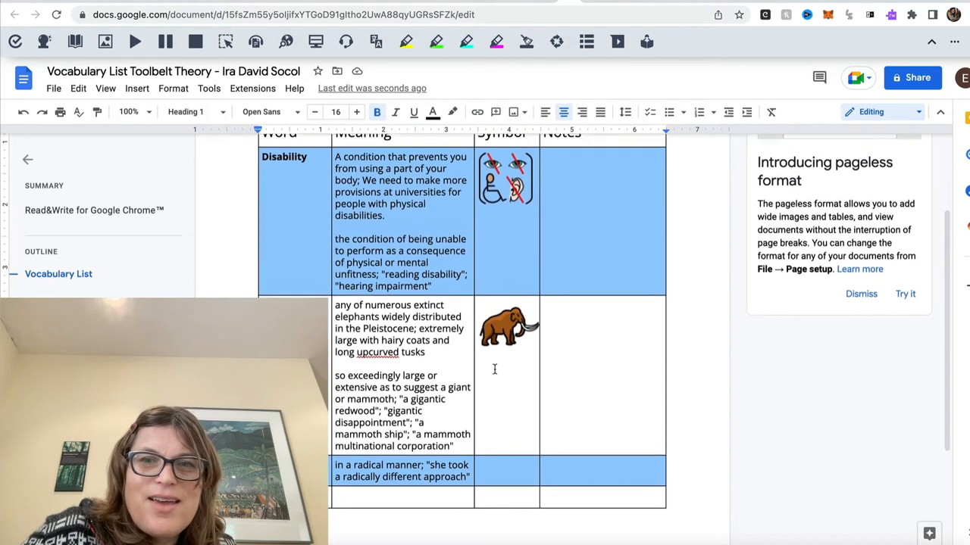
pyautogui.scroll(-3)
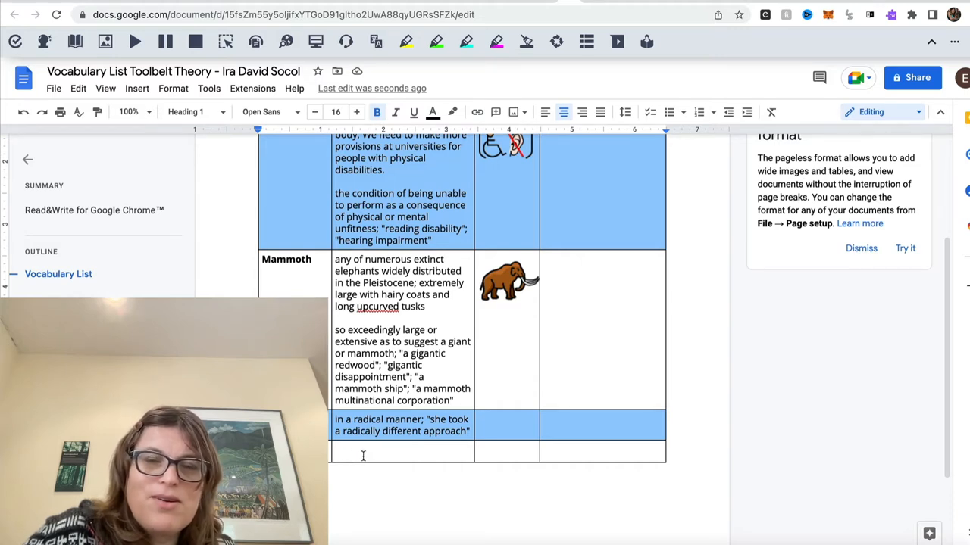
pyautogui.moveTo(420, 443)
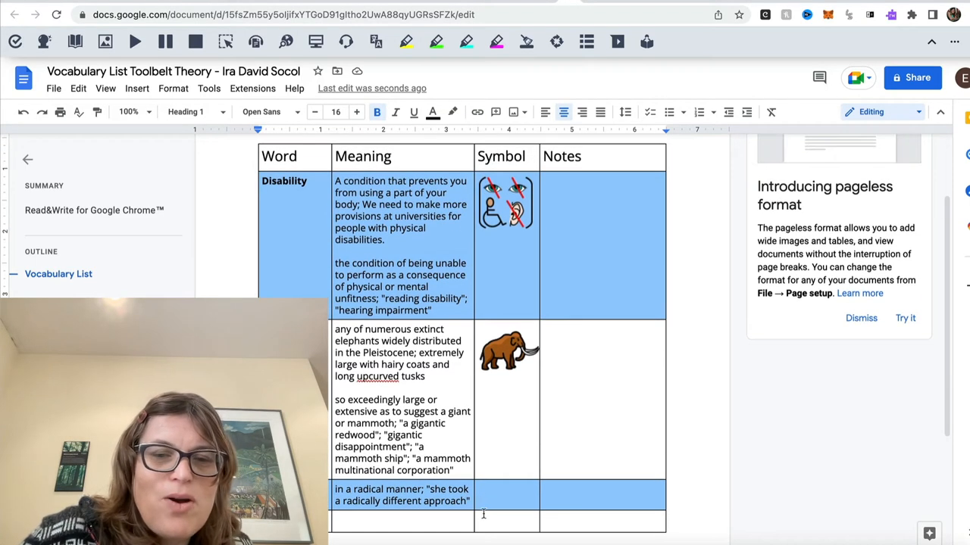
pyautogui.click(509, 523)
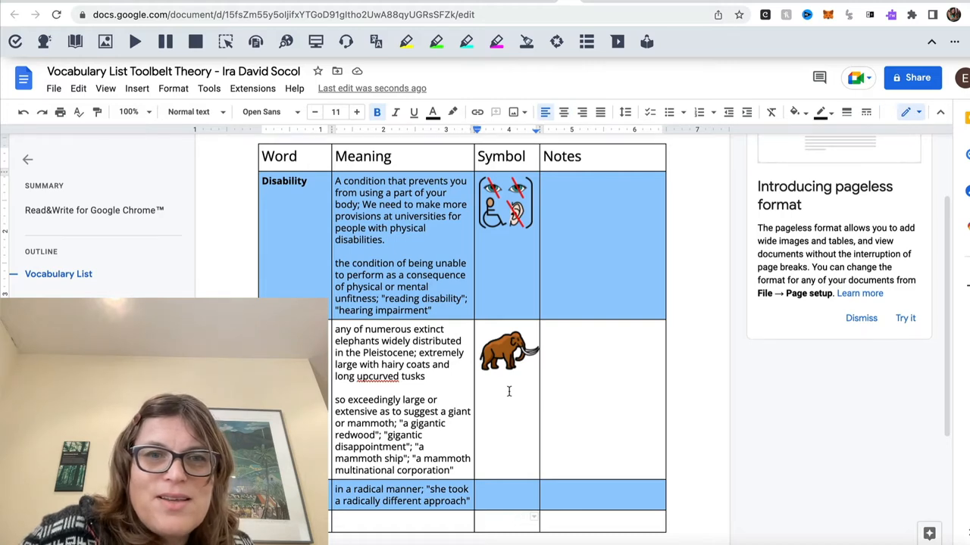
pyautogui.scroll(-3)
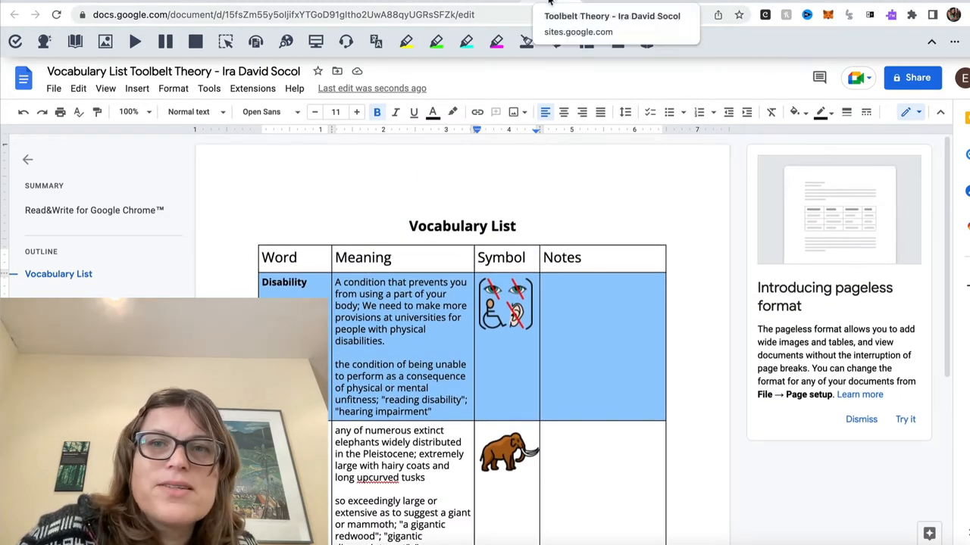
# Return to the Toolbelt Theory tab and clear every word highlight from the page
pyautogui.click(611, 16)
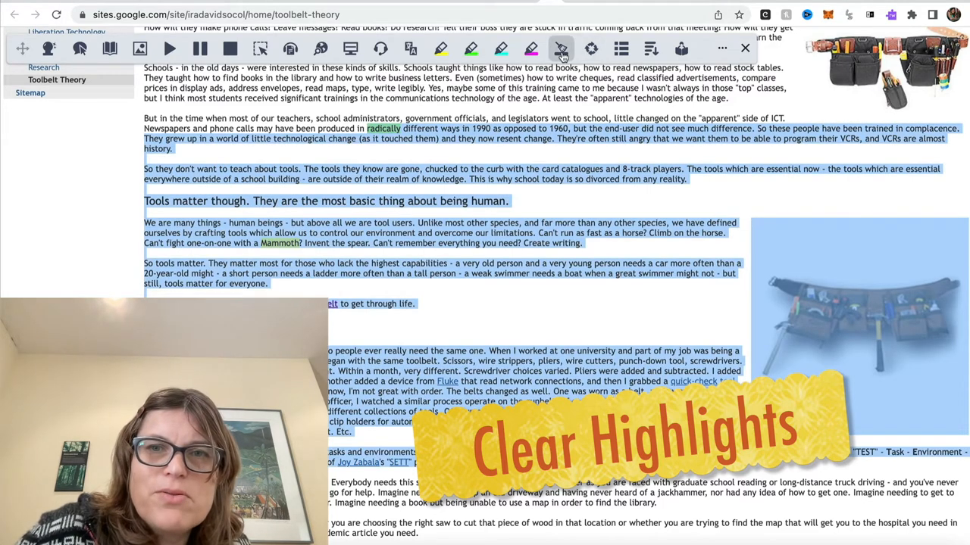
pyautogui.click(561, 48)
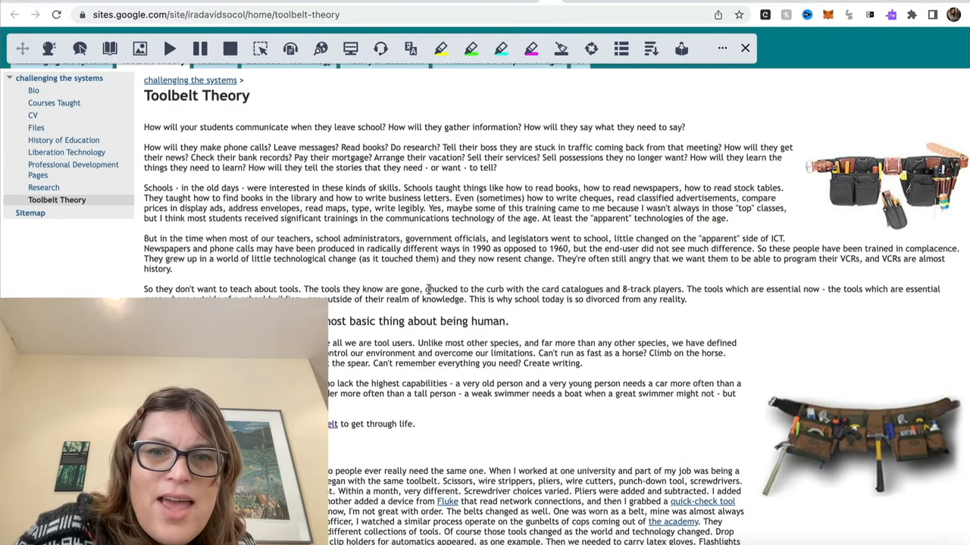
pyautogui.moveTo(361, 236)
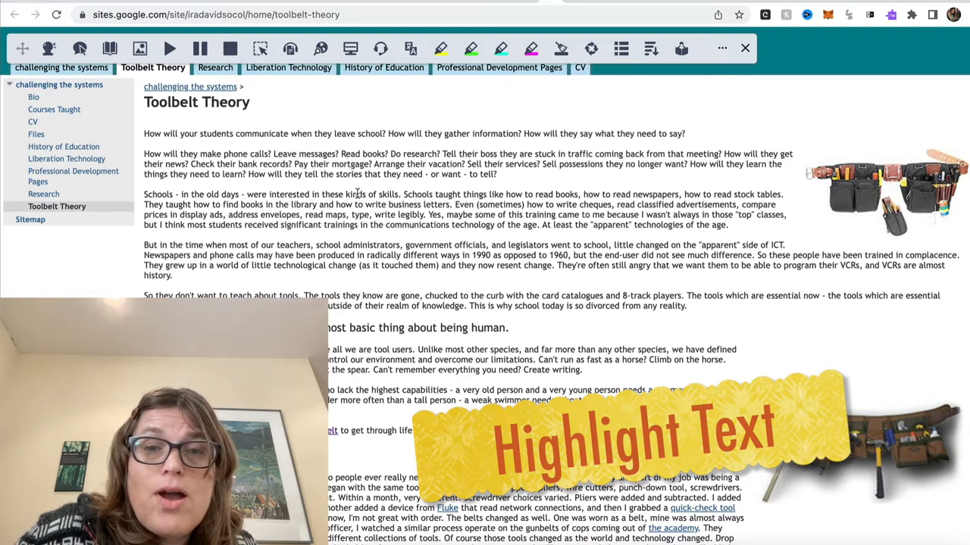
# Highlight passages further down in yellow, magenta and green, then bring up the Collect Highlights options
pyautogui.scroll(-3)
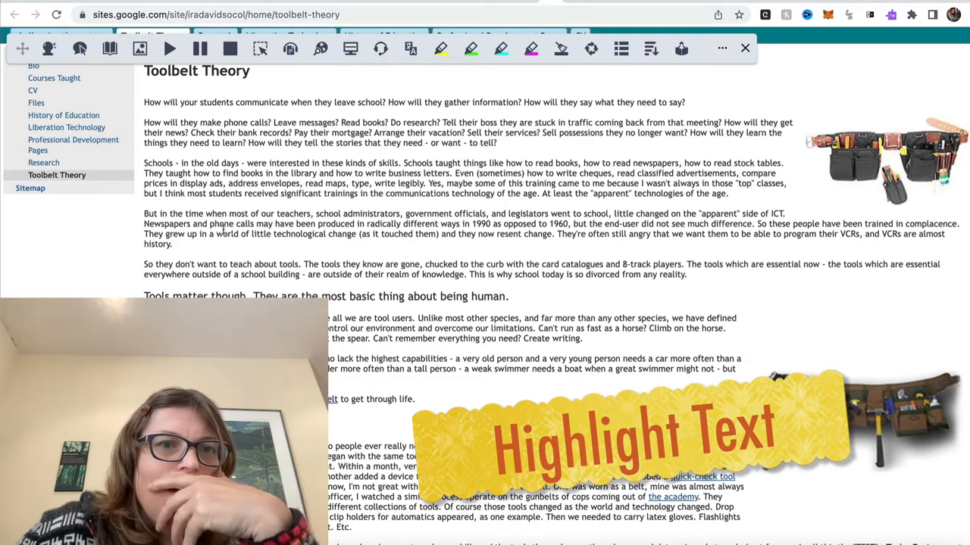
pyautogui.scroll(-3)
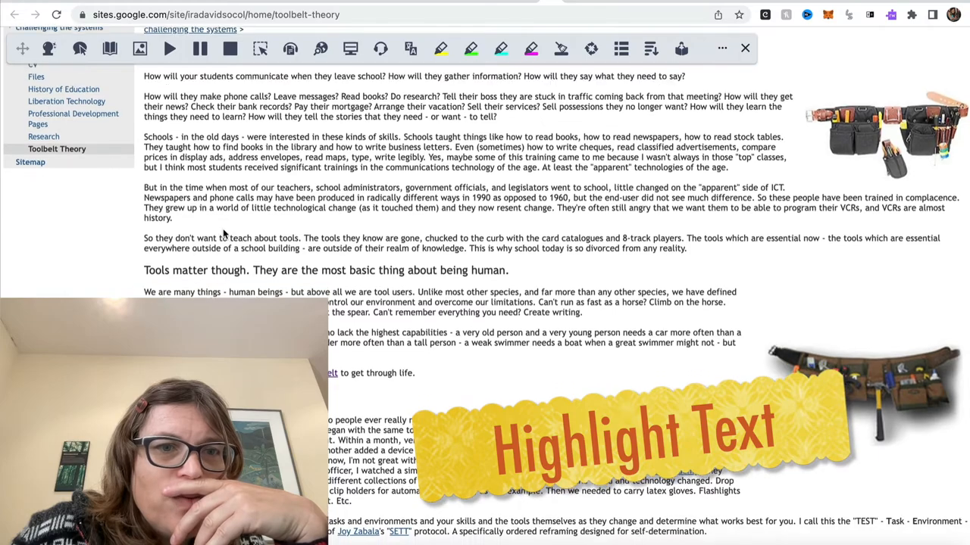
pyautogui.scroll(-3)
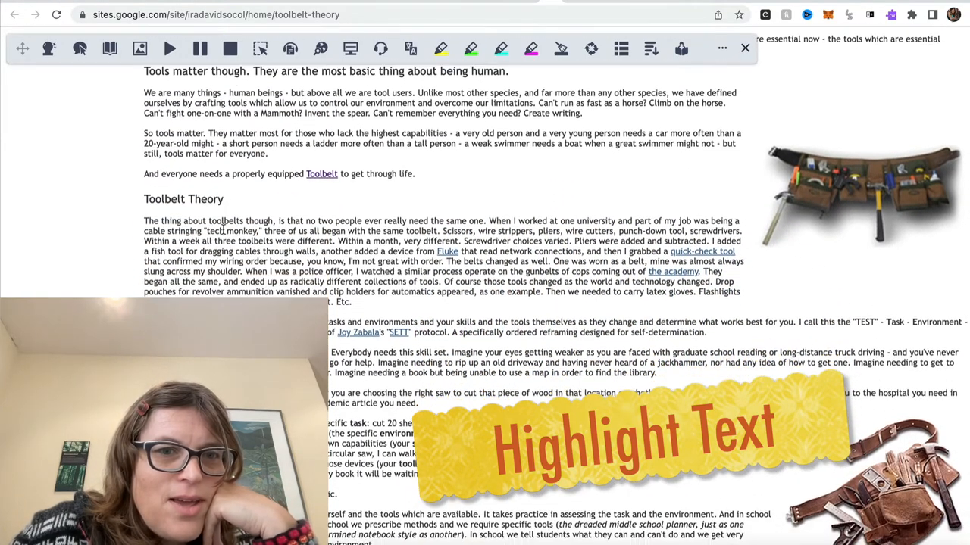
pyautogui.scroll(-3)
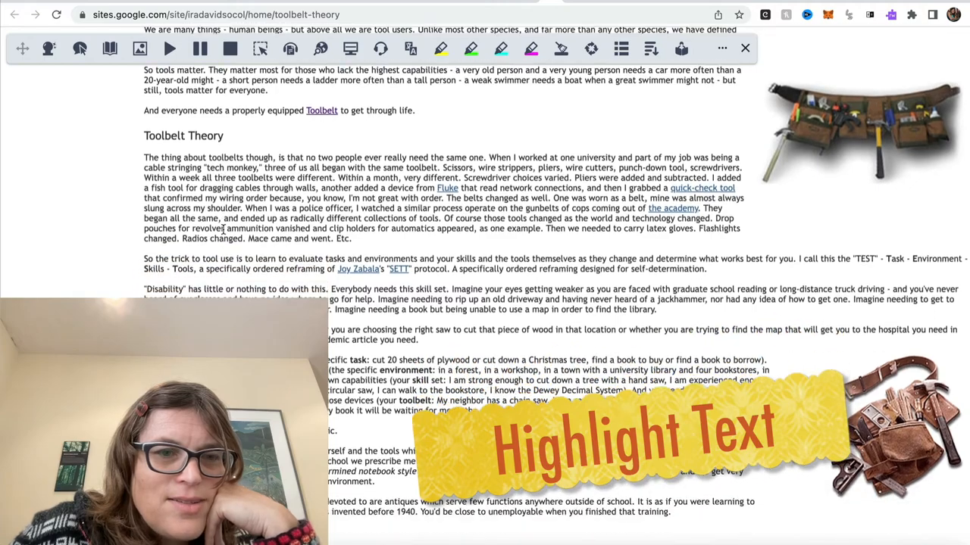
pyautogui.scroll(-3)
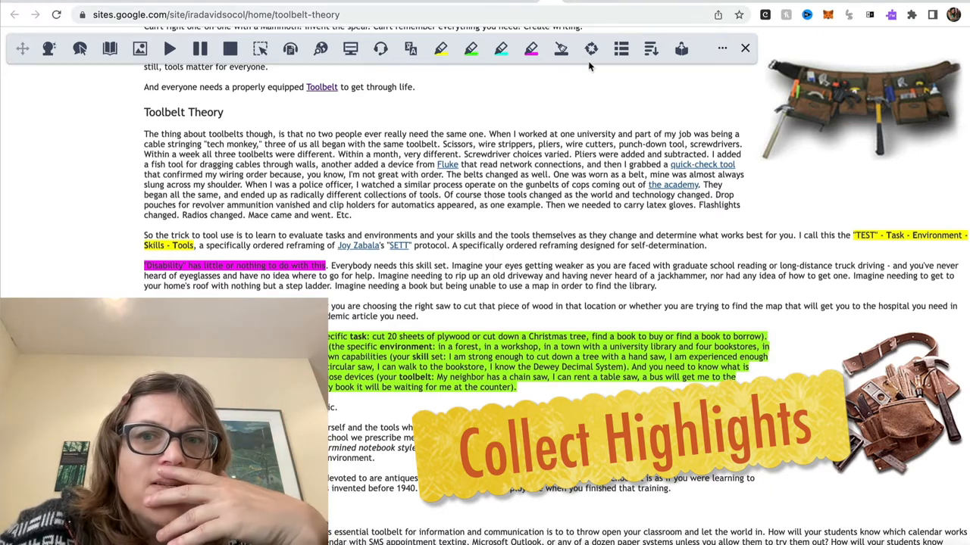
pyautogui.moveTo(590, 47)
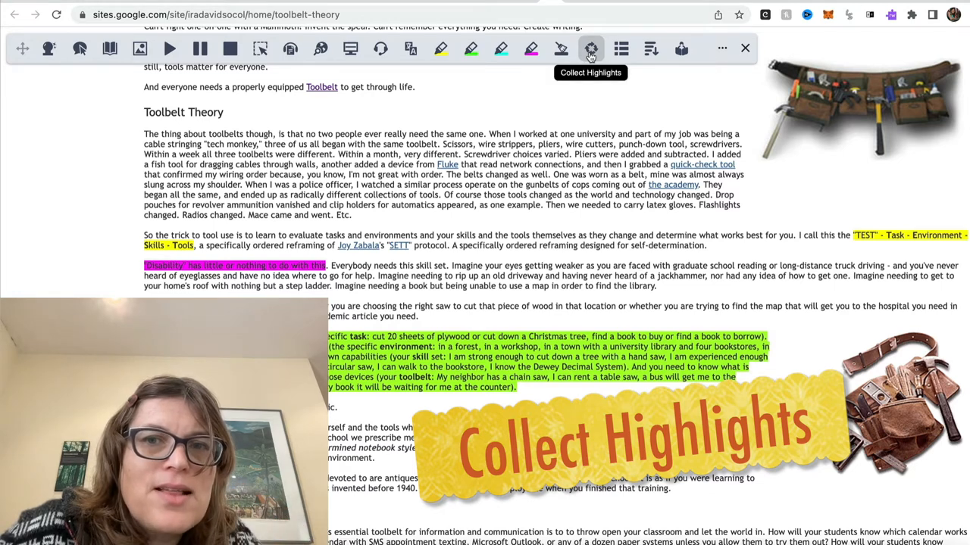
pyautogui.click(590, 49)
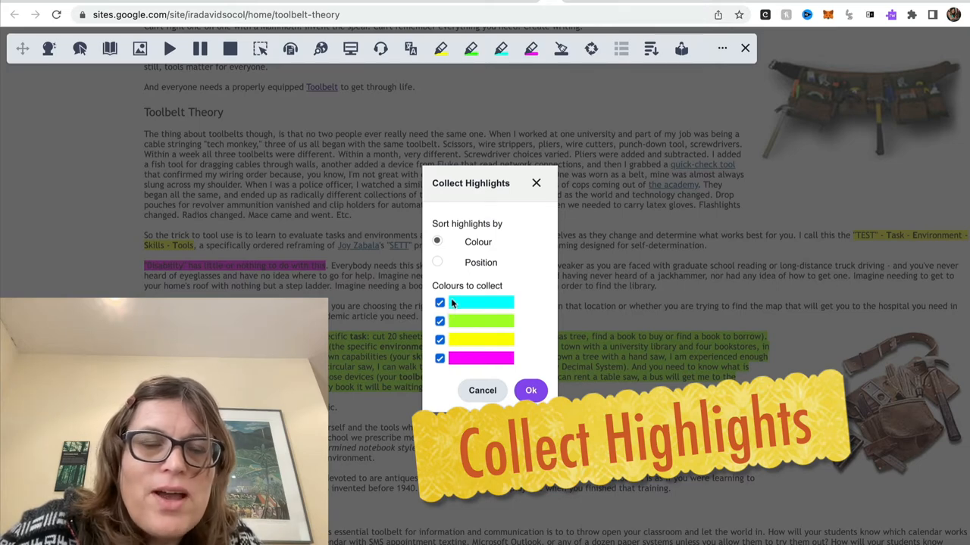
# Confirm collecting the highlights sorted by colour with all four colours included
pyautogui.click(439, 303)
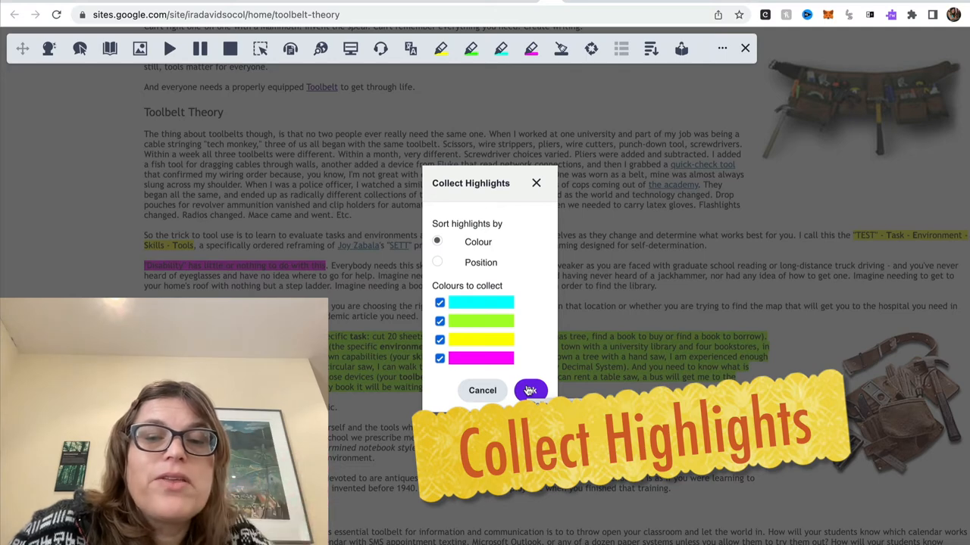
pyautogui.click(529, 390)
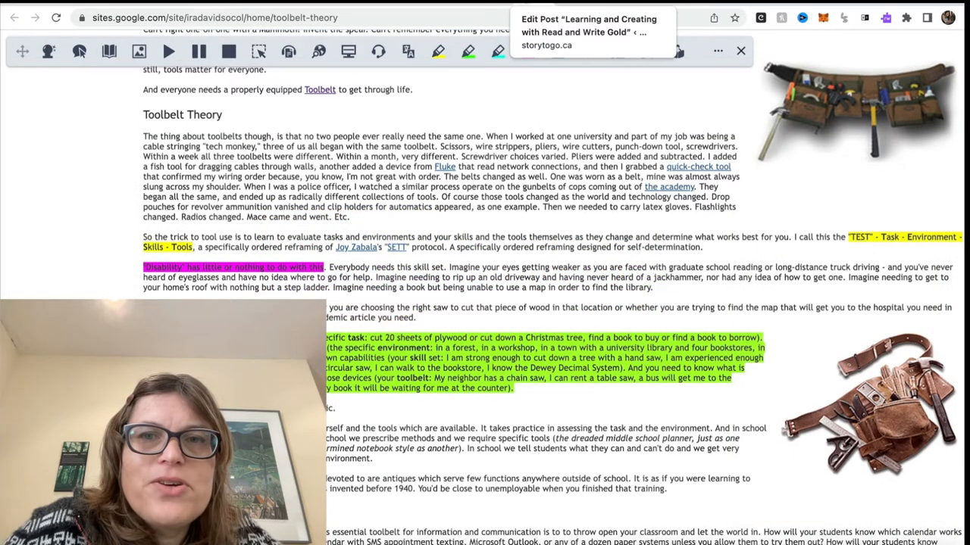
# Switch to the WordPress Edit Post tab and select the old sentence in the post body for deletion
pyautogui.click(583, 31)
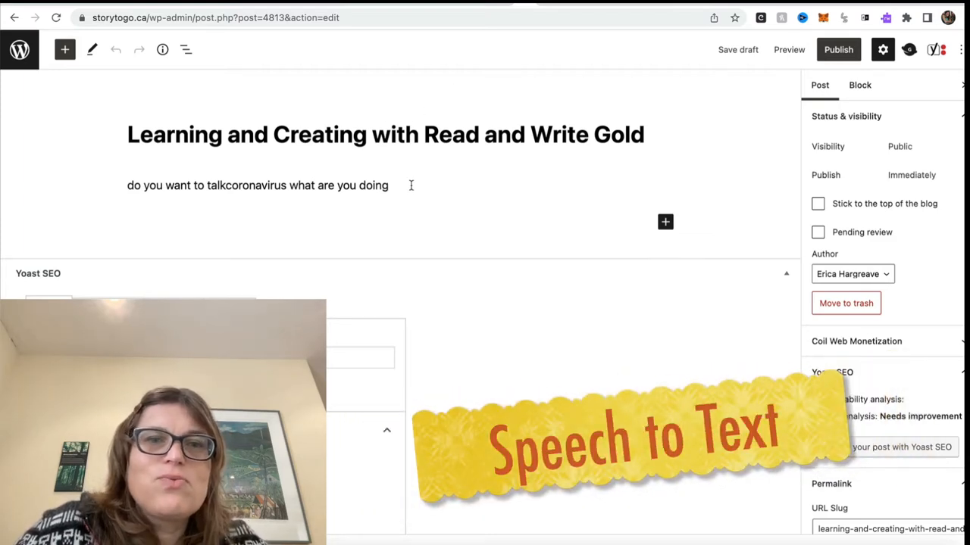
pyautogui.tripleClick(258, 185)
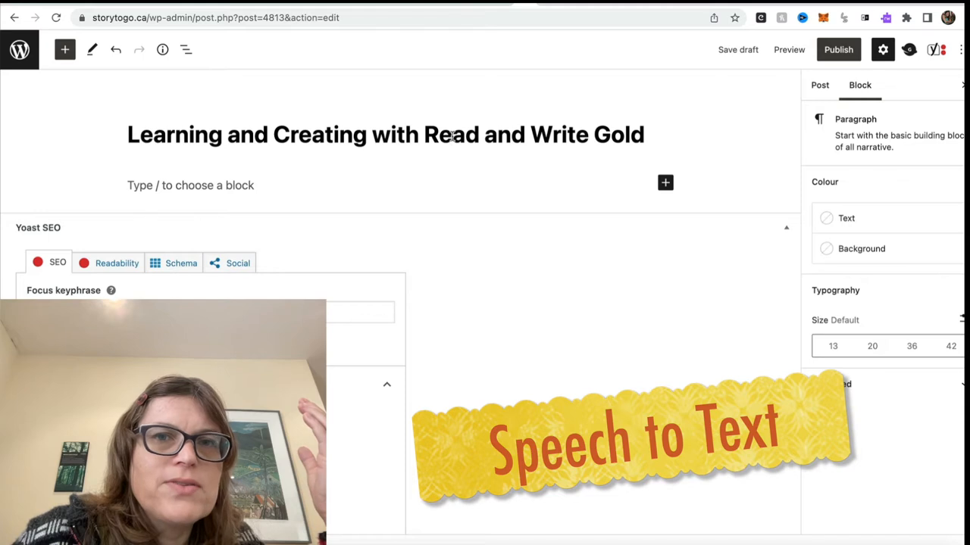
pyautogui.moveTo(382, 99)
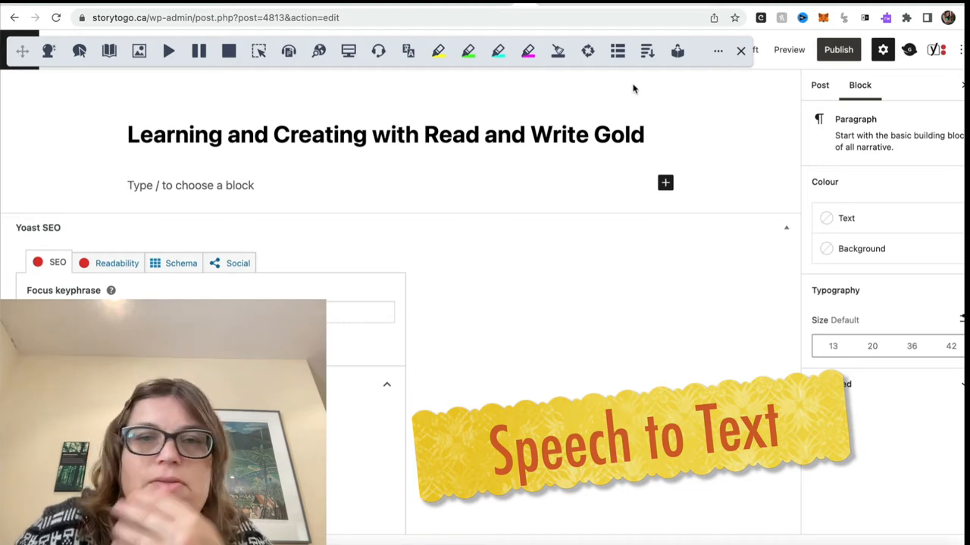
pyautogui.moveTo(628, 70)
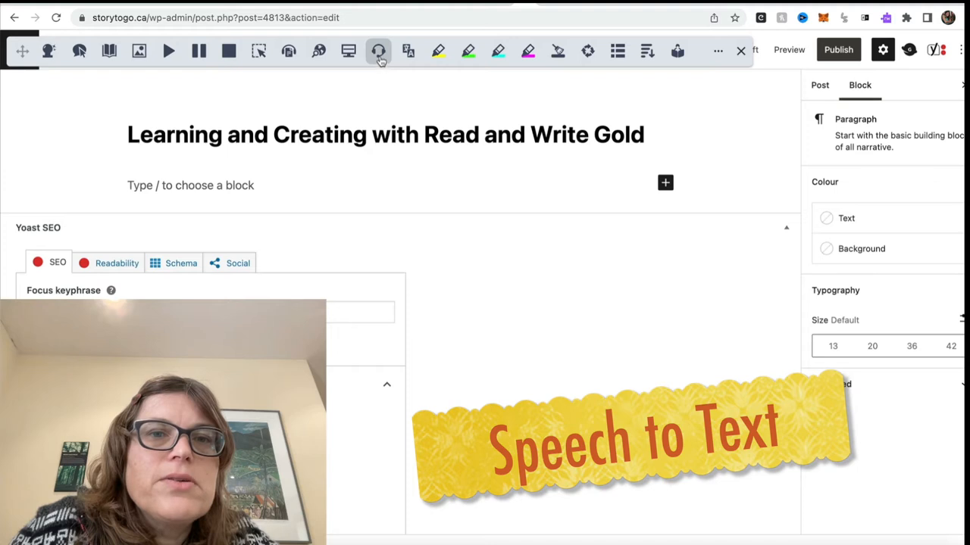
pyautogui.moveTo(378, 51)
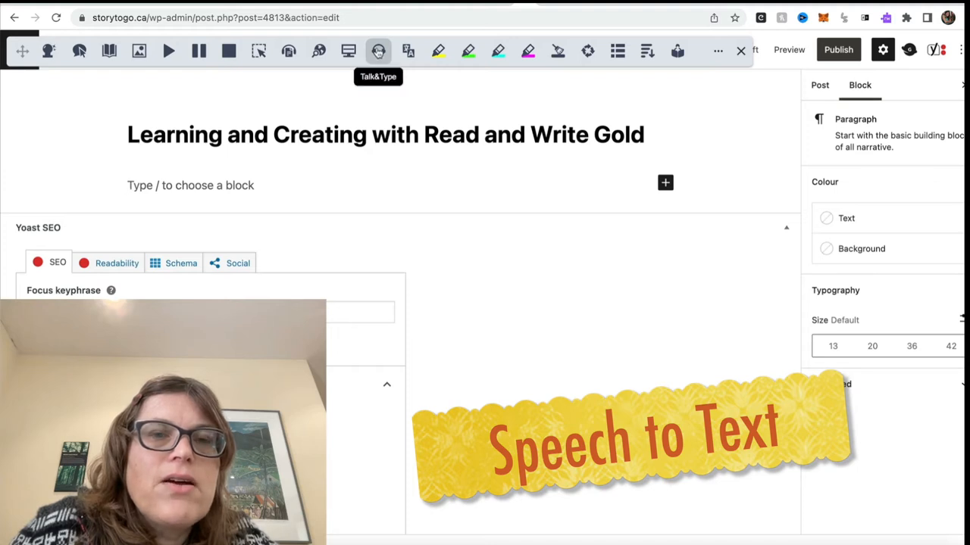
# Start Talk&Type dictation so the post body receives 'Hi I'm Erika So'
pyautogui.click(378, 50)
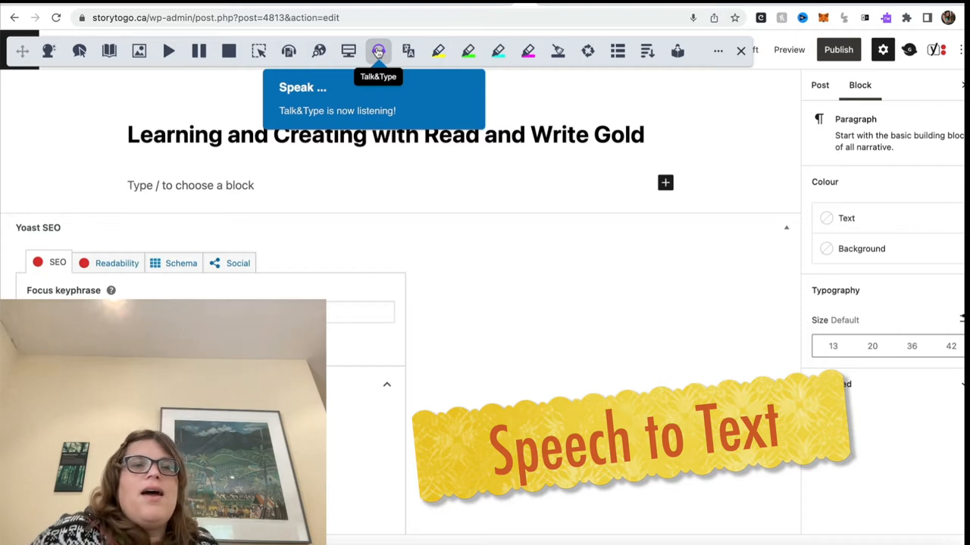
pyautogui.click(378, 51)
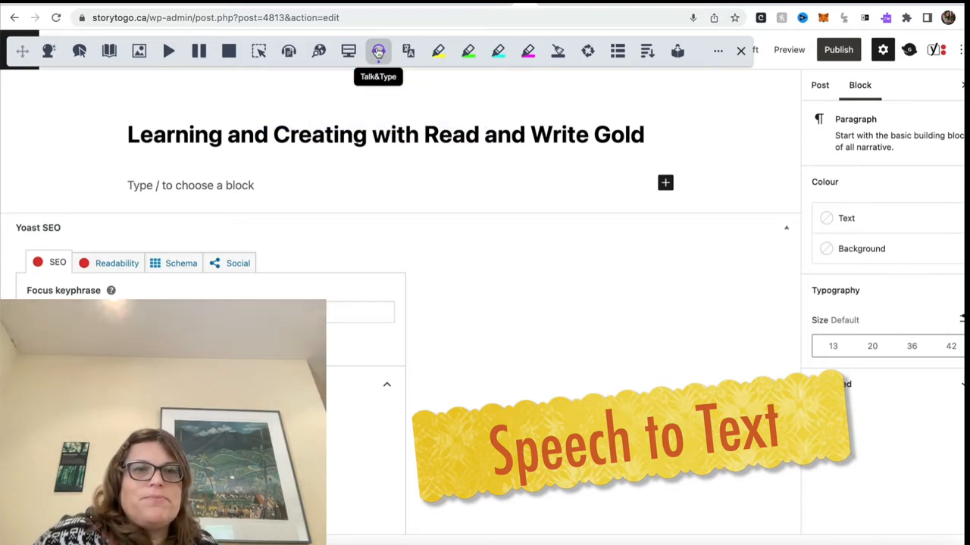
pyautogui.write("hi I'm Erika So")
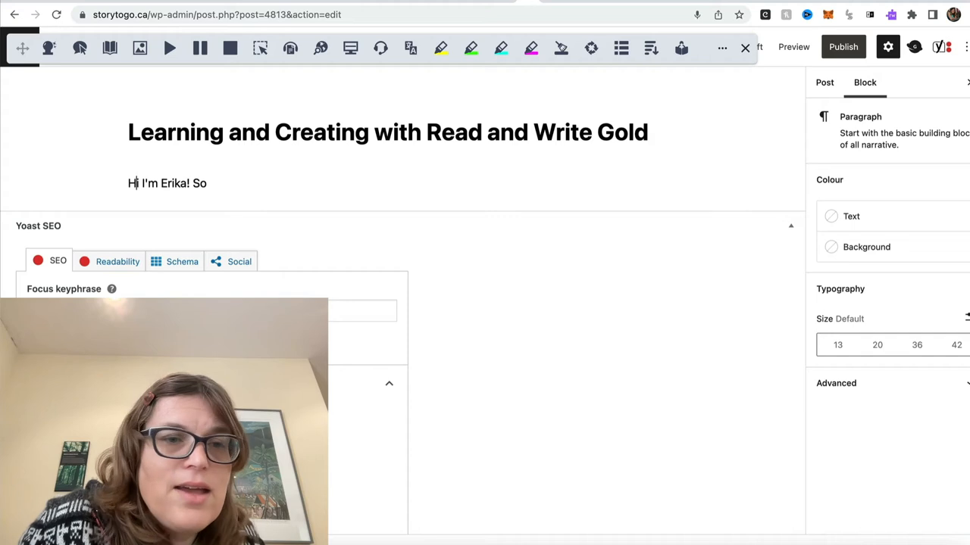
# Delete the stray 'So' so the paragraph ends after the greeting, leaving the cursor at its end
pyautogui.click(166, 182)
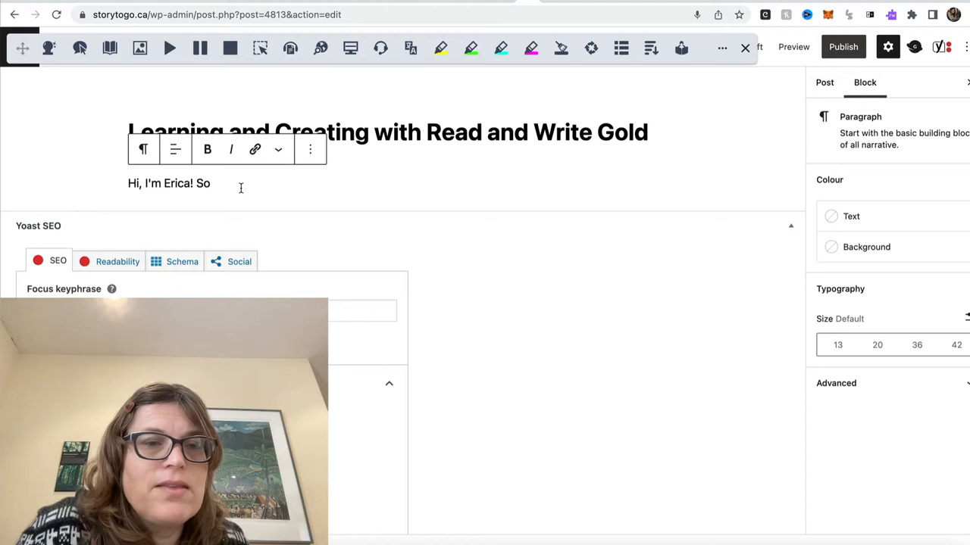
pyautogui.press('Backspace')
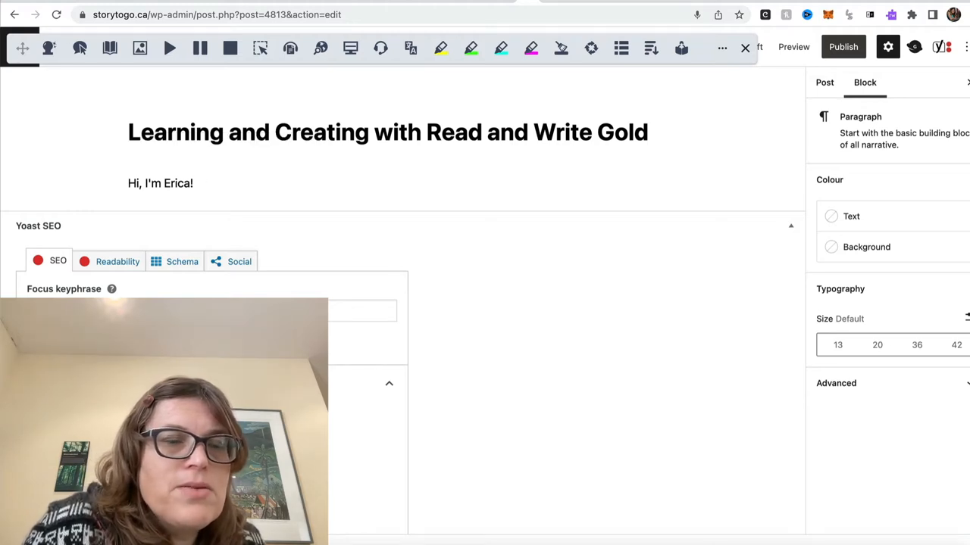
pyautogui.click(174, 183)
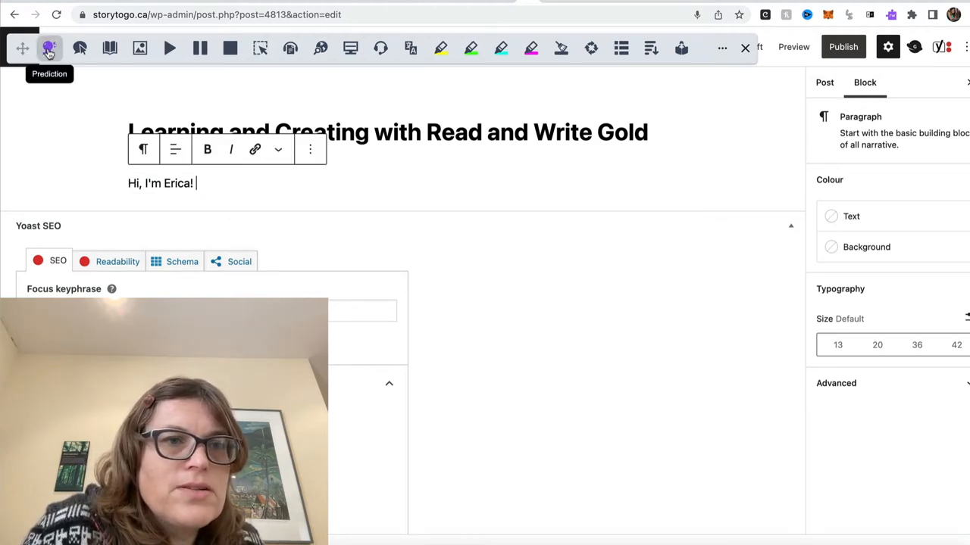
# Enable word prediction on the toolbar and start Talk&Type dictation into the post
pyautogui.click(49, 48)
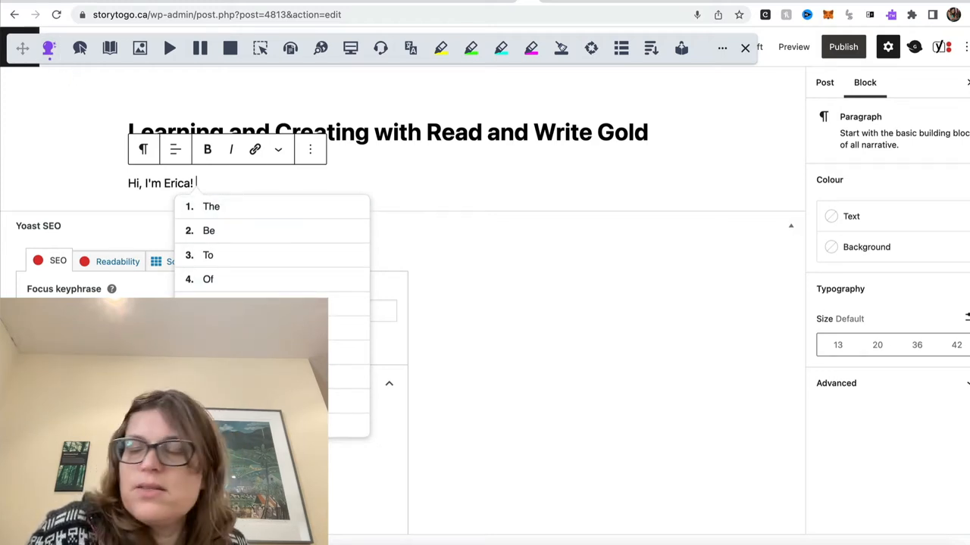
pyautogui.click(381, 47)
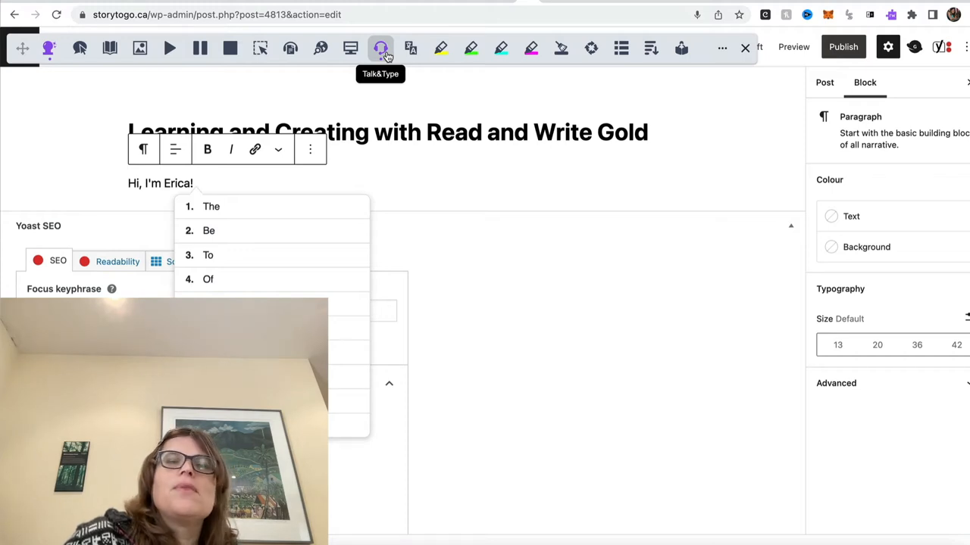
# Dictate 'it is a beautiful day here in Ontario. The sun is shining. the birds are chirping', then stop dictation
pyautogui.write('it is a beautiful day here in Ontario.')
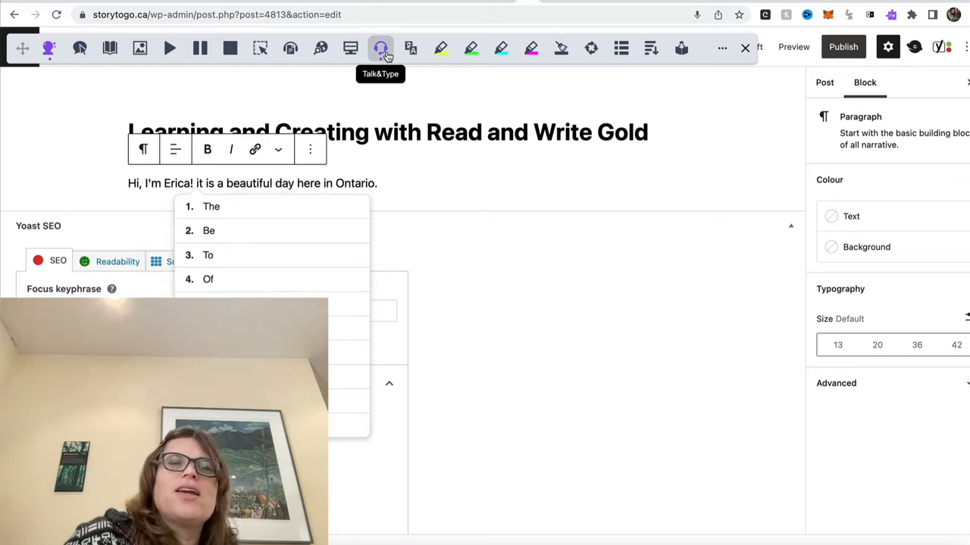
pyautogui.write('The sun is shining')
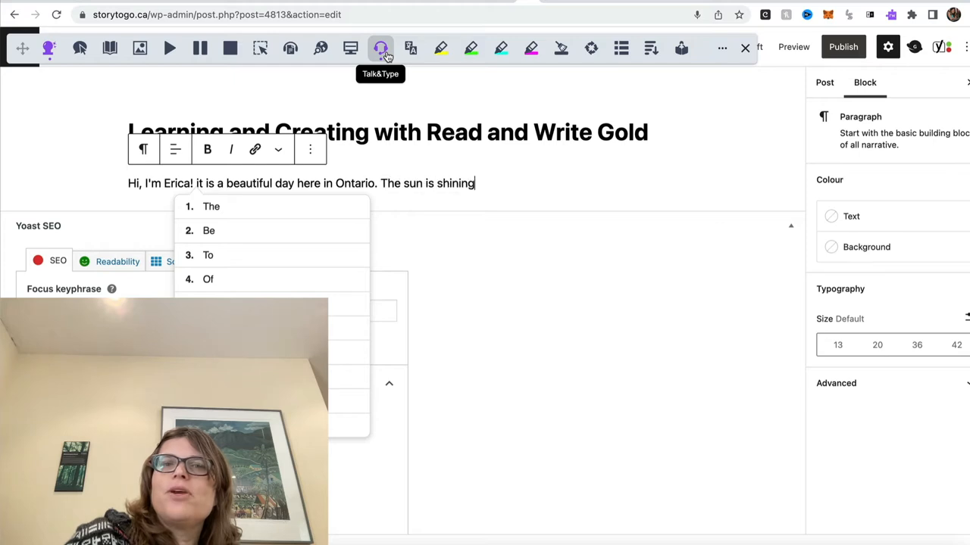
pyautogui.write('.')
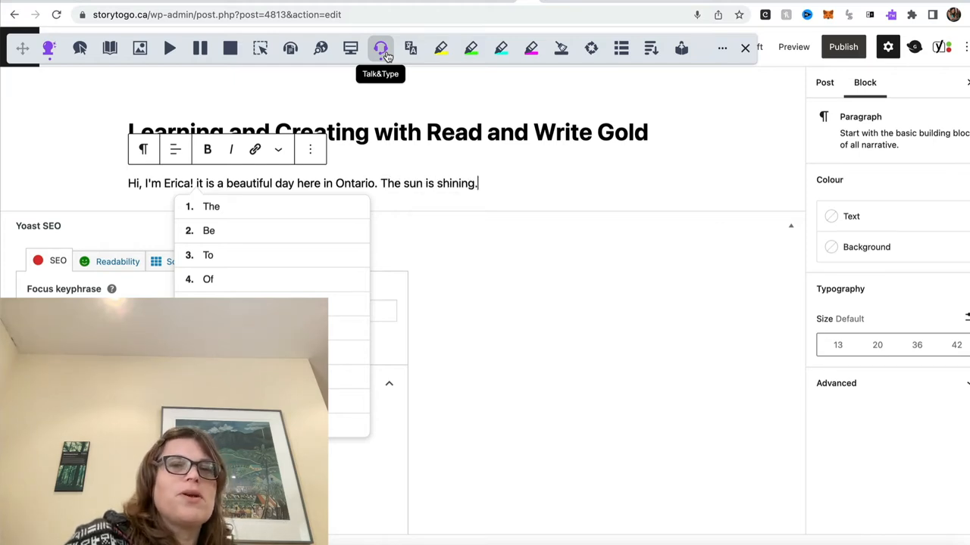
pyautogui.write('the birds are chirping. as such my cat')
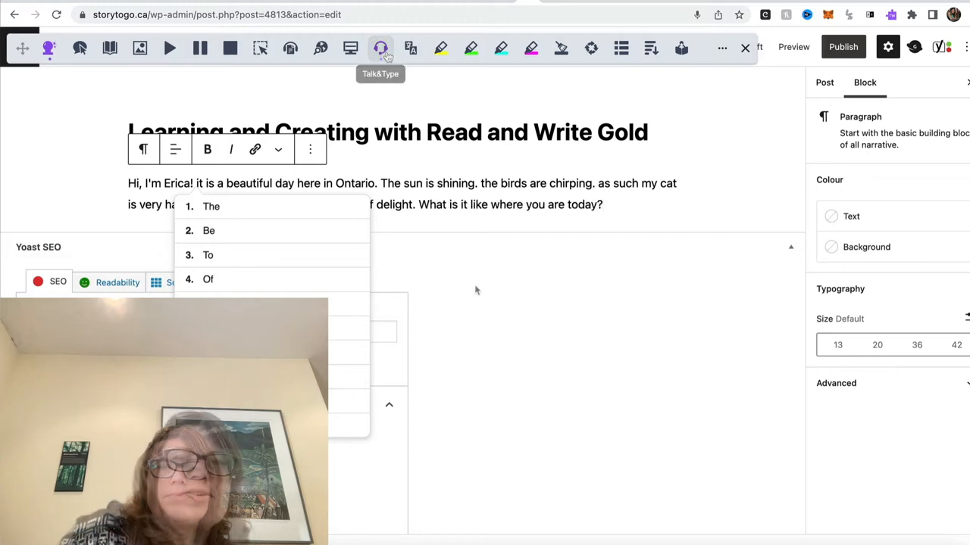
pyautogui.click(824, 82)
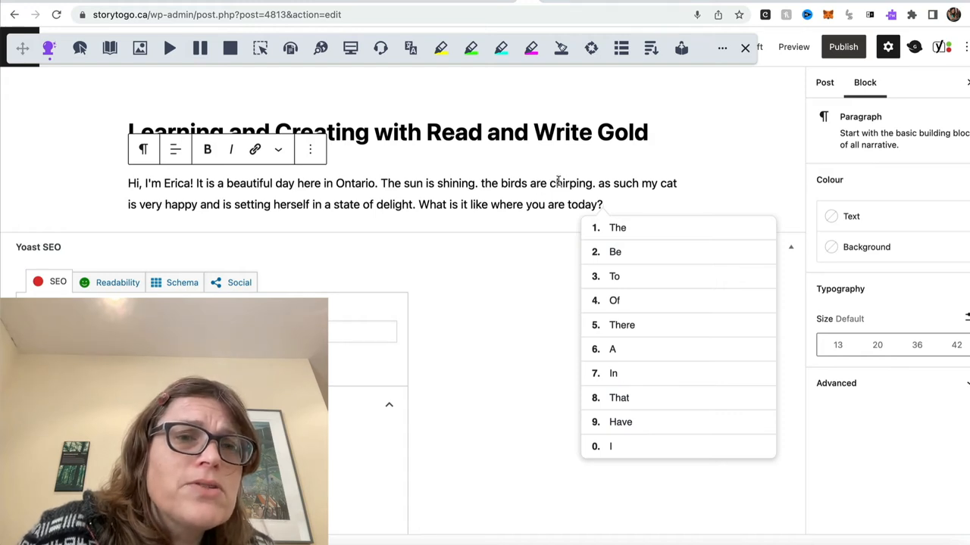
pyautogui.moveTo(399, 224)
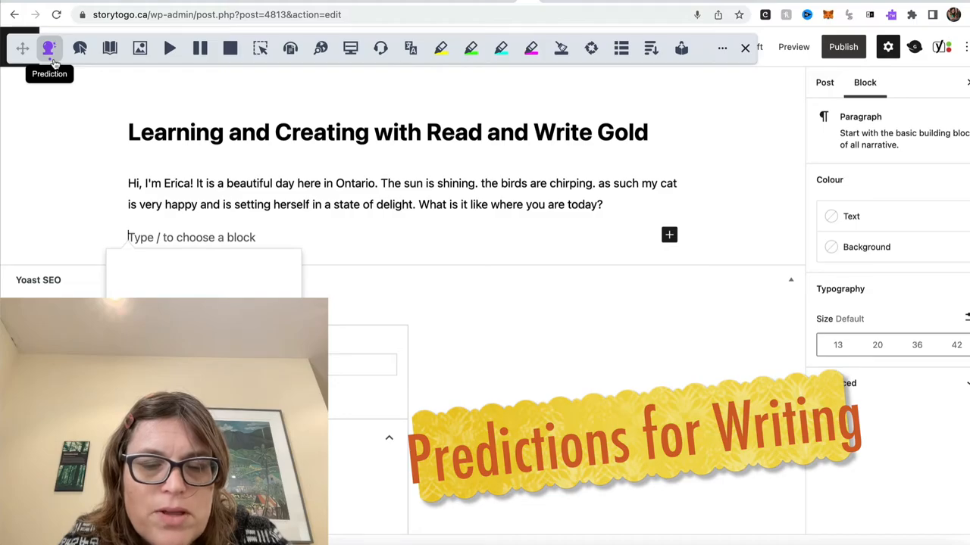
# Write 'I am continuing my ... the prediction feature turned on.' using predicted words
pyautogui.write('I am continuing my Read & Write writing demonstration with typing and')
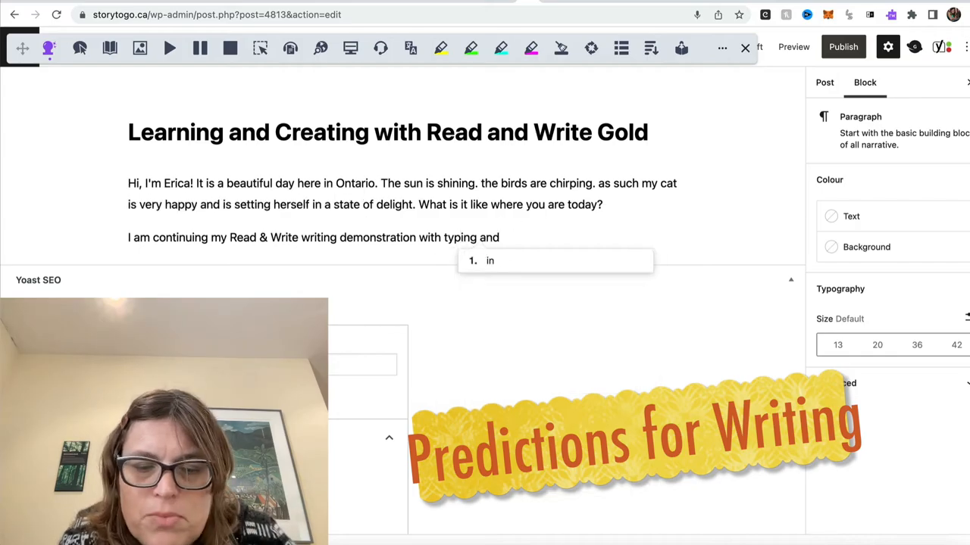
pyautogui.write('the prediction feature turned on.')
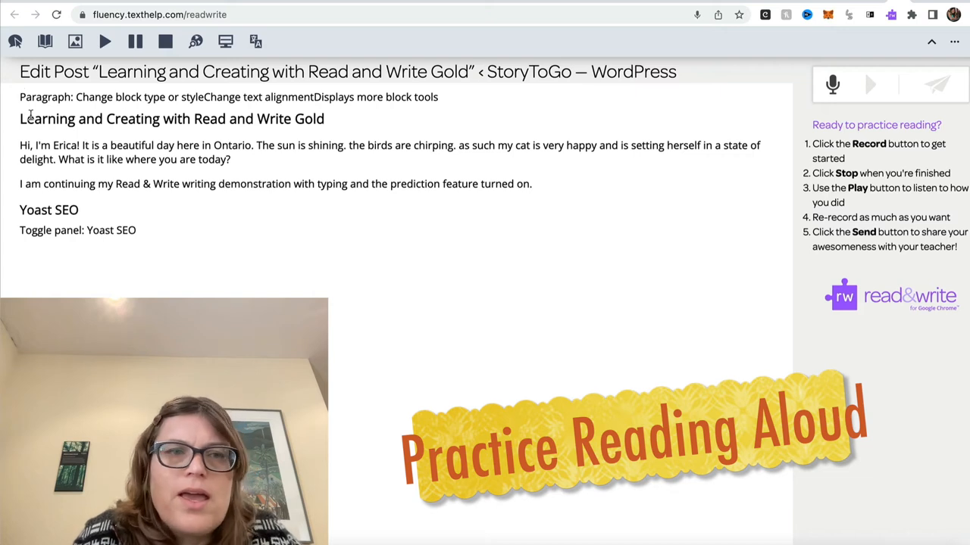
pyautogui.moveTo(831, 84)
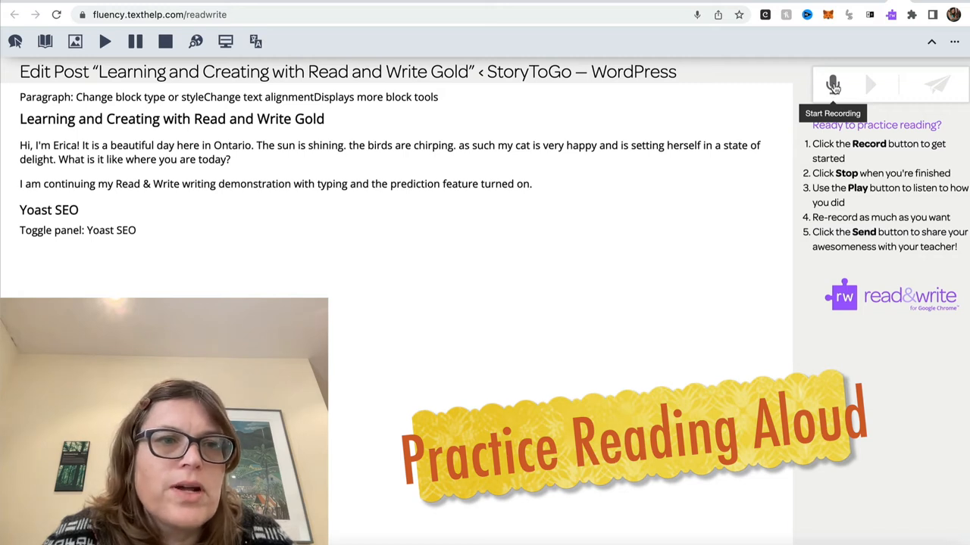
# Start the reading-practice microphone recording and read the post aloud for about 30 seconds
pyautogui.click(832, 84)
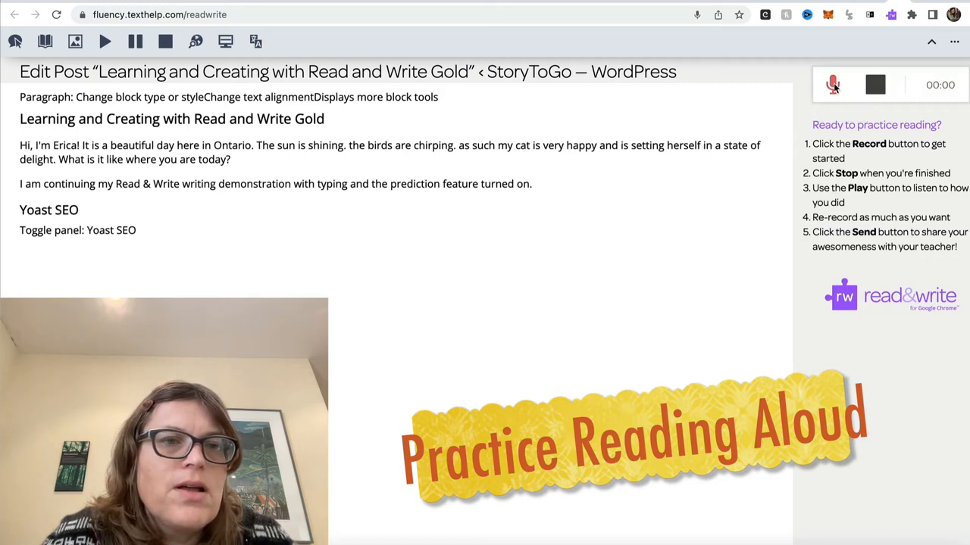
pyautogui.click(833, 84)
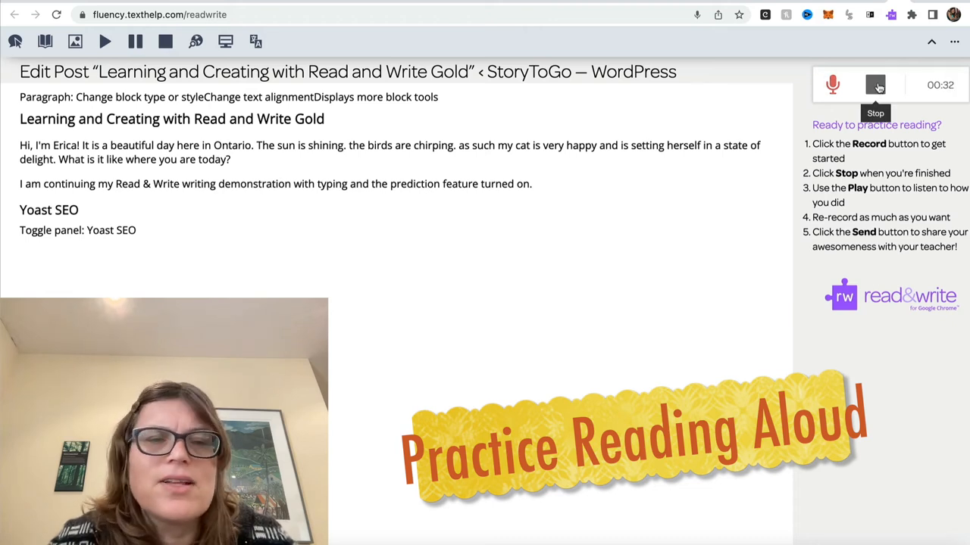
# Stop the recording, play it back to hear the reading, then stop playback
pyautogui.click(874, 85)
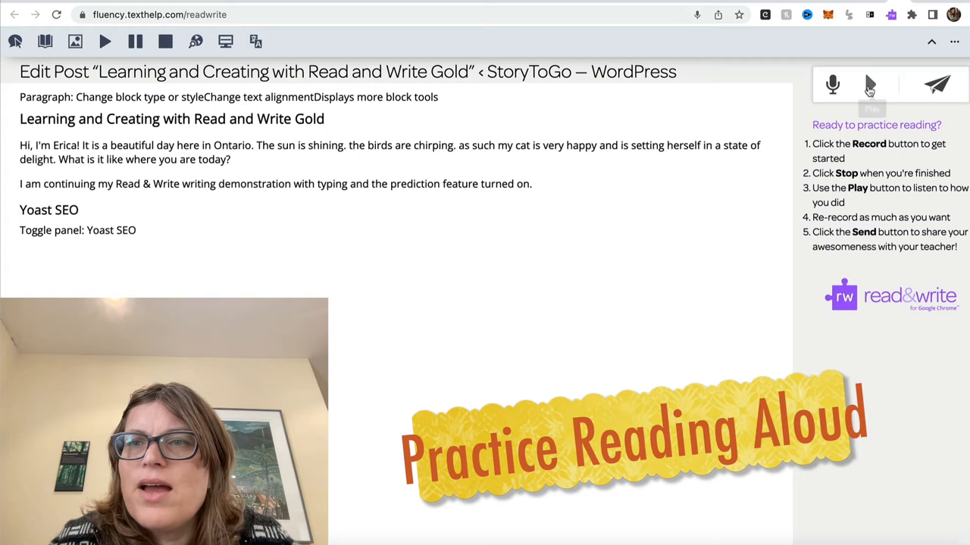
pyautogui.click(871, 84)
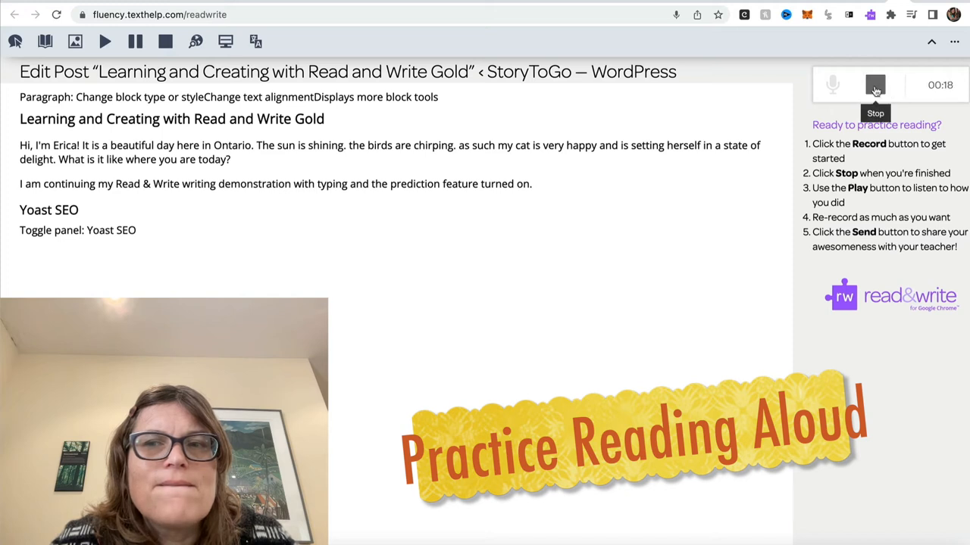
pyautogui.click(875, 84)
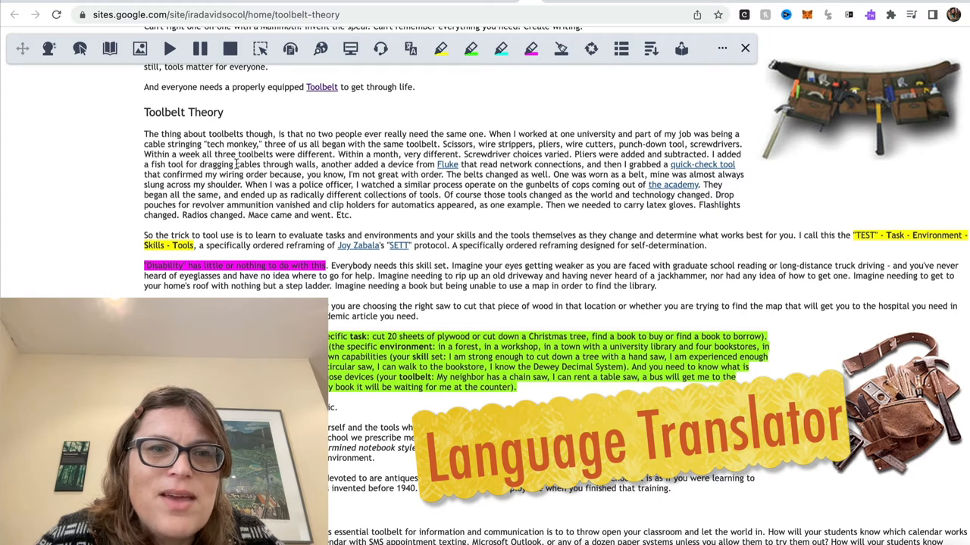
# Translate the selected word 'cables' into French, then go to the toolbar settings
pyautogui.doubleClick(247, 164)
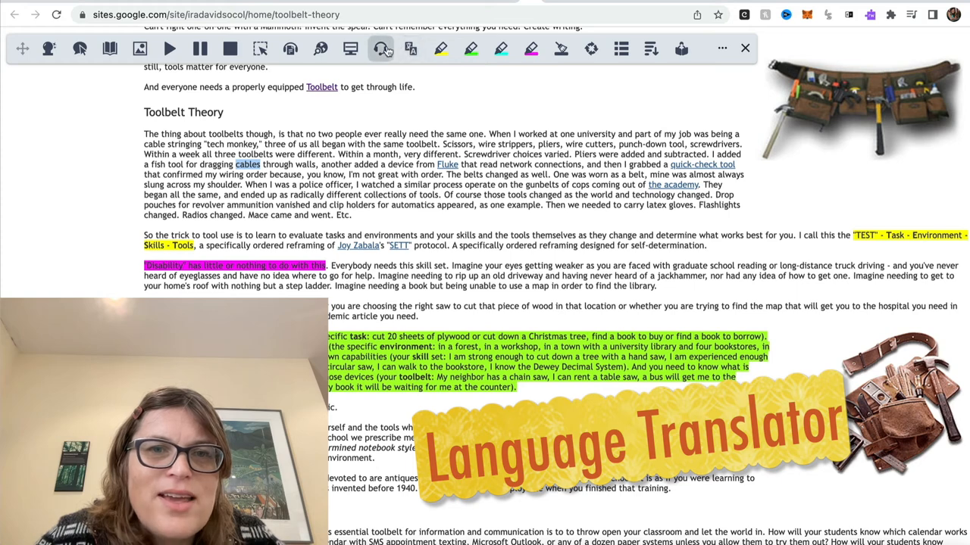
pyautogui.click(411, 48)
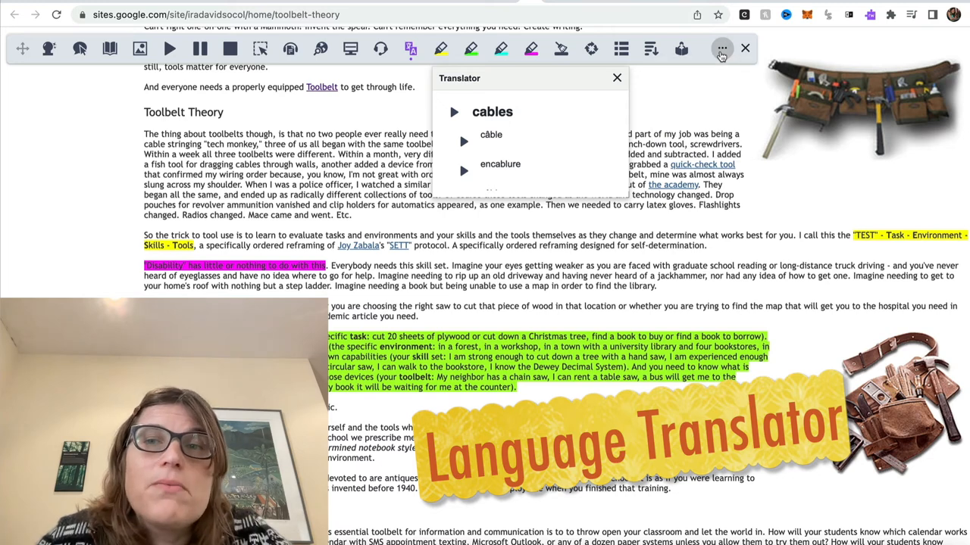
pyautogui.click(721, 48)
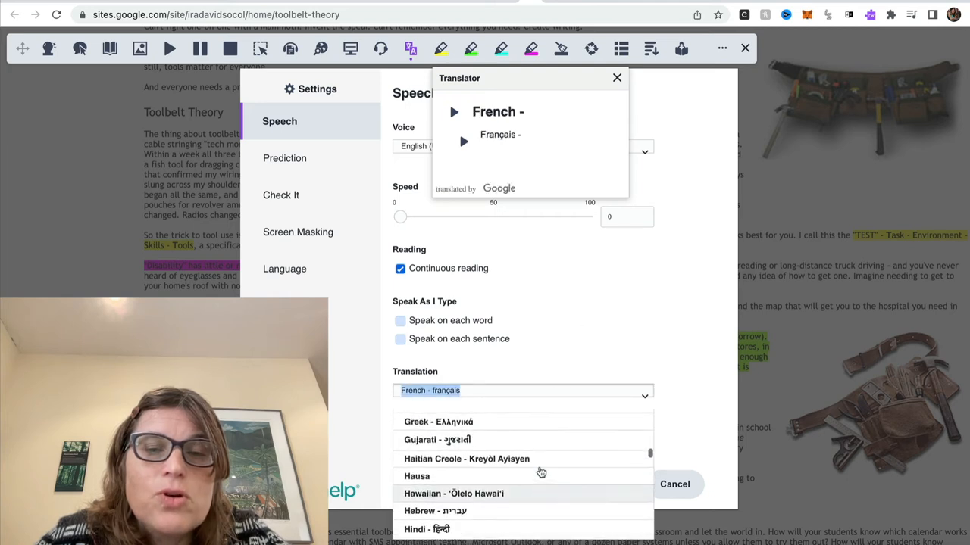
# In Speech settings choose English, then Arabic, as the translation language and save
pyautogui.scroll(-3)
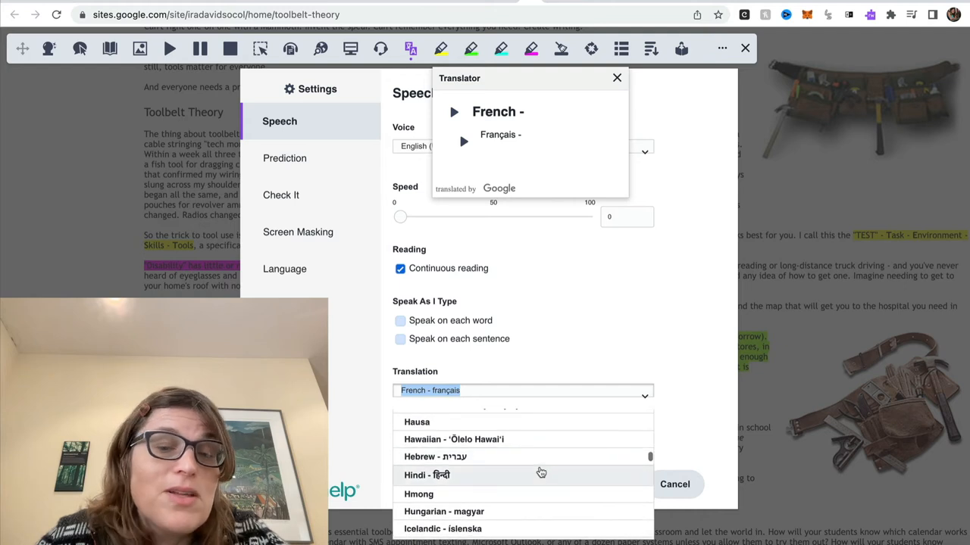
pyautogui.scroll(-3)
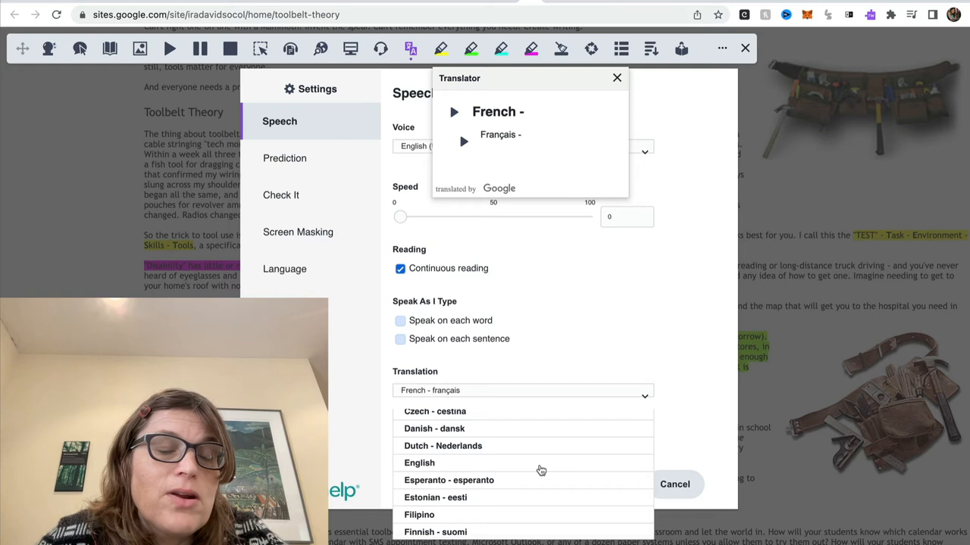
pyautogui.click(419, 463)
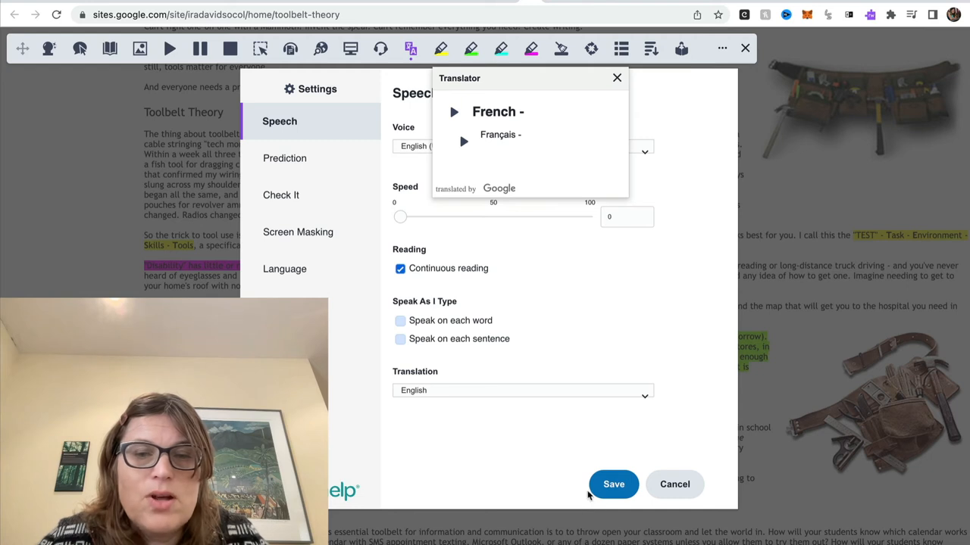
pyautogui.click(521, 390)
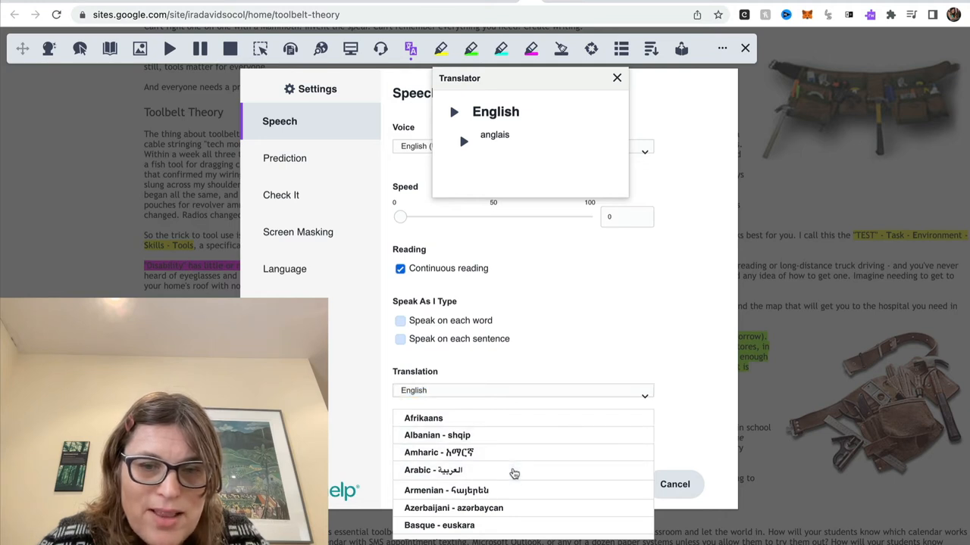
pyautogui.click(433, 470)
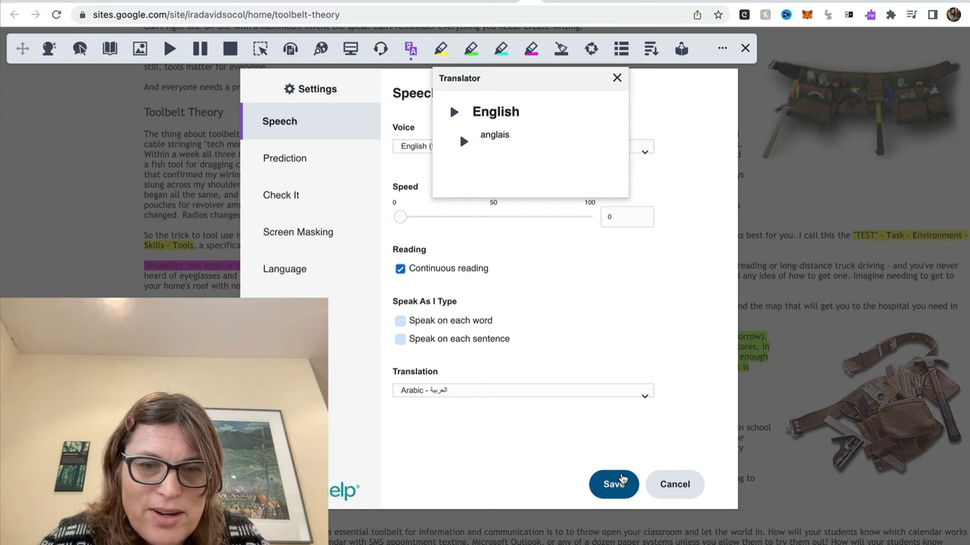
pyautogui.moveTo(590, 416)
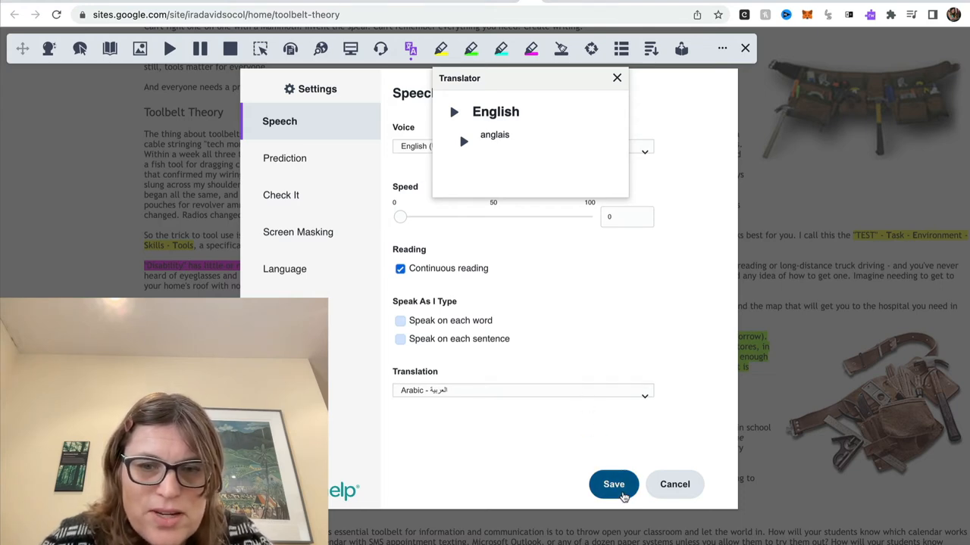
pyautogui.click(614, 485)
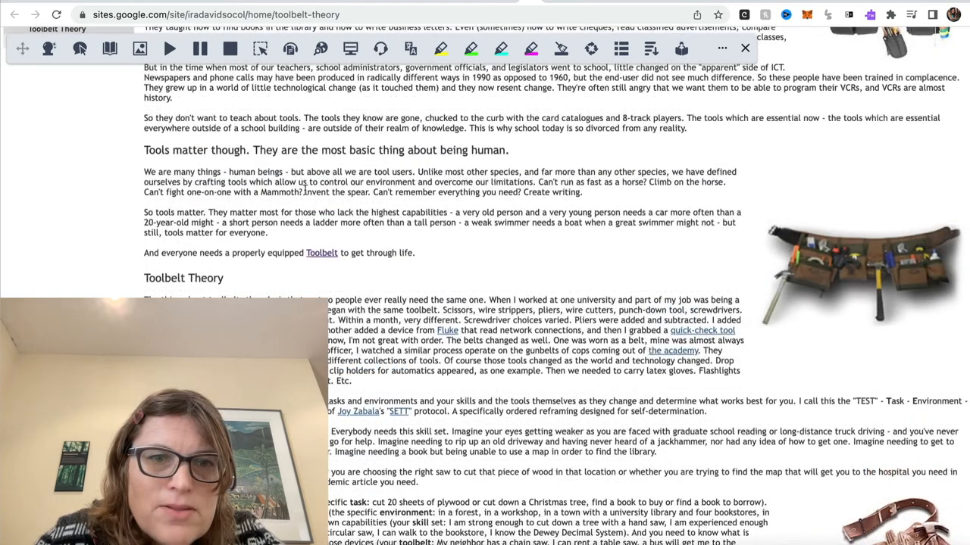
pyautogui.doubleClick(316, 192)
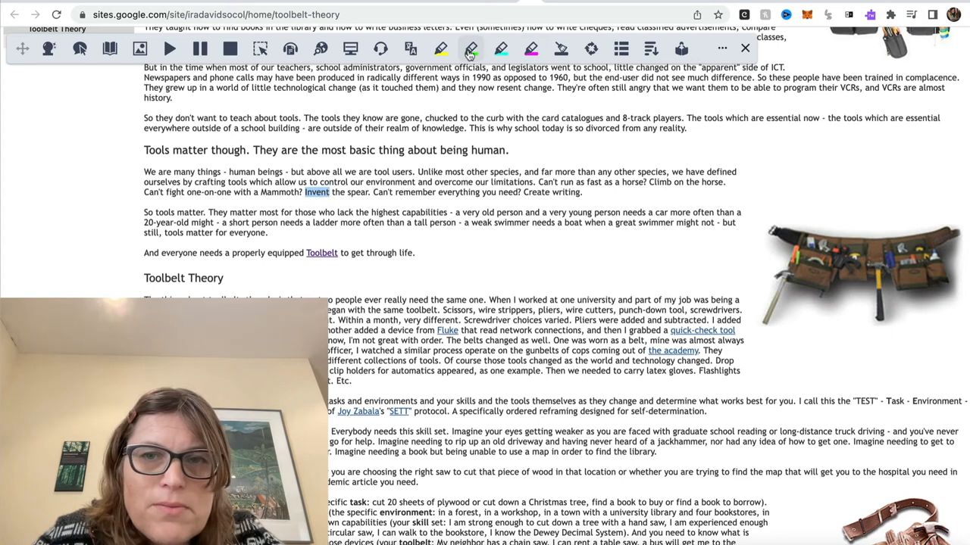
pyautogui.click(411, 49)
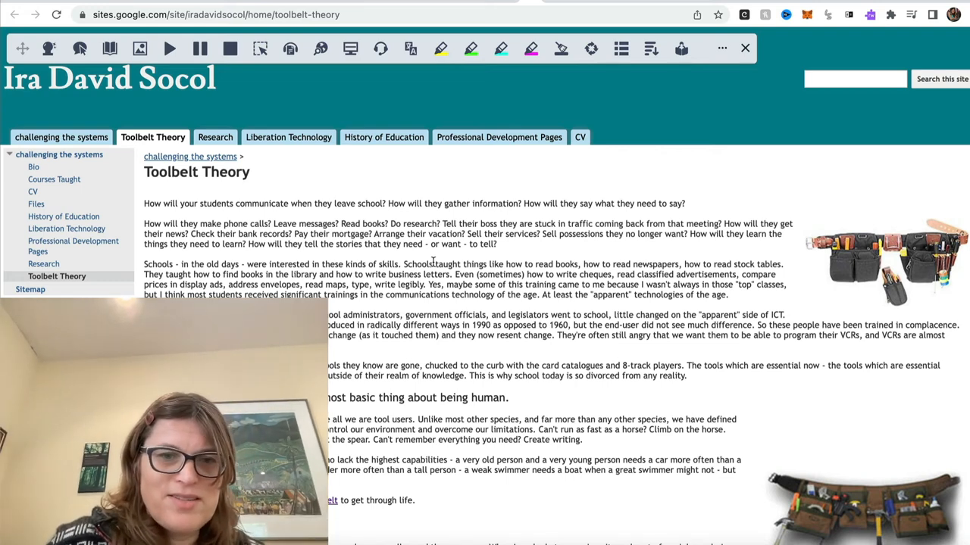
pyautogui.moveTo(296, 96)
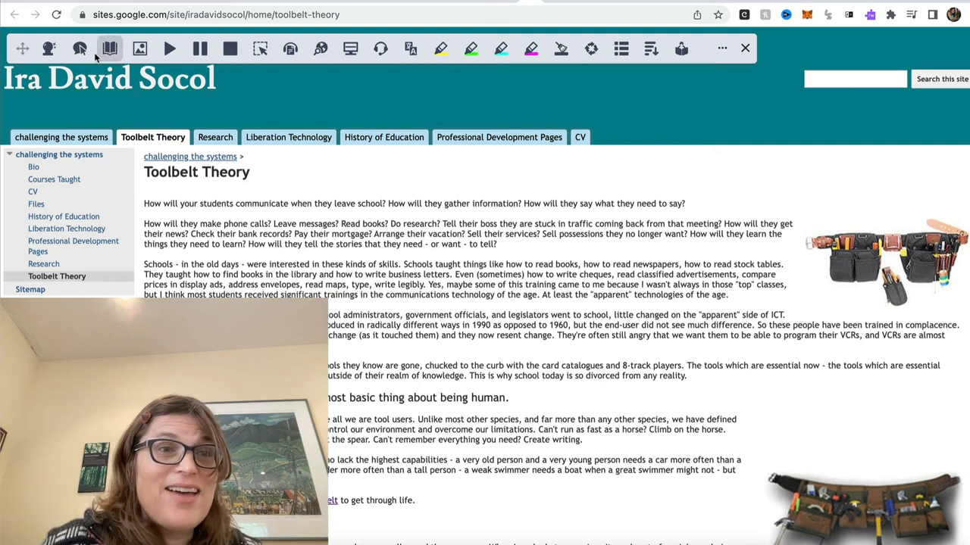
pyautogui.moveTo(80, 48)
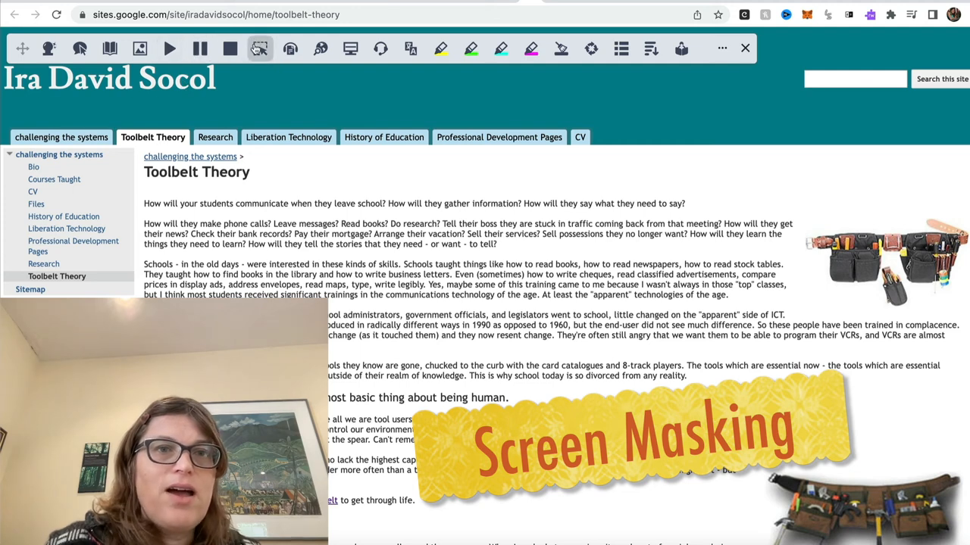
pyautogui.click(350, 47)
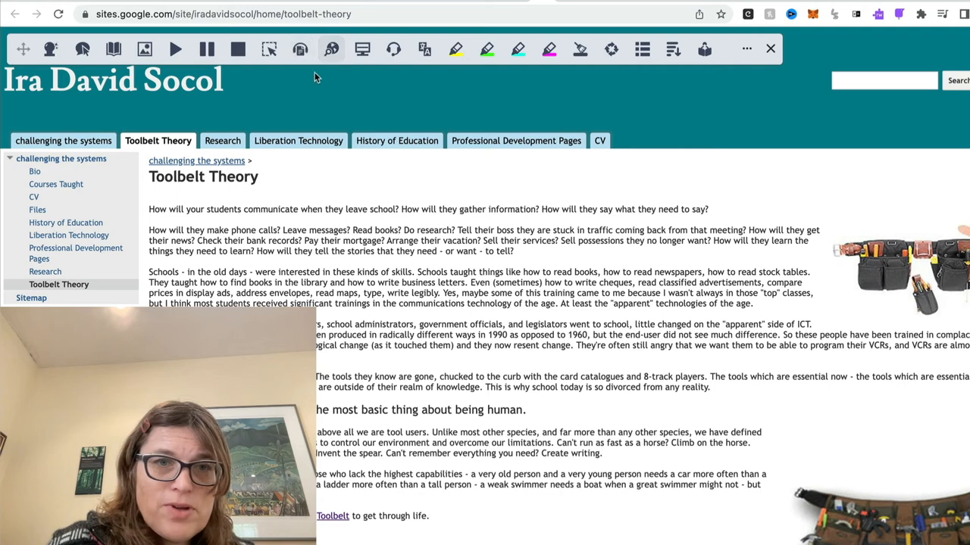
# Run Audio Maker on the selected article text, dismissing the 'No text found' and too-much-text warnings
pyautogui.click(299, 49)
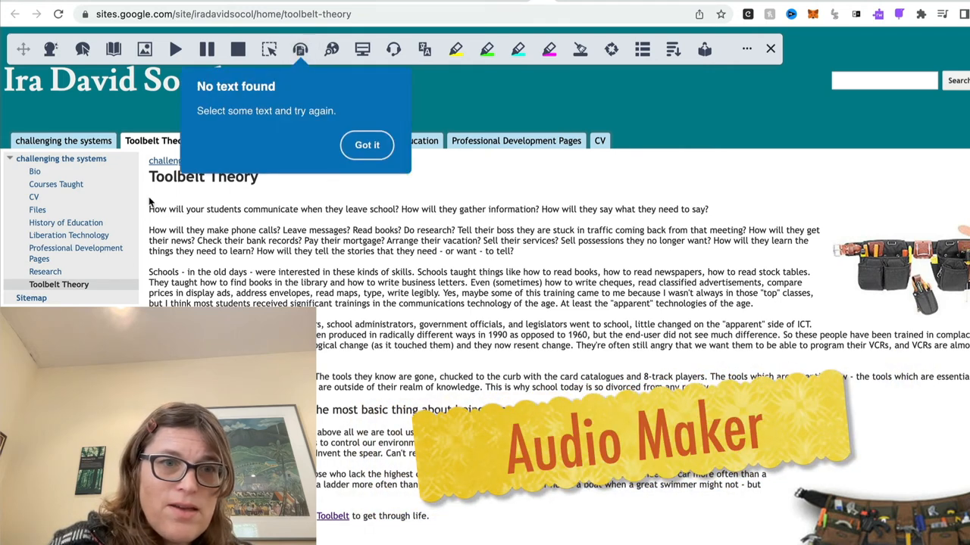
pyautogui.click(367, 145)
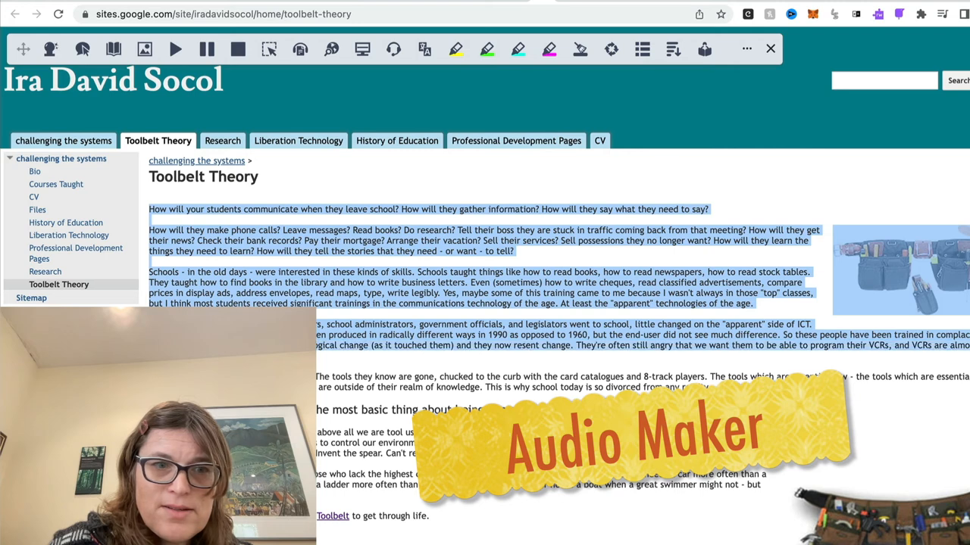
pyautogui.moveTo(288, 69)
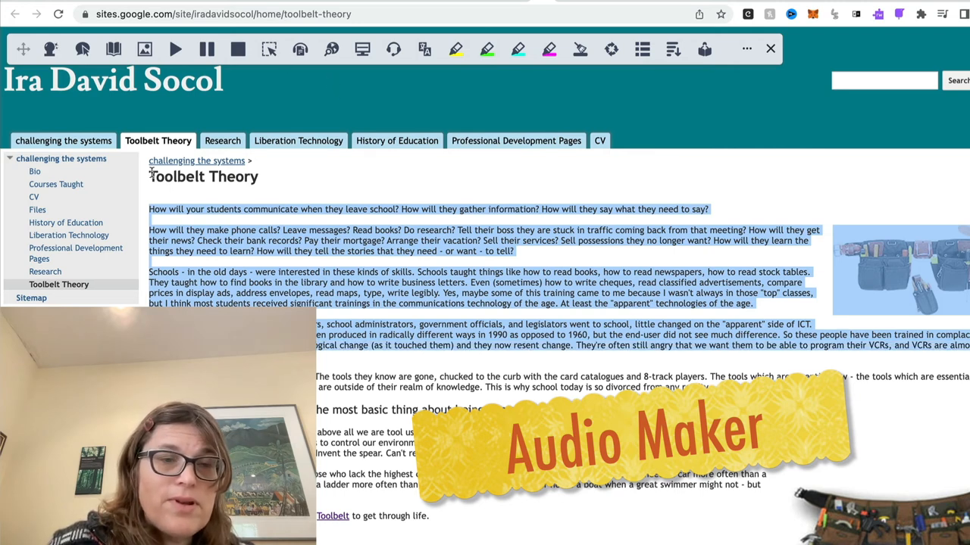
pyautogui.scroll(-3)
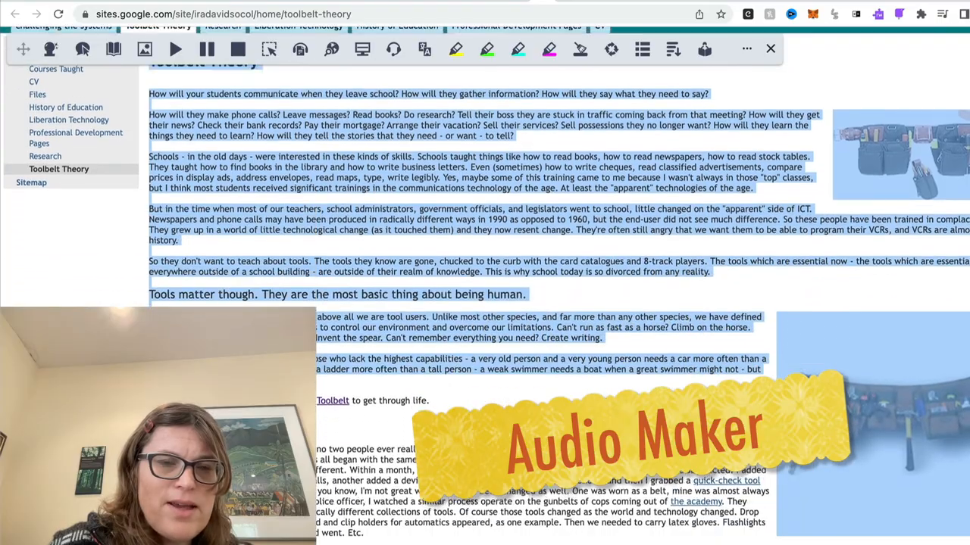
pyautogui.scroll(-3)
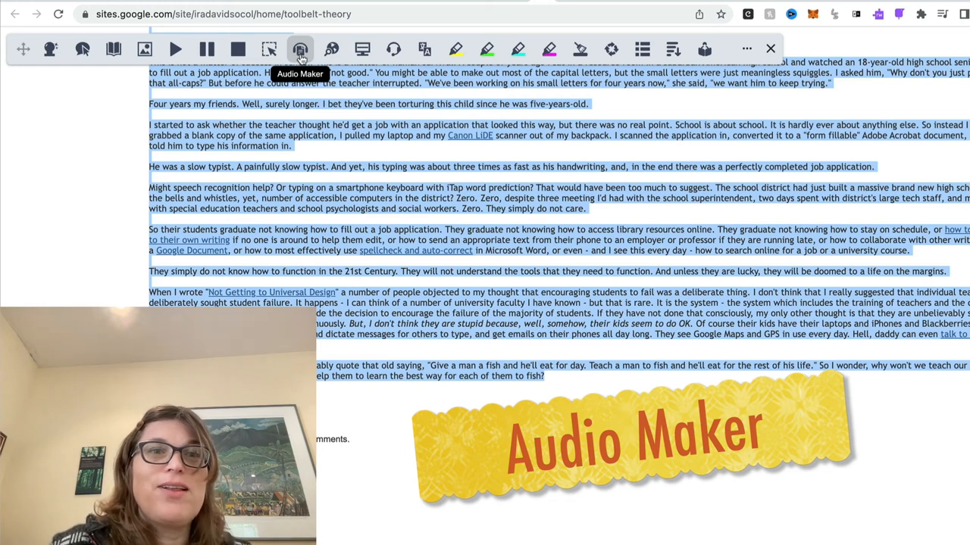
pyautogui.click(300, 49)
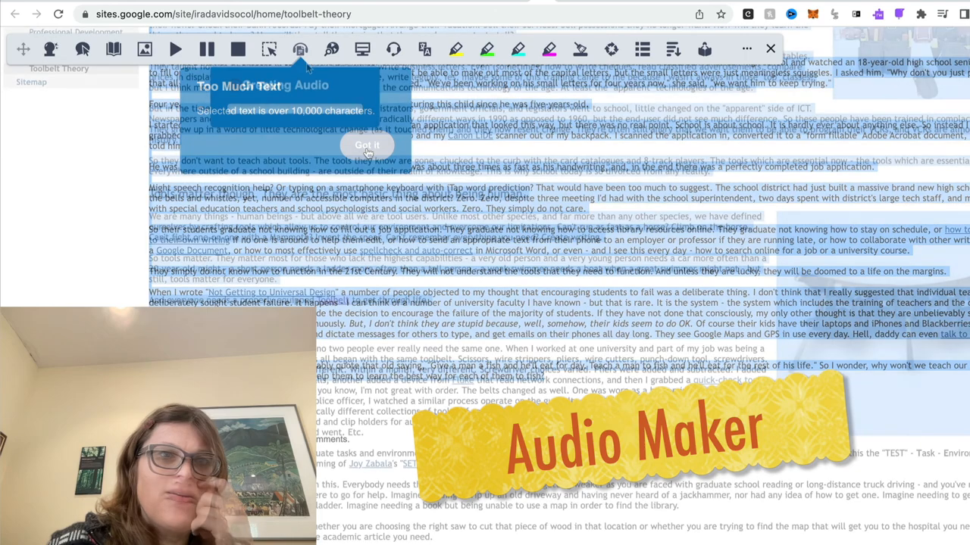
pyautogui.click(367, 145)
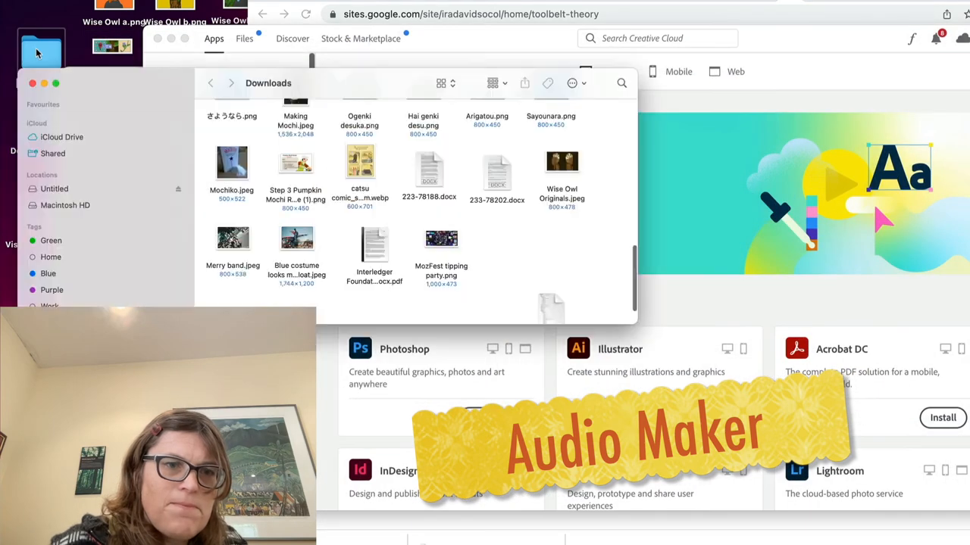
# Navigate Macintosh HD > Users > home > Downloads and play AudioMaker (1).mp3
pyautogui.click(73, 232)
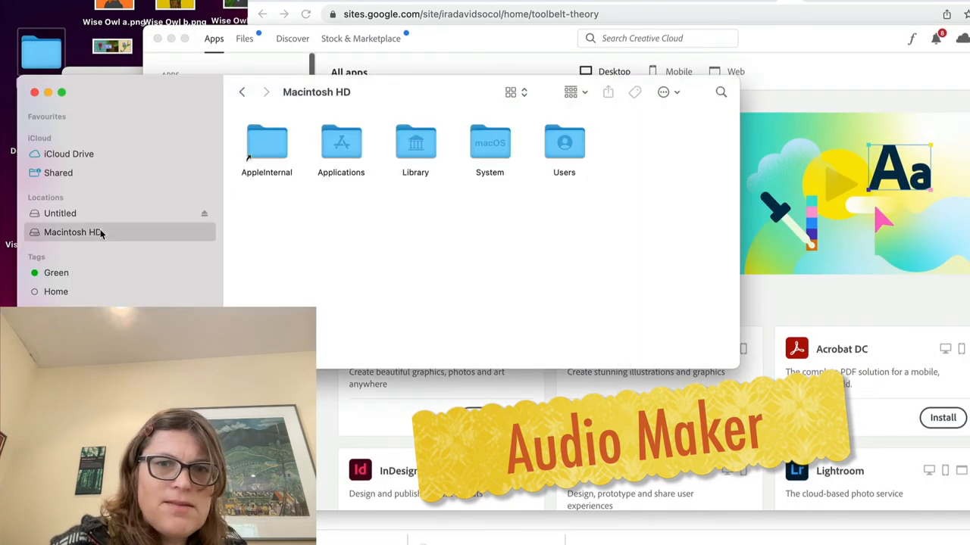
pyautogui.doubleClick(563, 143)
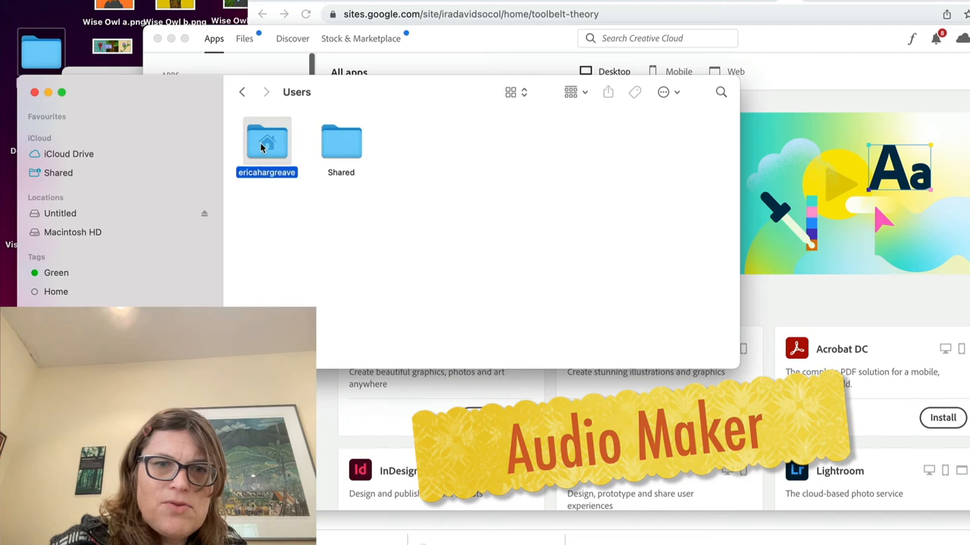
pyautogui.doubleClick(267, 142)
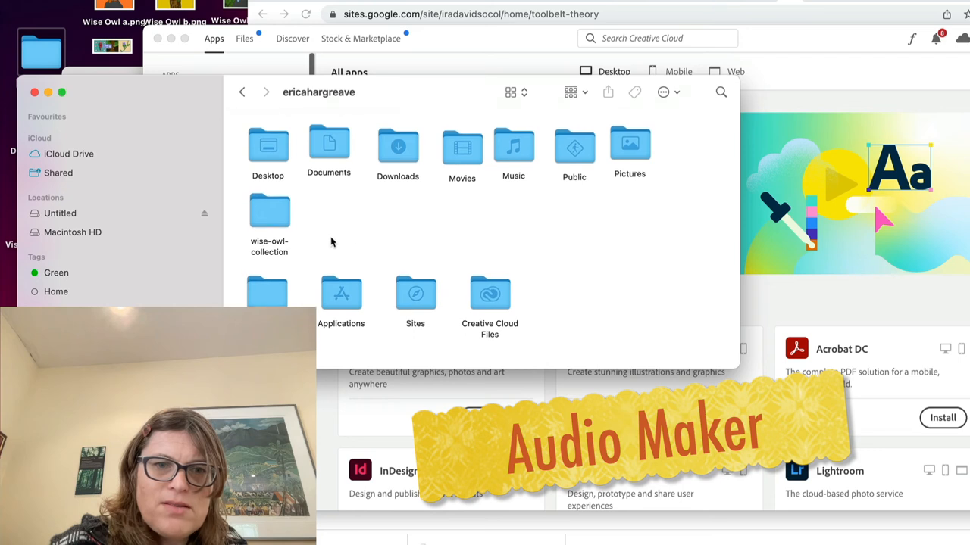
pyautogui.click(398, 148)
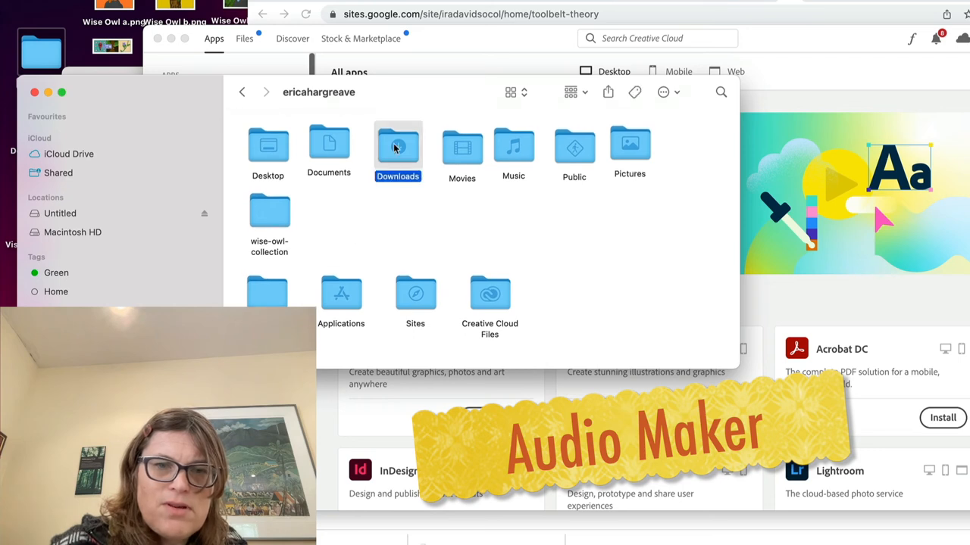
pyautogui.doubleClick(397, 148)
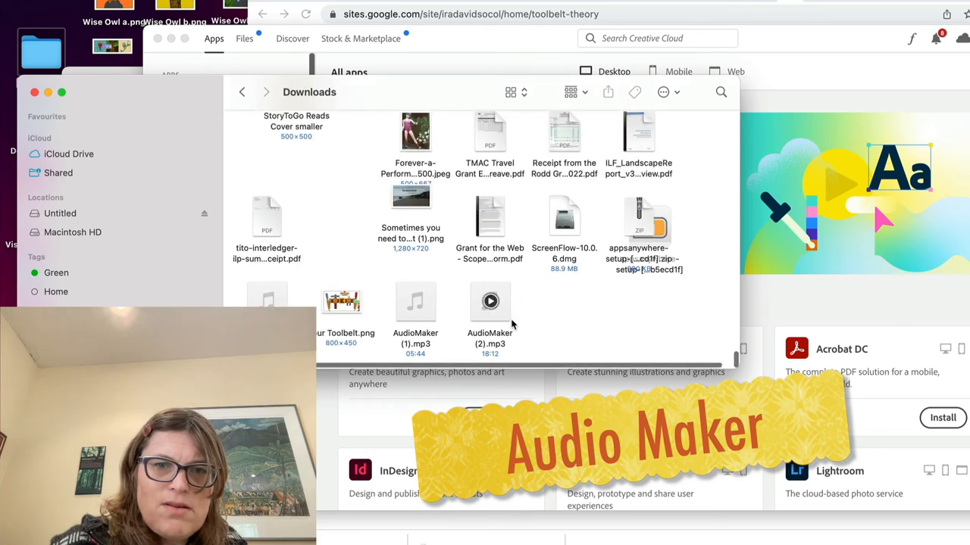
pyautogui.click(415, 300)
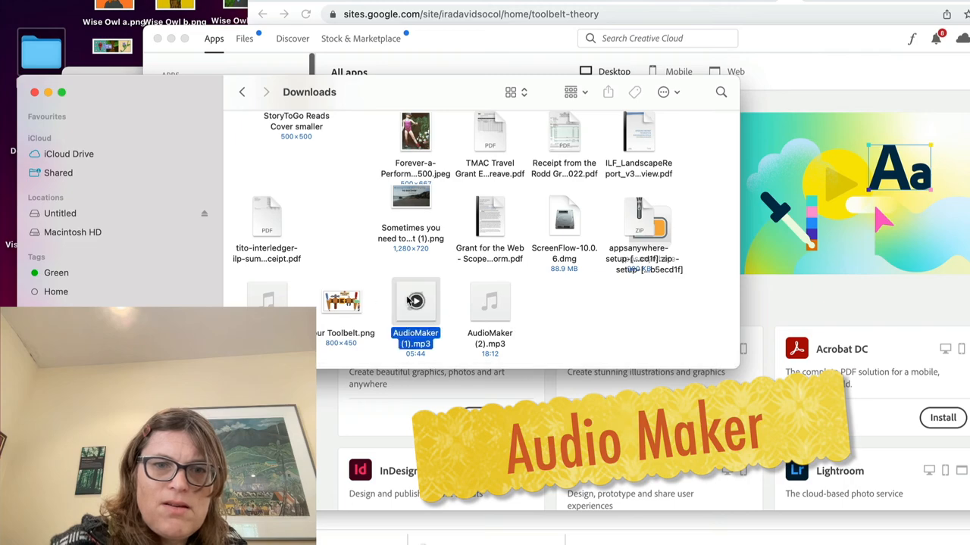
pyautogui.click(415, 300)
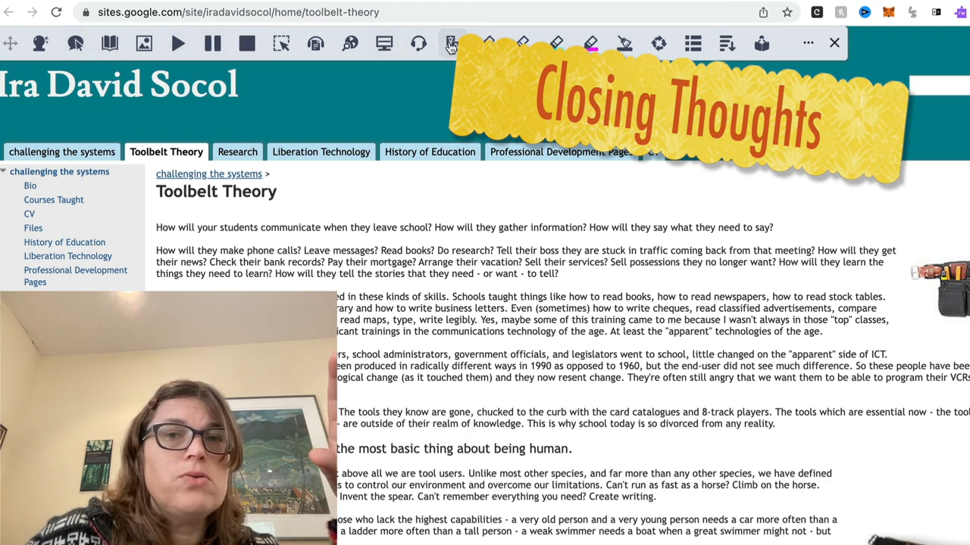
pyautogui.moveTo(451, 44)
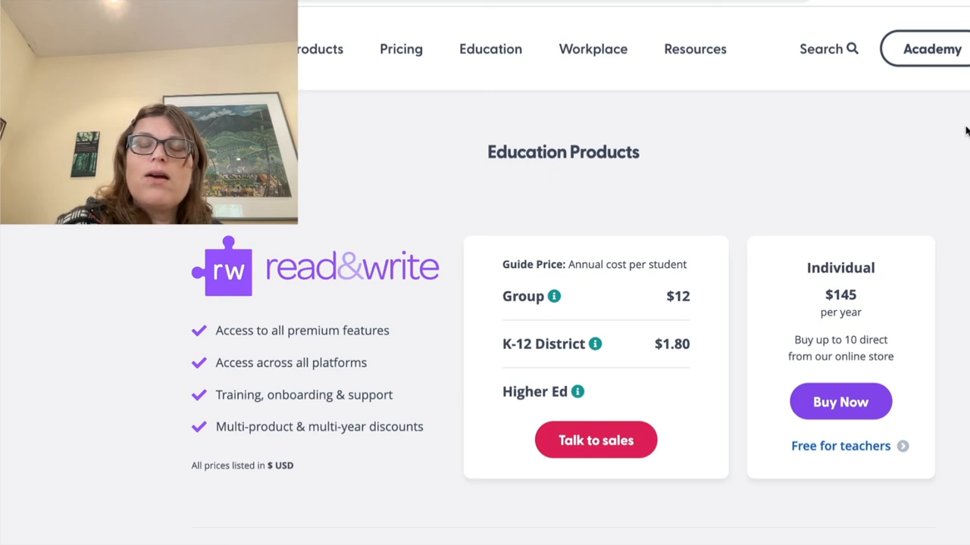
pyautogui.moveTo(861, 197)
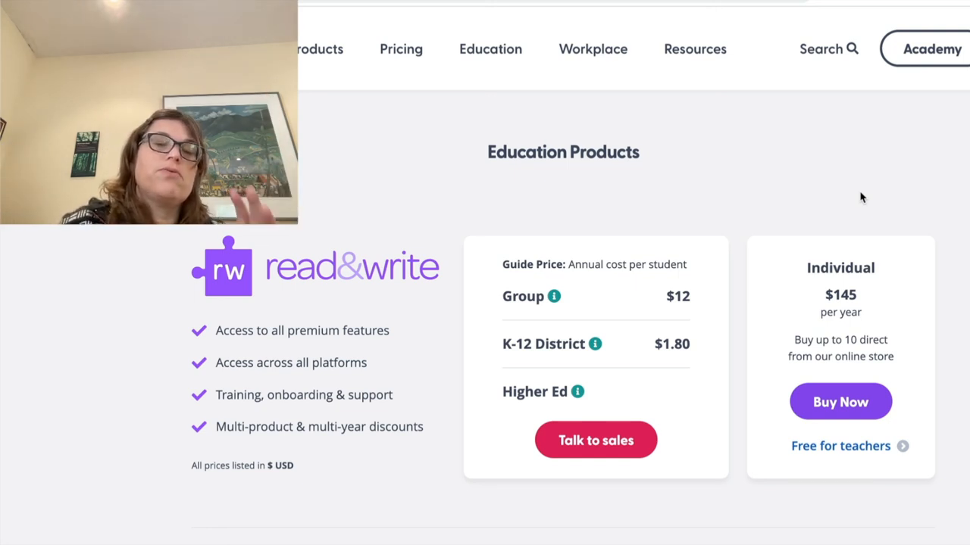
pyautogui.moveTo(840, 446)
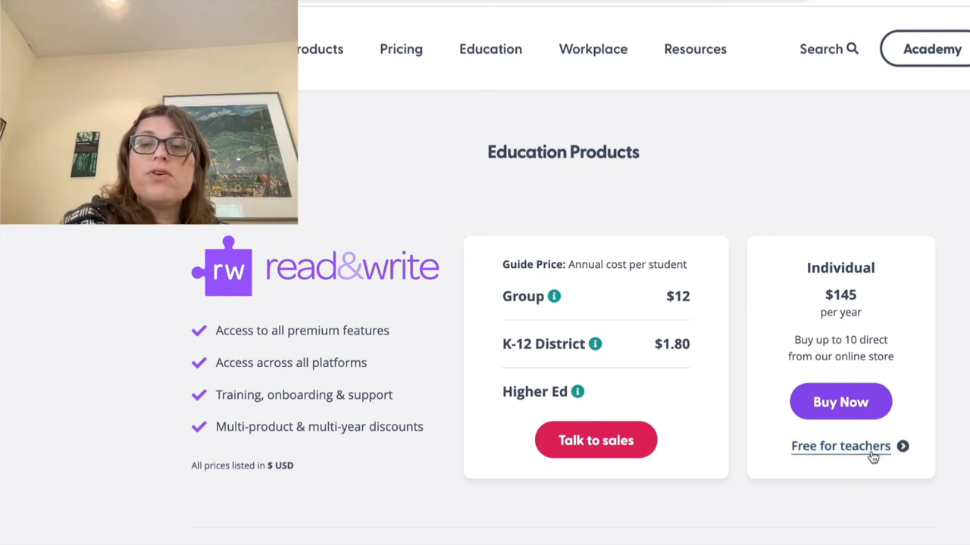
pyautogui.moveTo(890, 32)
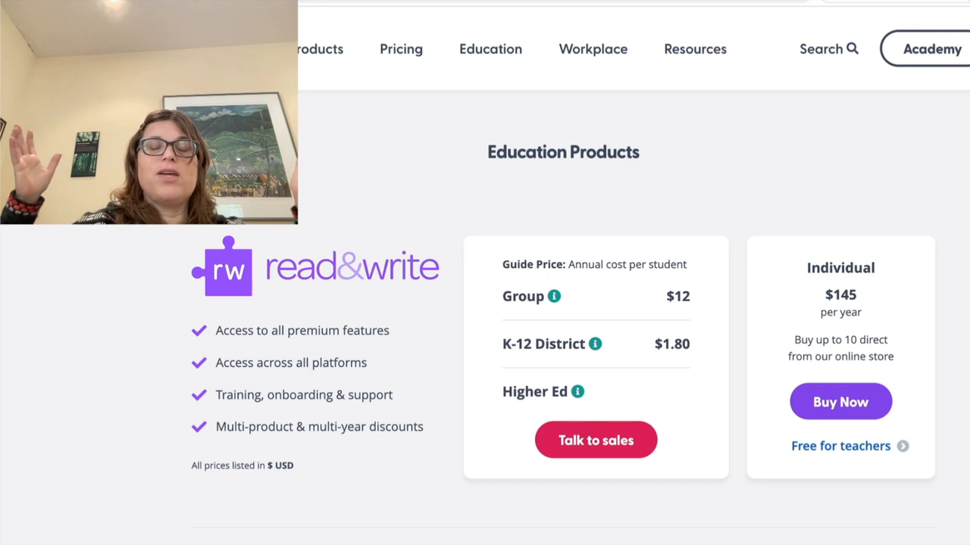
pyautogui.moveTo(840, 446)
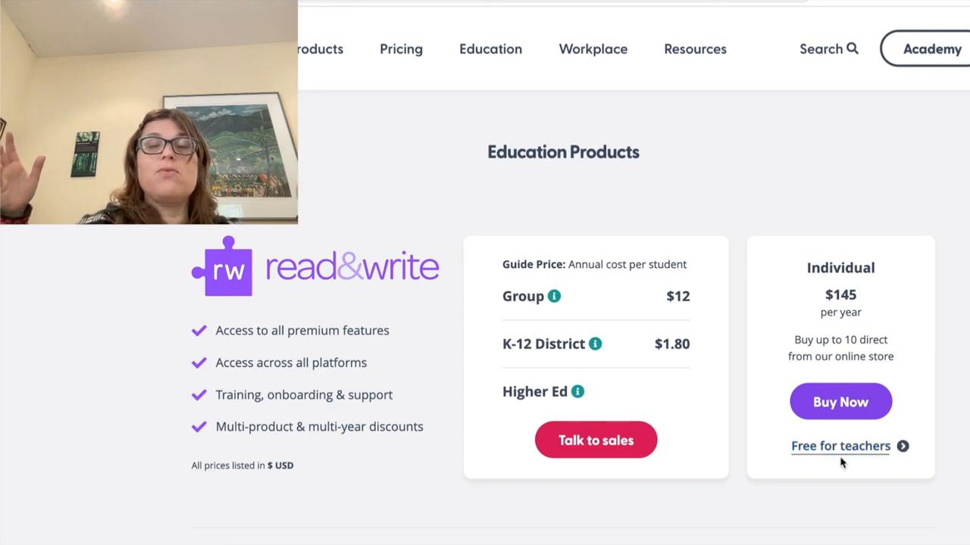